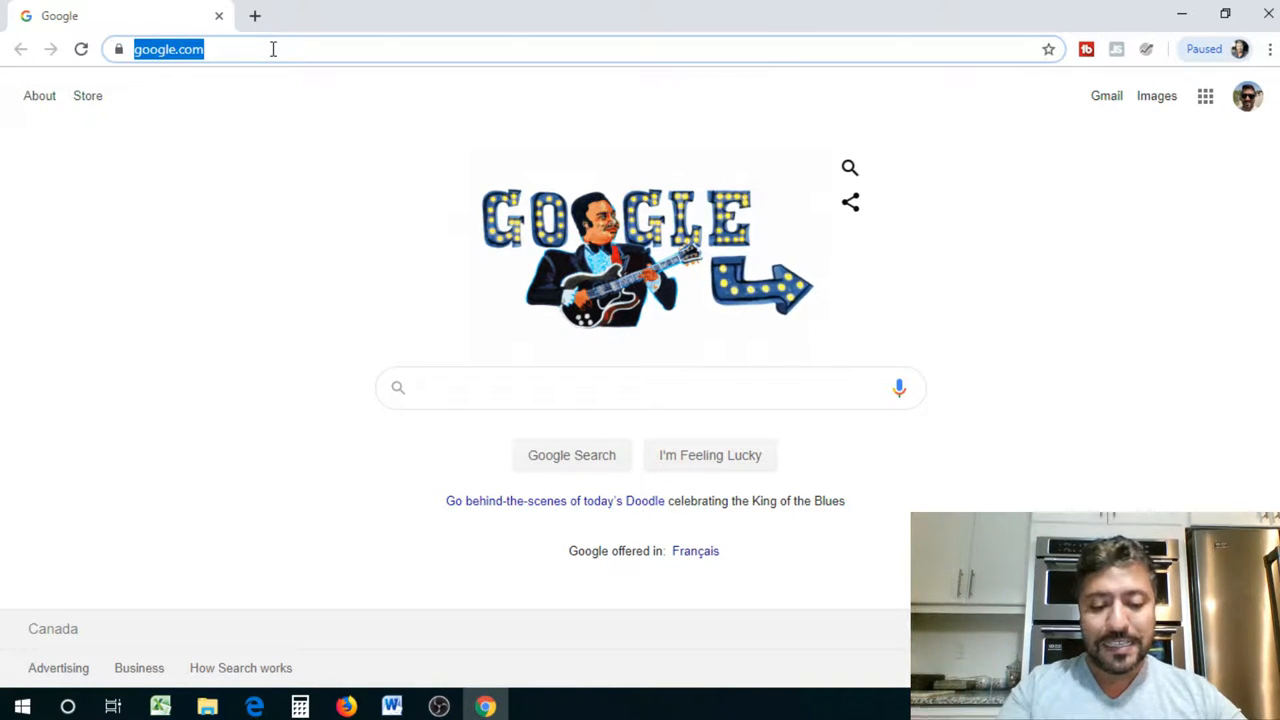
Enter a web address in the Chrome address bar to load the Import Genius home page
{"action": "type", "text": "www.youtube.com"}
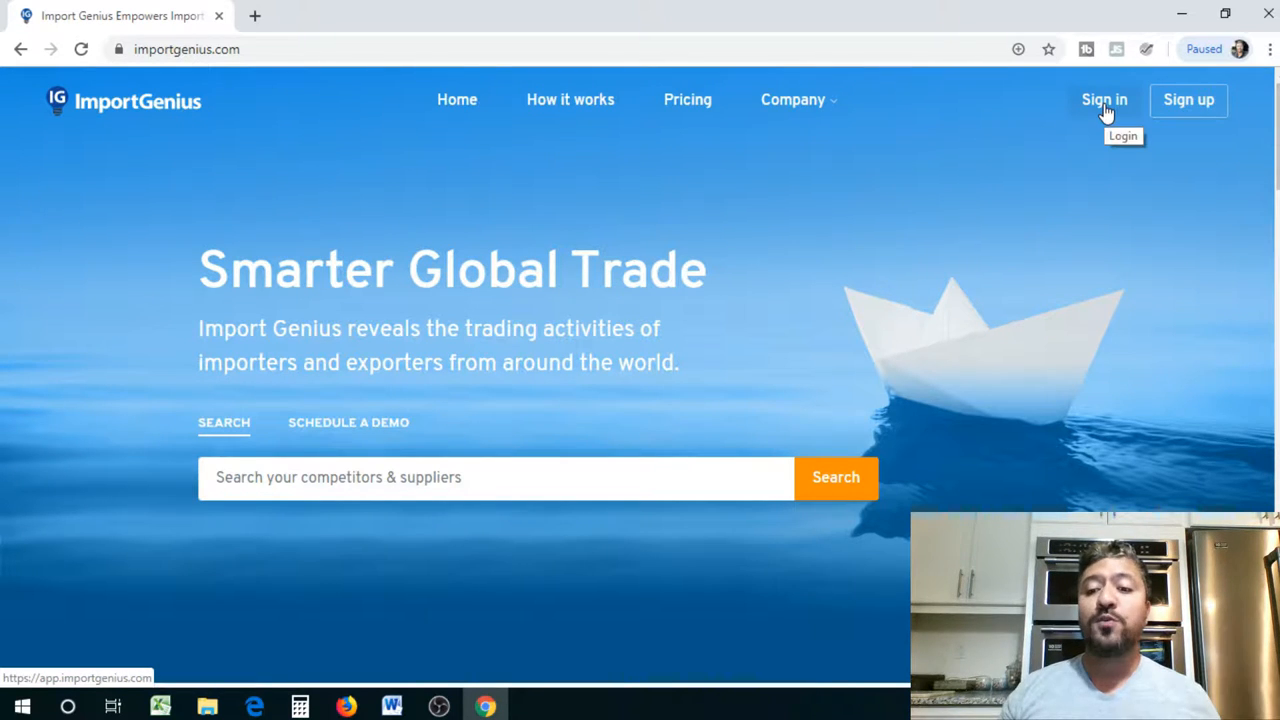
{"action": "mouse_move", "coordinate": [1098, 290]}
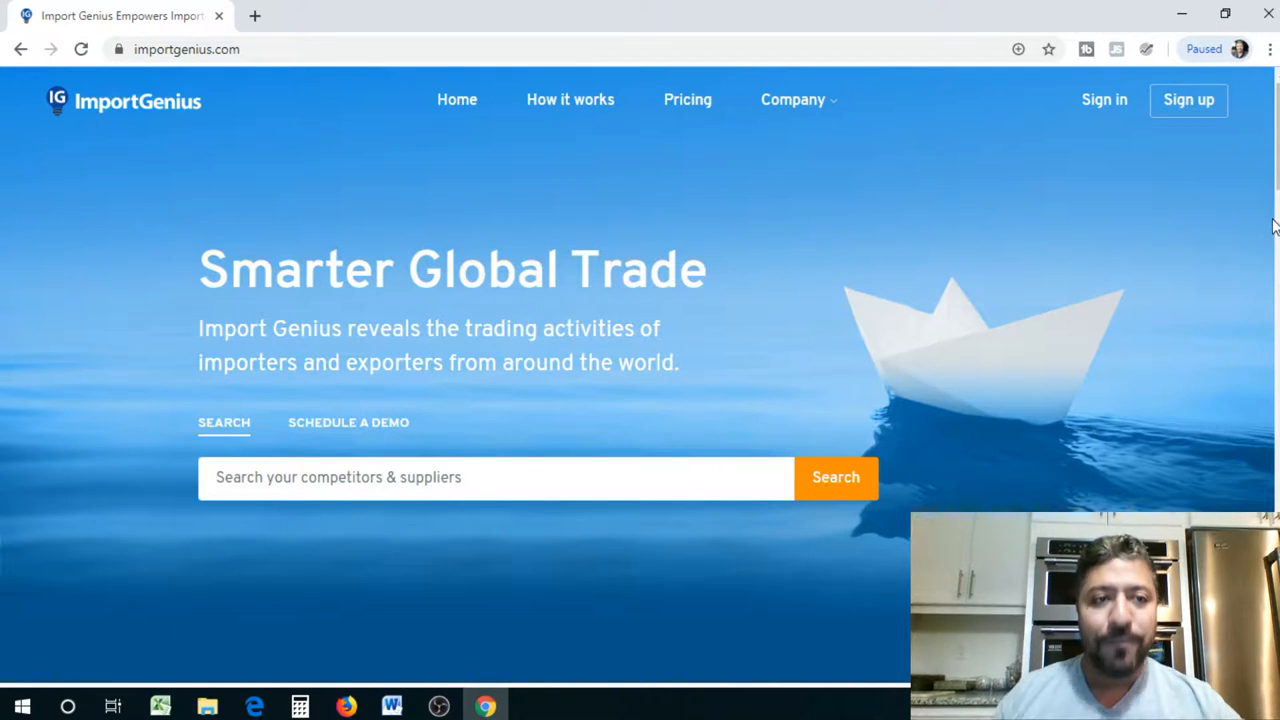
Go to the Import Genius sign-in page and begin entering the username
{"action": "left_click", "coordinate": [1104, 100]}
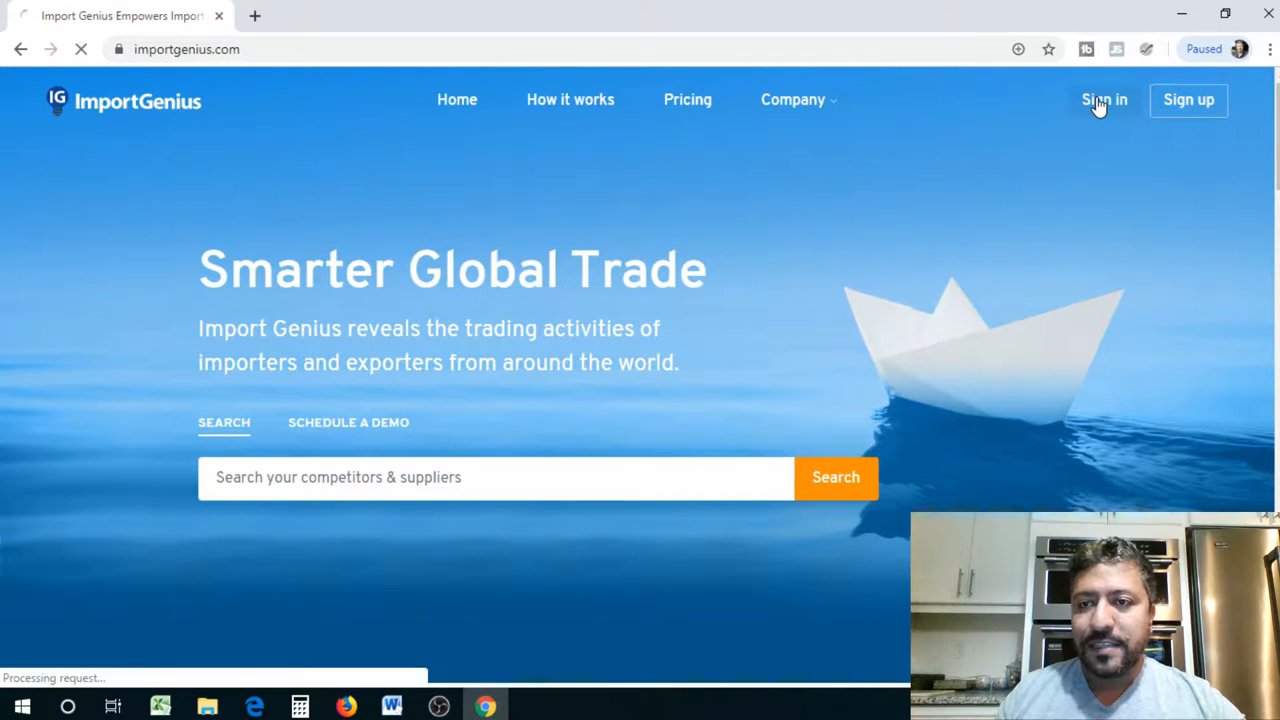
{"action": "left_click", "coordinate": [1104, 100]}
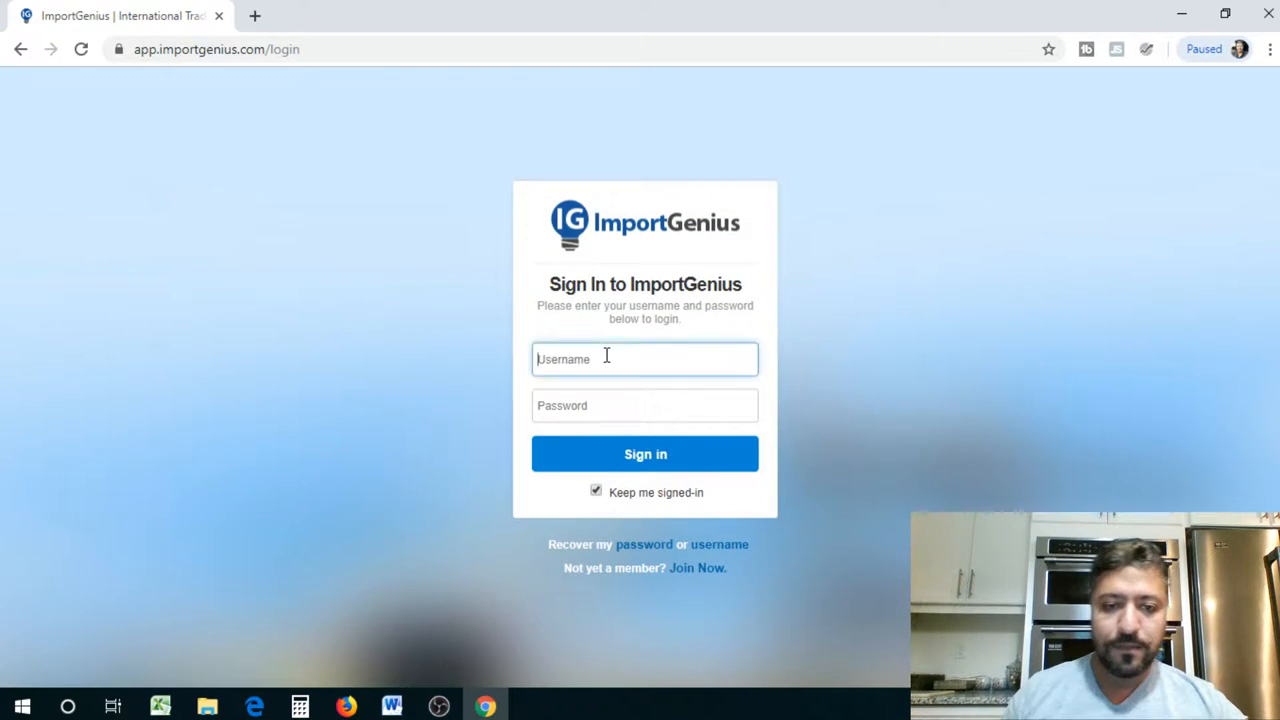
{"action": "left_click", "coordinate": [645, 453]}
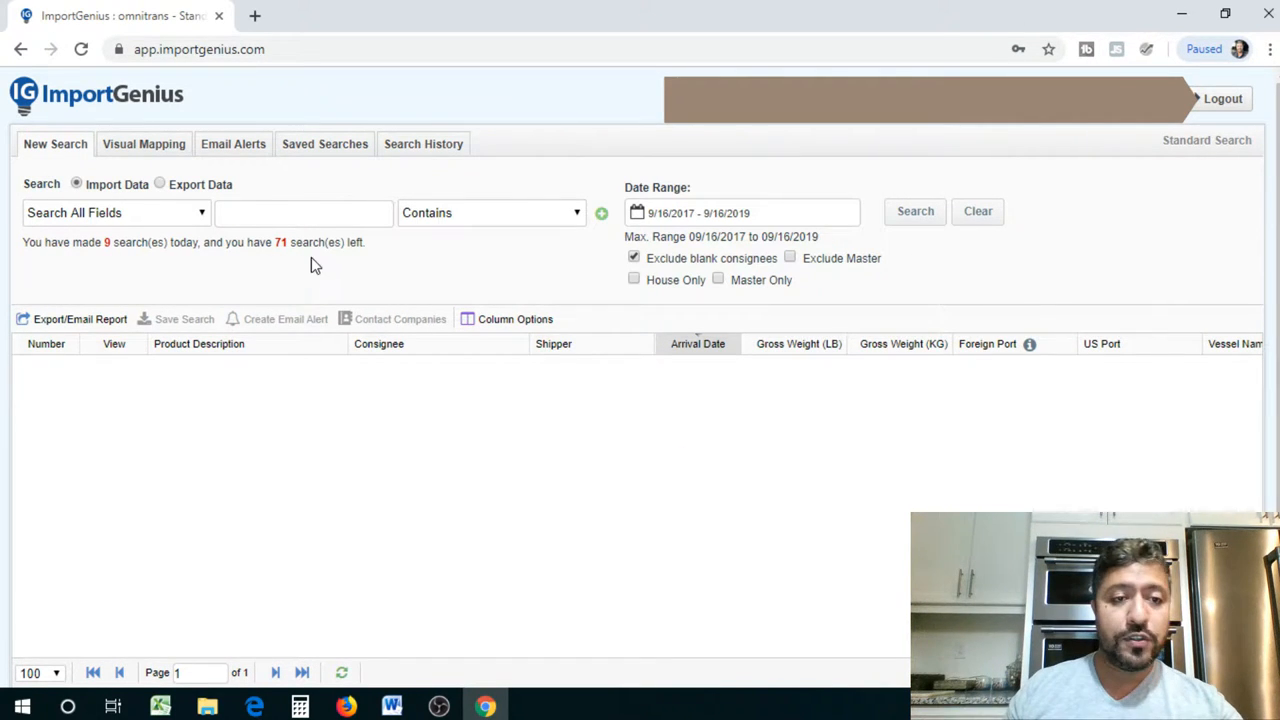
{"action": "mouse_move", "coordinate": [287, 257]}
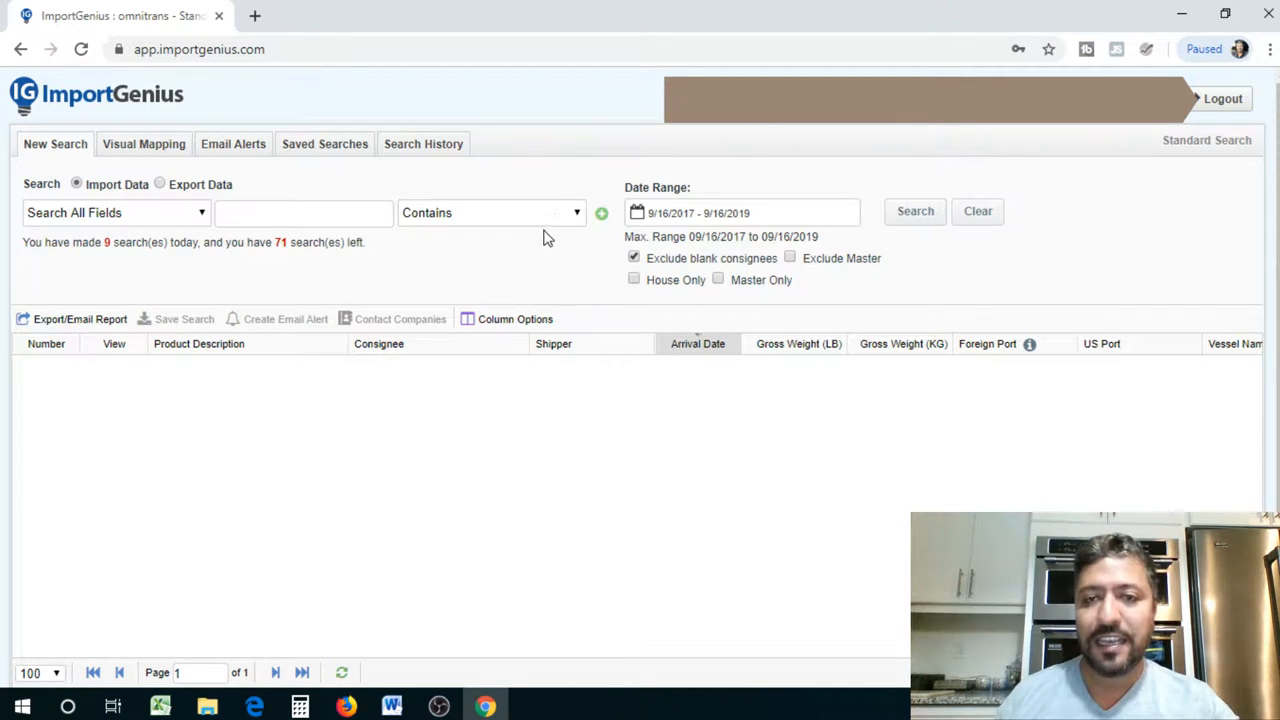
{"action": "mouse_move", "coordinate": [517, 223]}
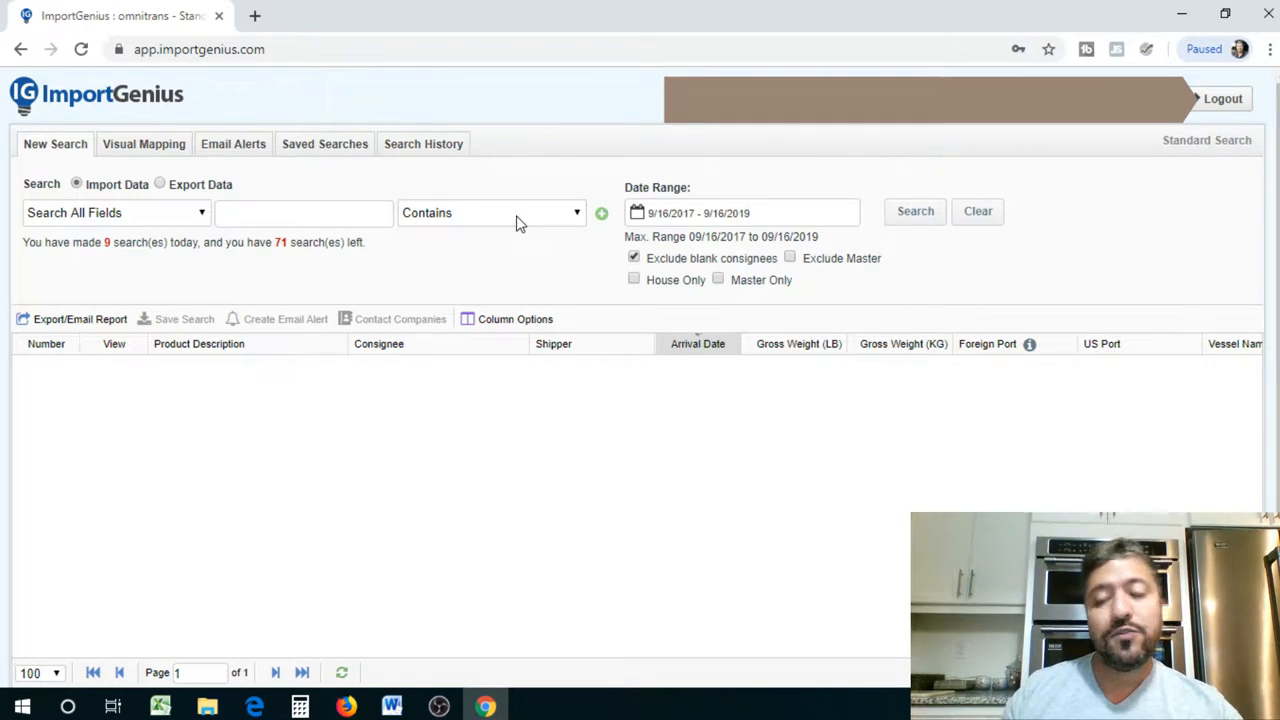
{"action": "mouse_move", "coordinate": [548, 228]}
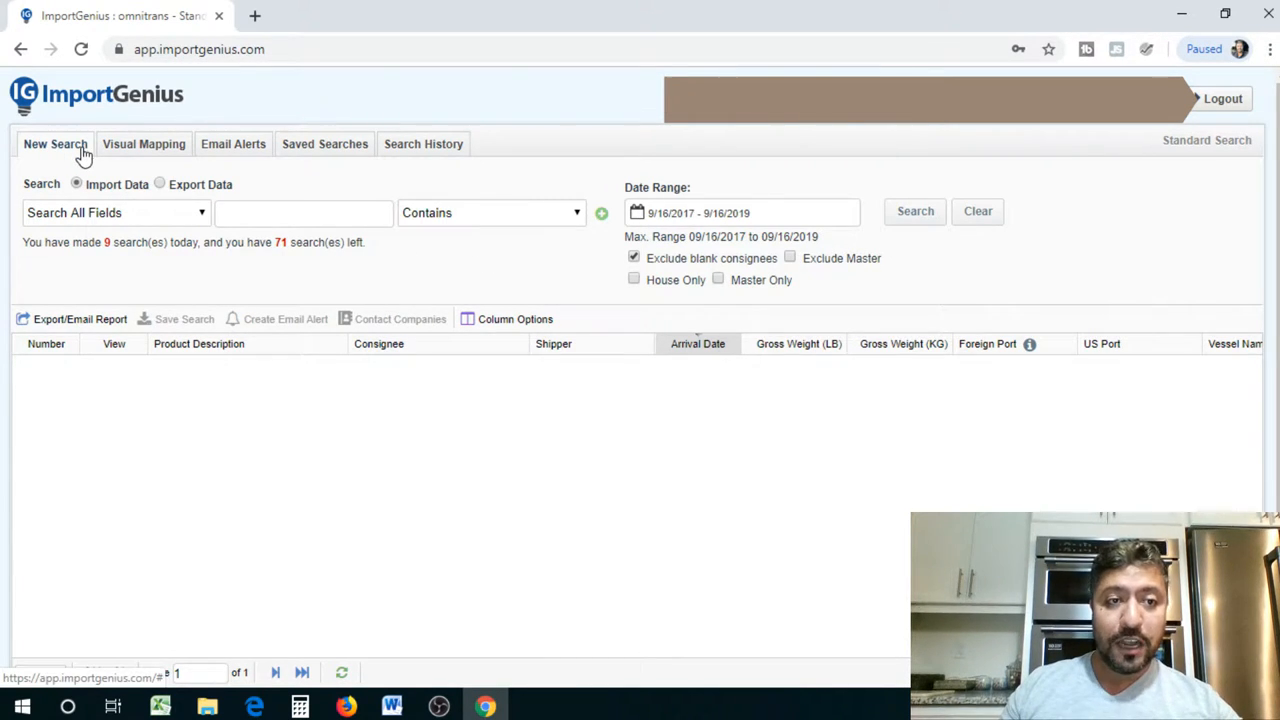
{"action": "left_click", "coordinate": [144, 143]}
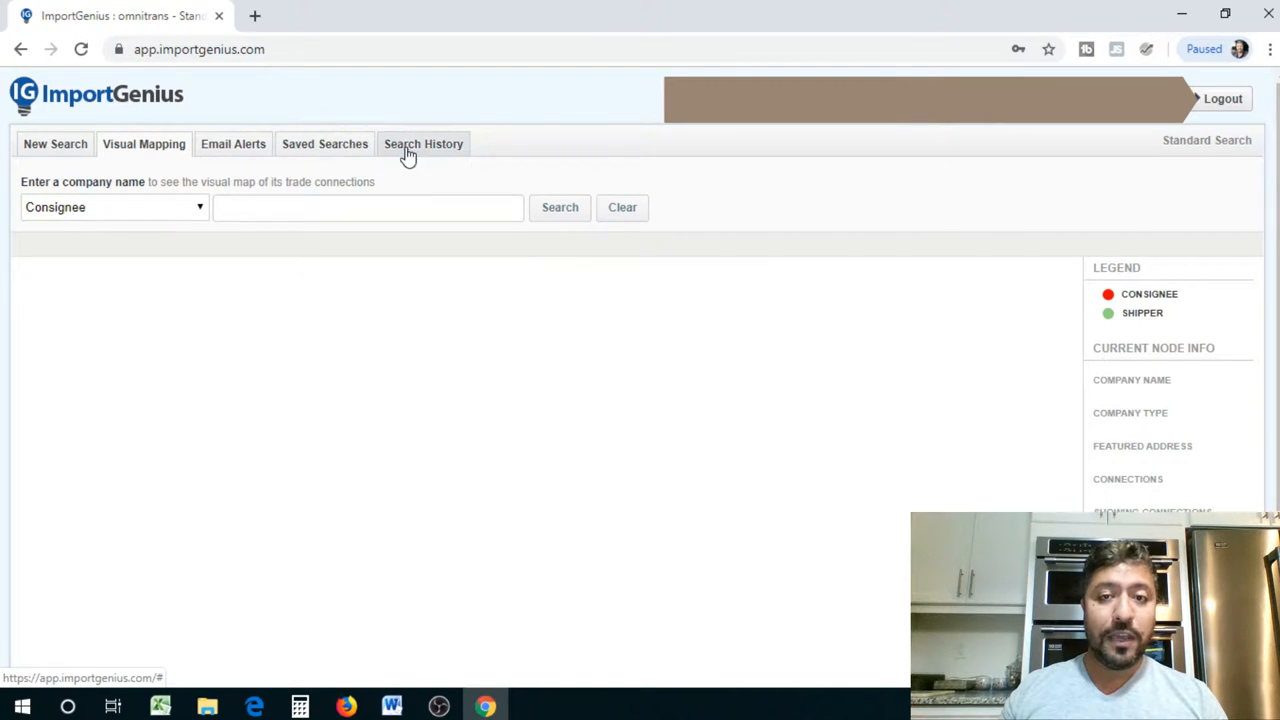
{"action": "left_click", "coordinate": [55, 143]}
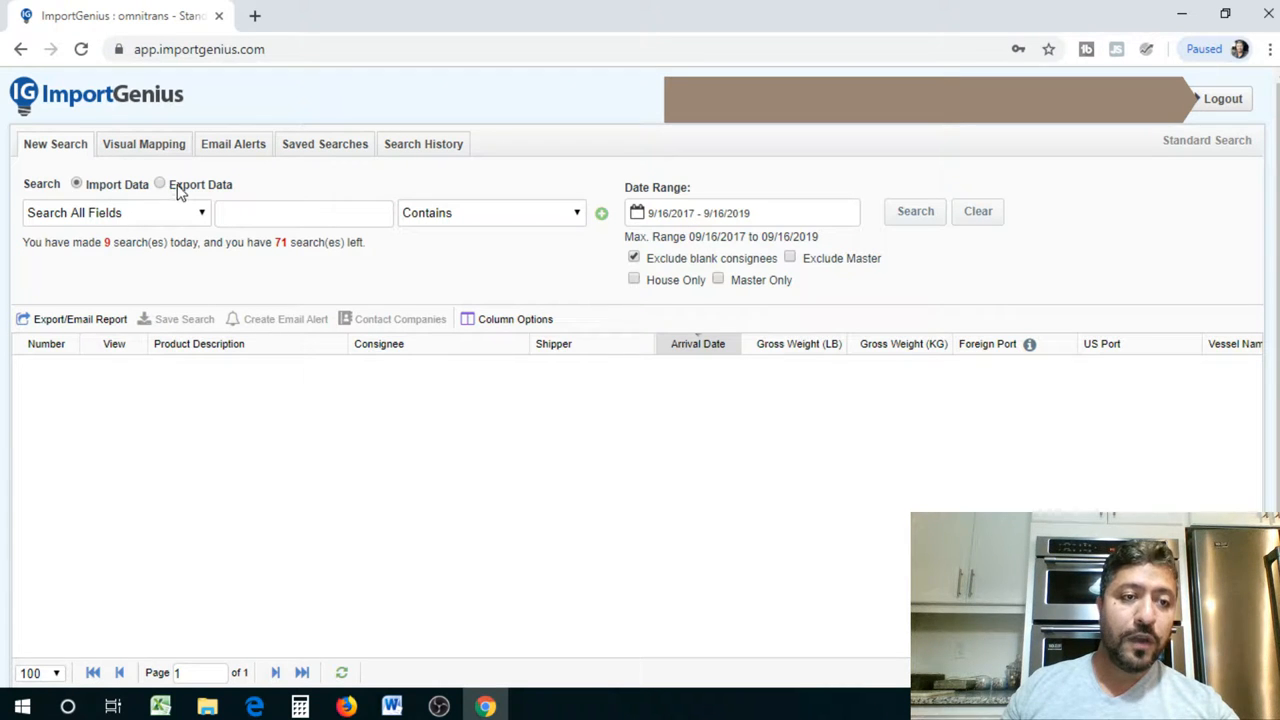
{"action": "left_click", "coordinate": [159, 183]}
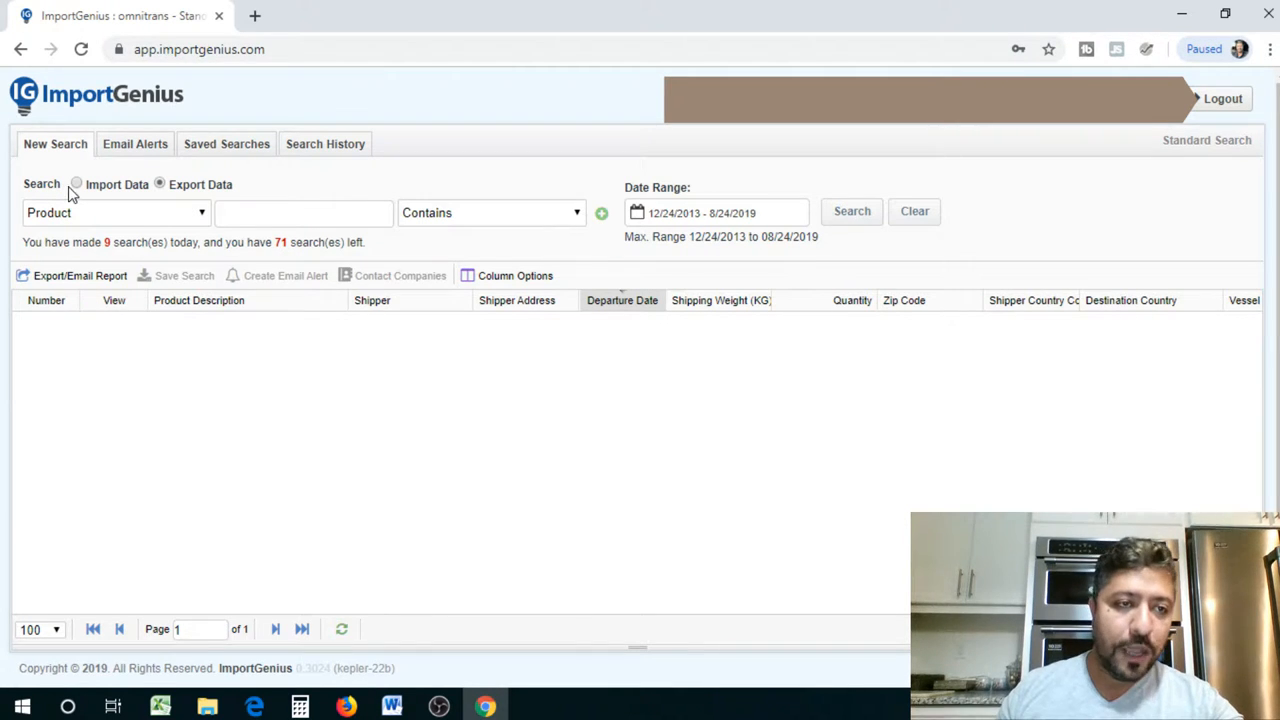
{"action": "left_click", "coordinate": [76, 184]}
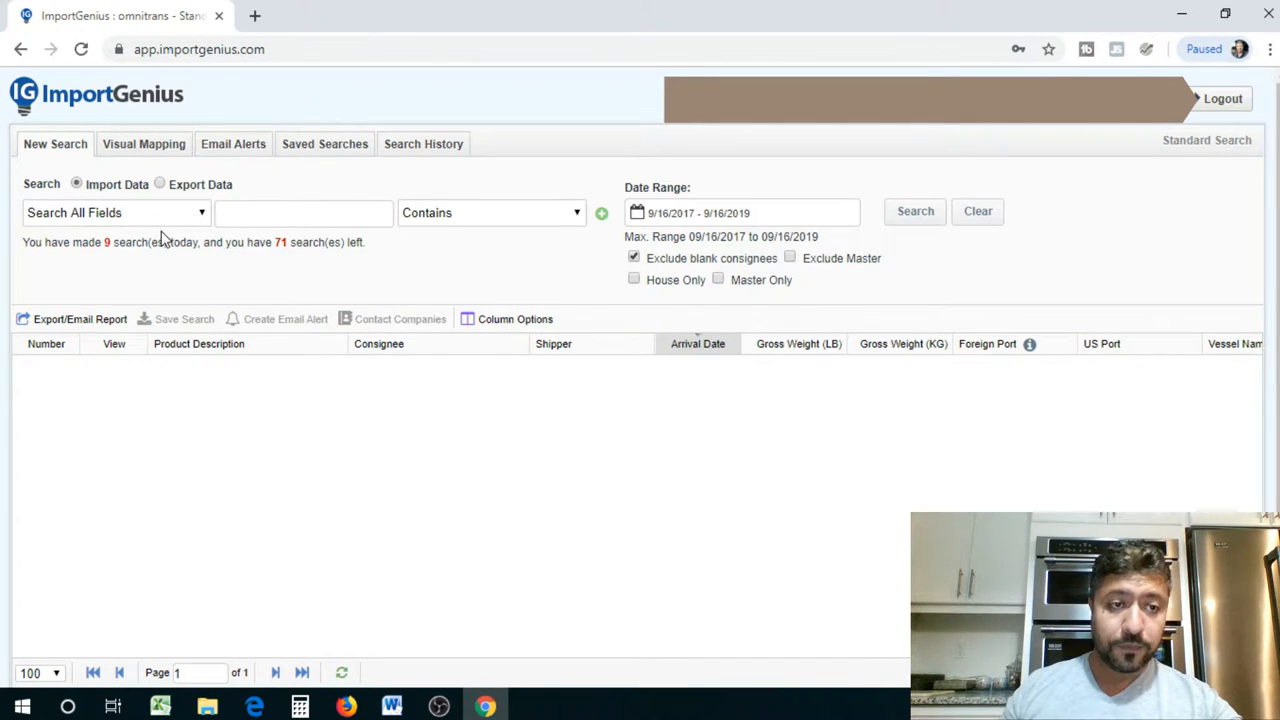
Open the Search All Fields dropdown listing Product, Consignee, Shipper and Vessel Name
{"action": "left_click", "coordinate": [113, 212]}
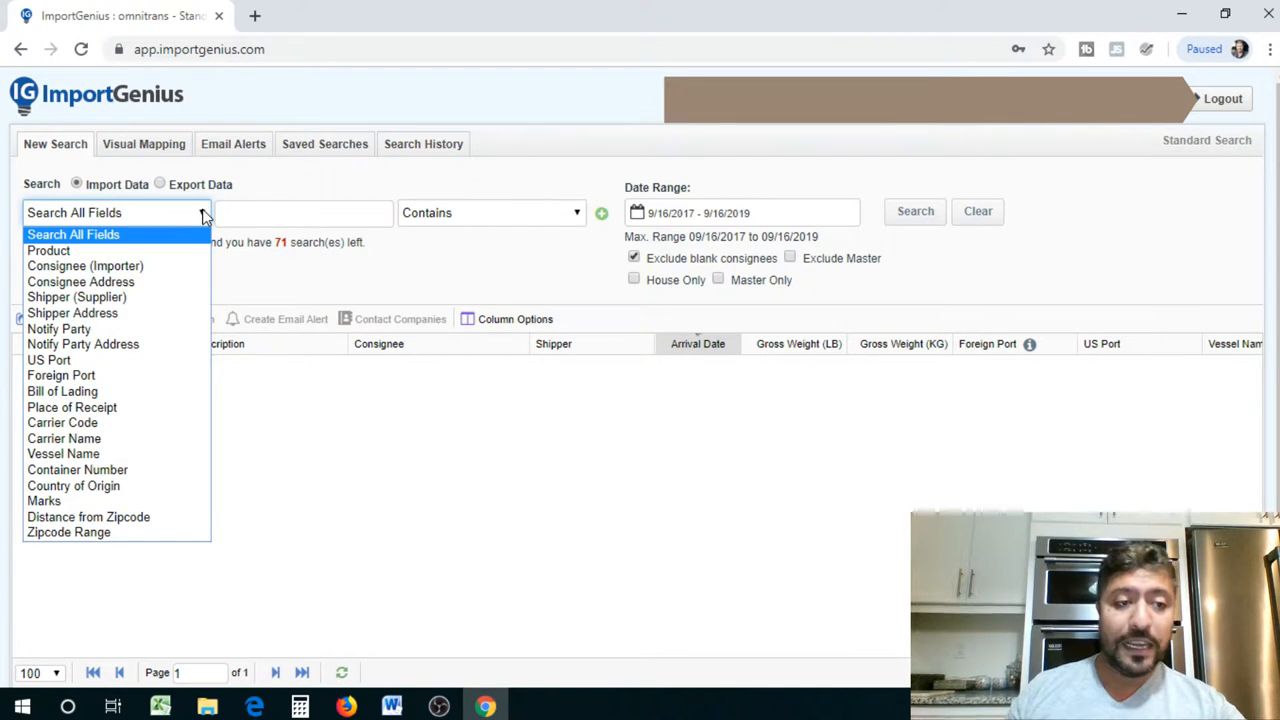
{"action": "mouse_move", "coordinate": [125, 242]}
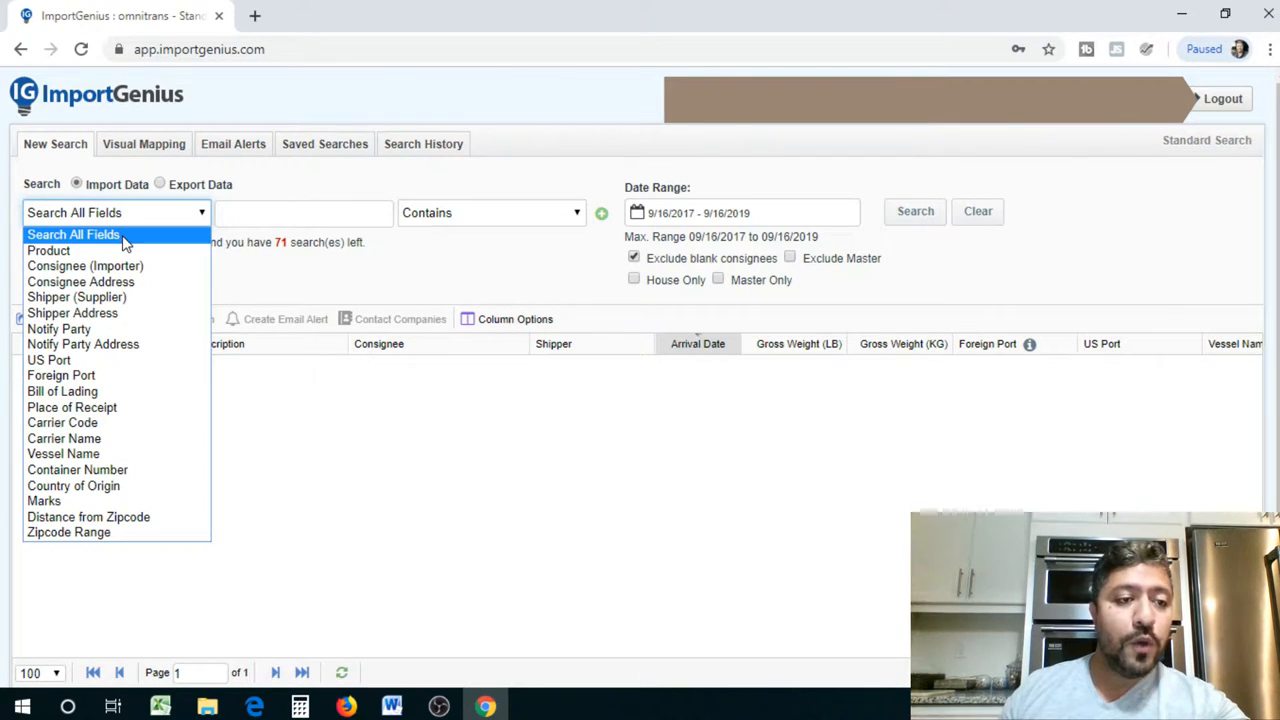
{"action": "mouse_move", "coordinate": [86, 250]}
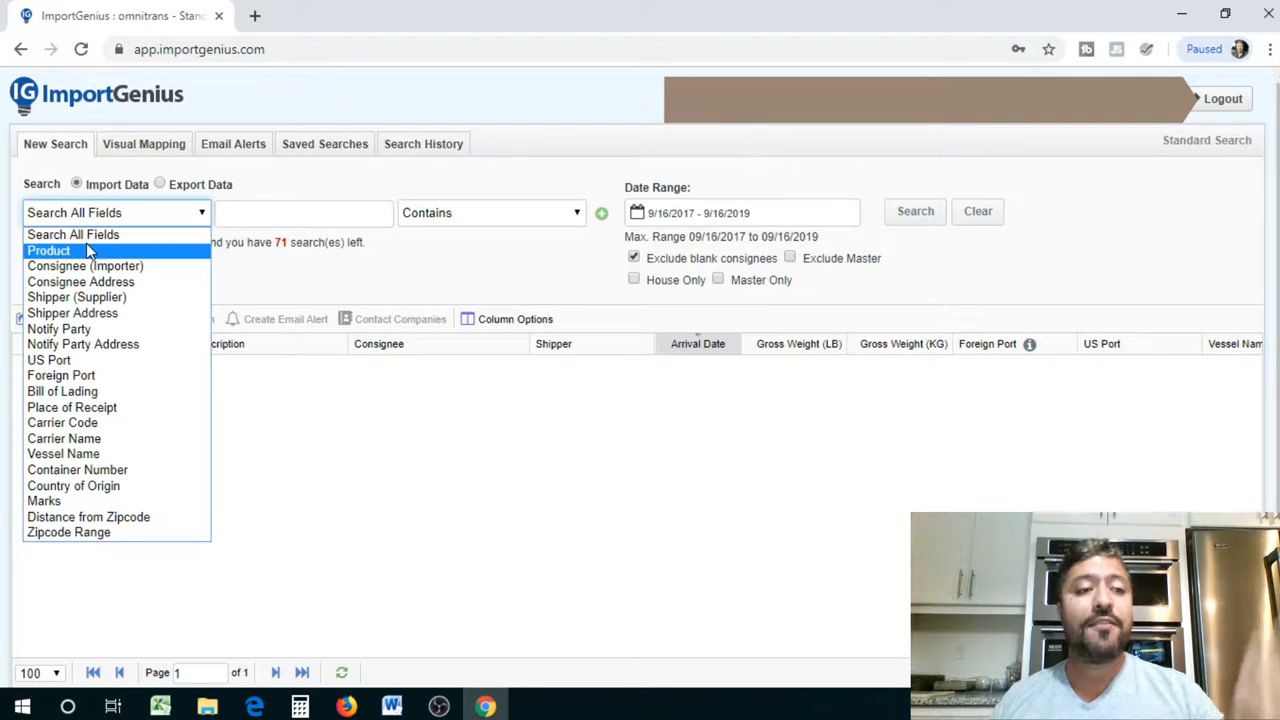
{"action": "mouse_move", "coordinate": [85, 266]}
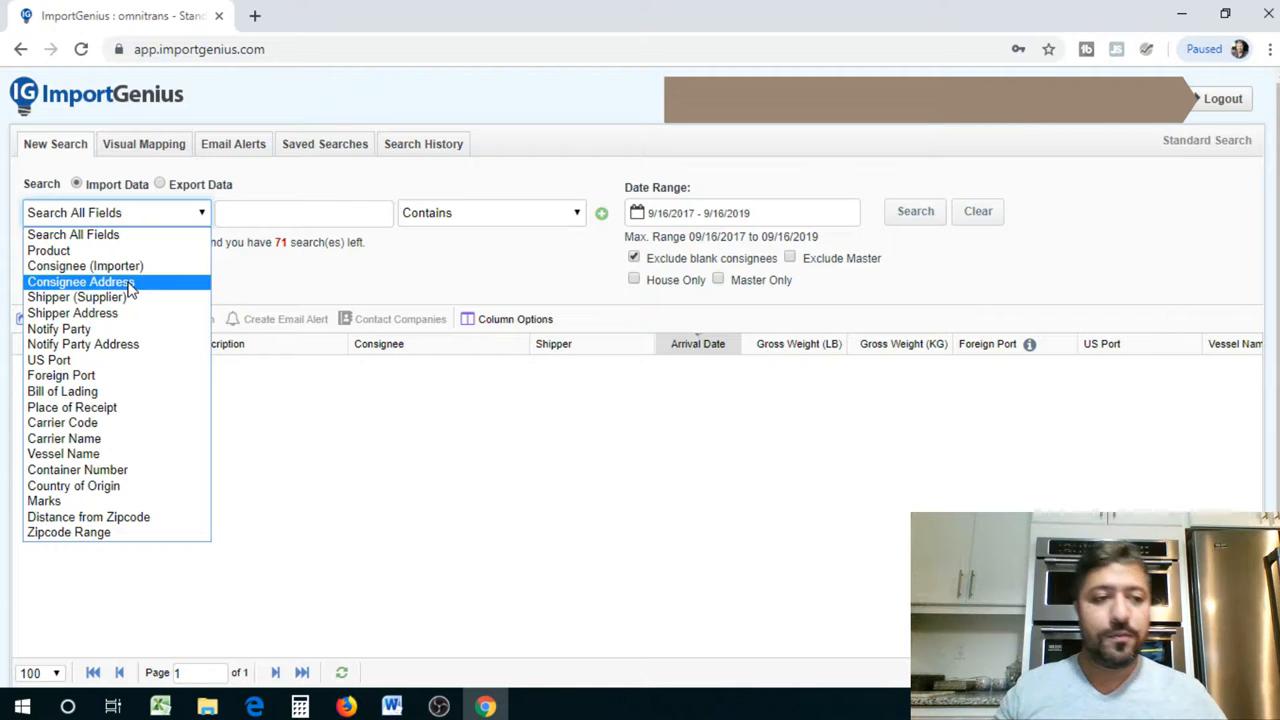
{"action": "mouse_move", "coordinate": [76, 297]}
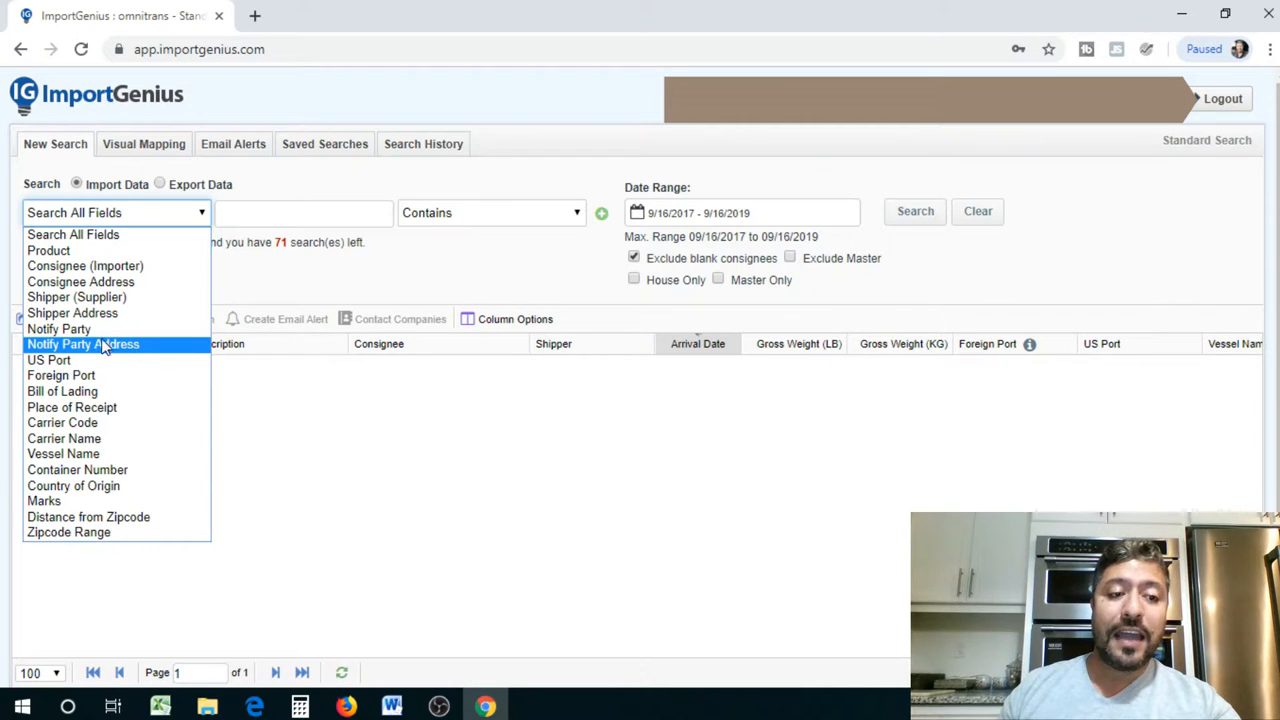
{"action": "mouse_move", "coordinate": [59, 328]}
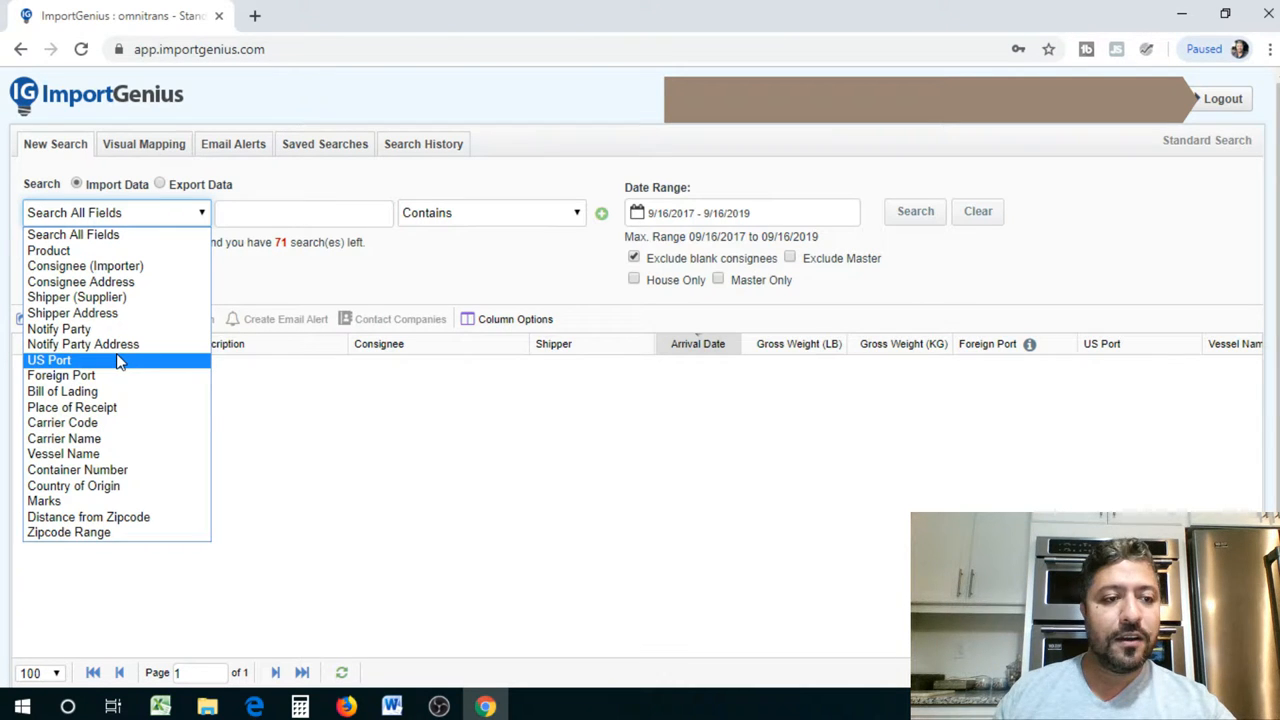
{"action": "mouse_move", "coordinate": [100, 368]}
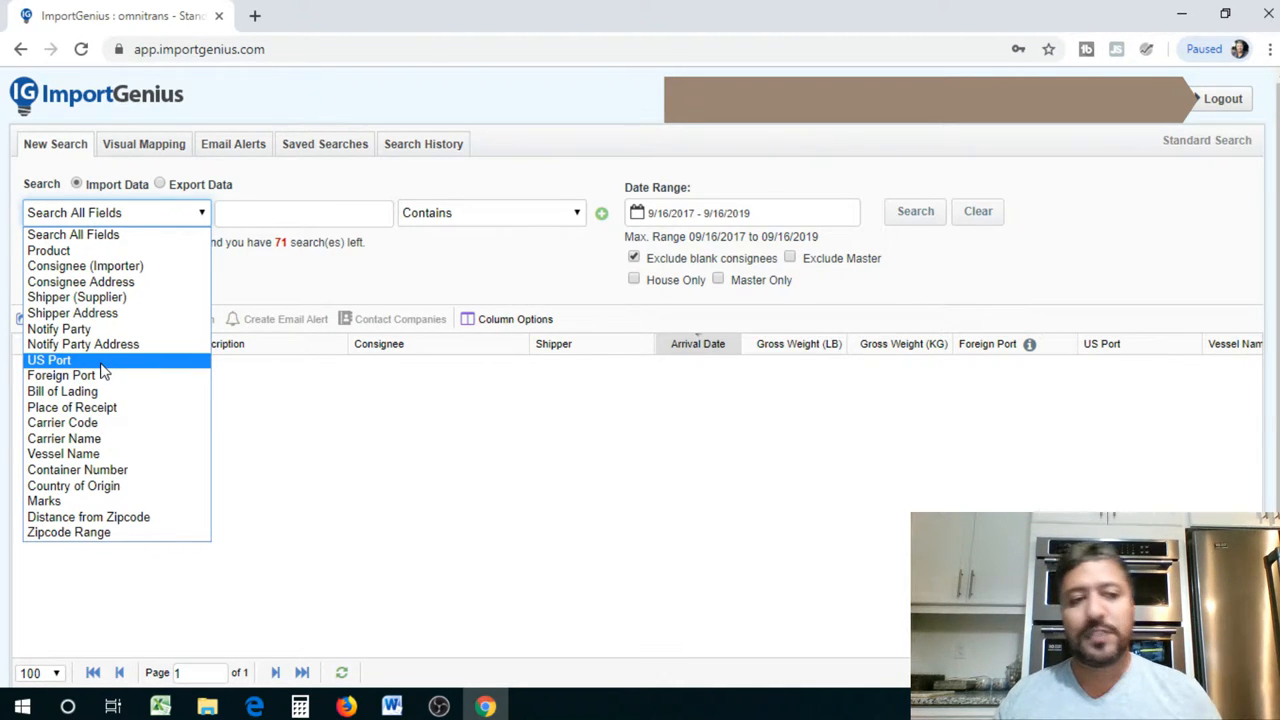
{"action": "mouse_move", "coordinate": [59, 329]}
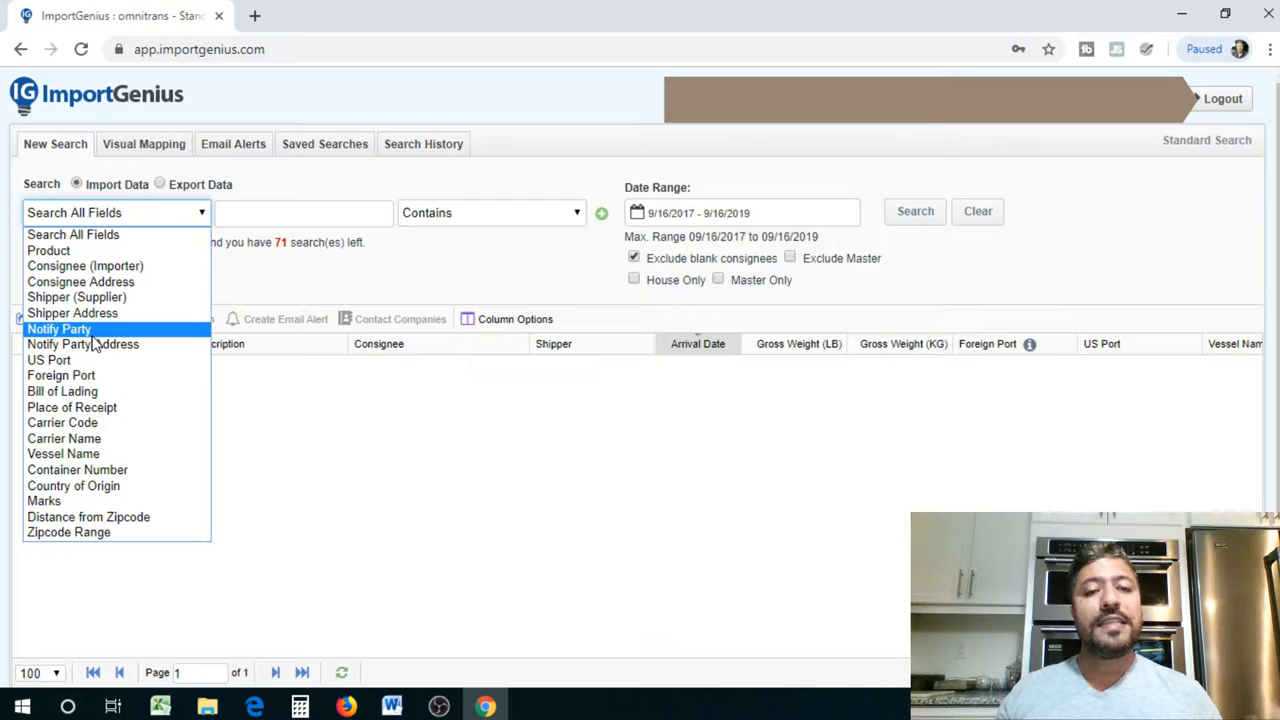
{"action": "mouse_move", "coordinate": [83, 344]}
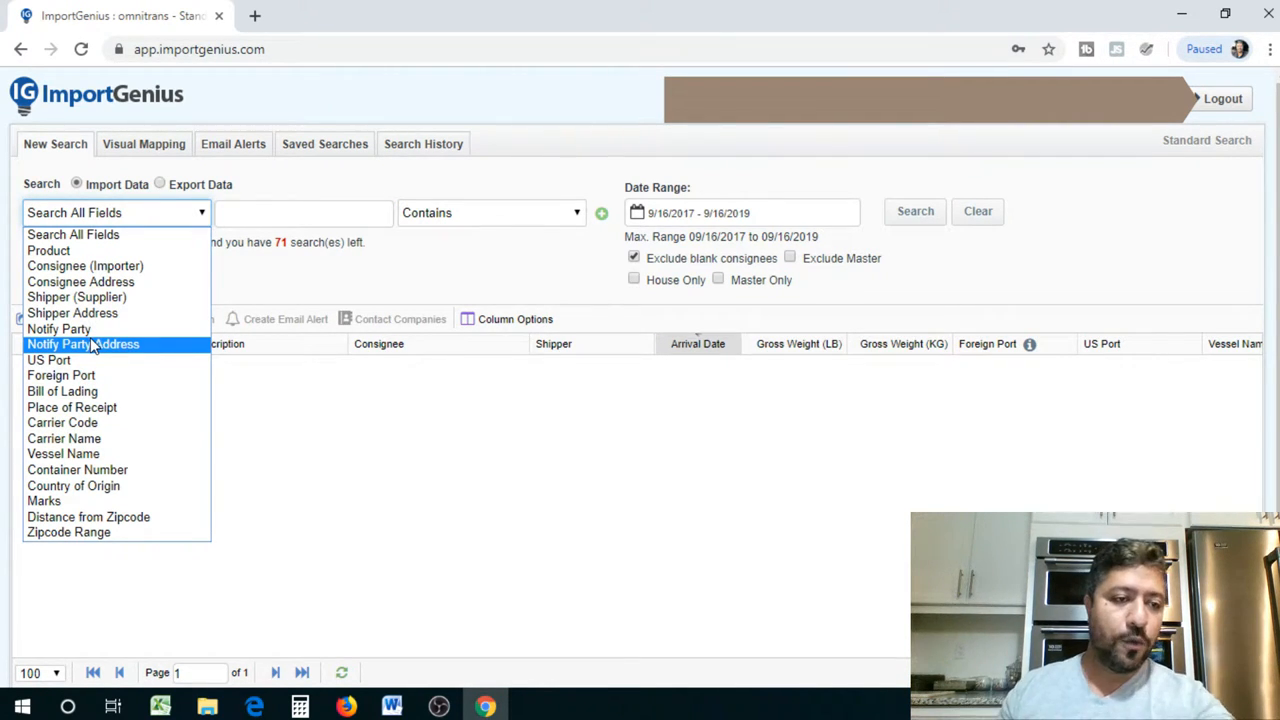
{"action": "mouse_move", "coordinate": [49, 359]}
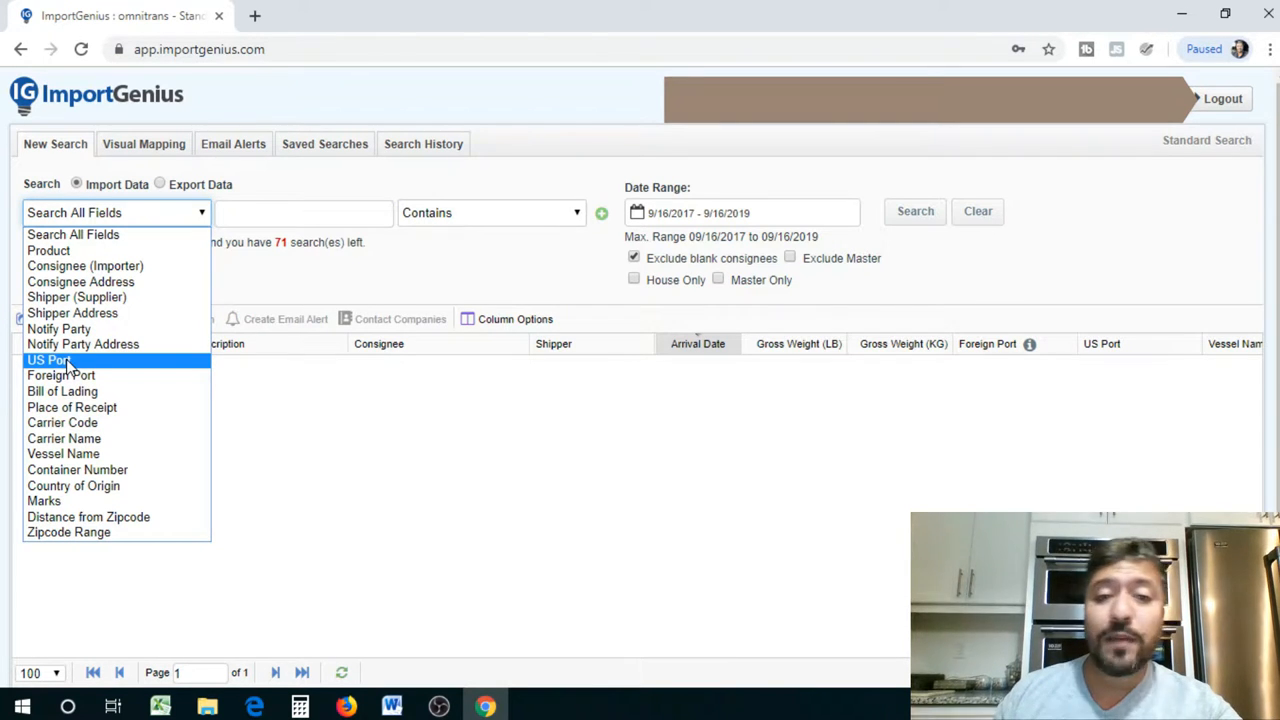
{"action": "mouse_move", "coordinate": [62, 391]}
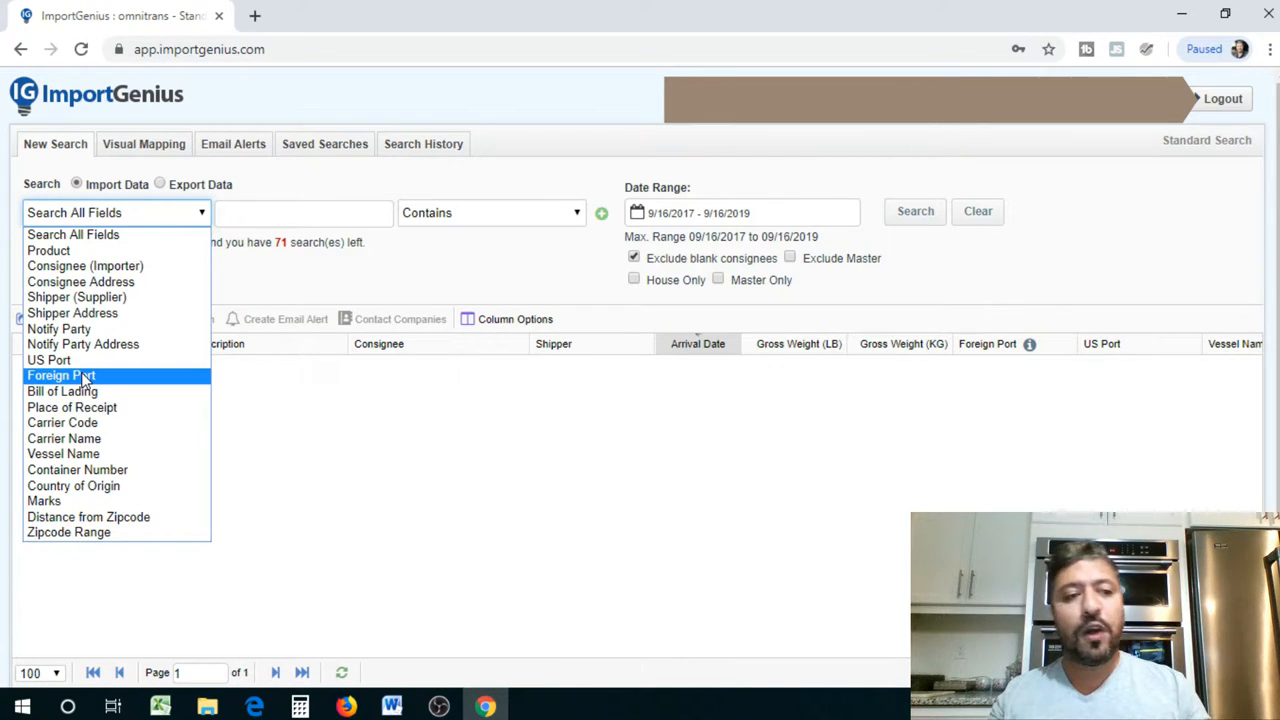
{"action": "mouse_move", "coordinate": [71, 407]}
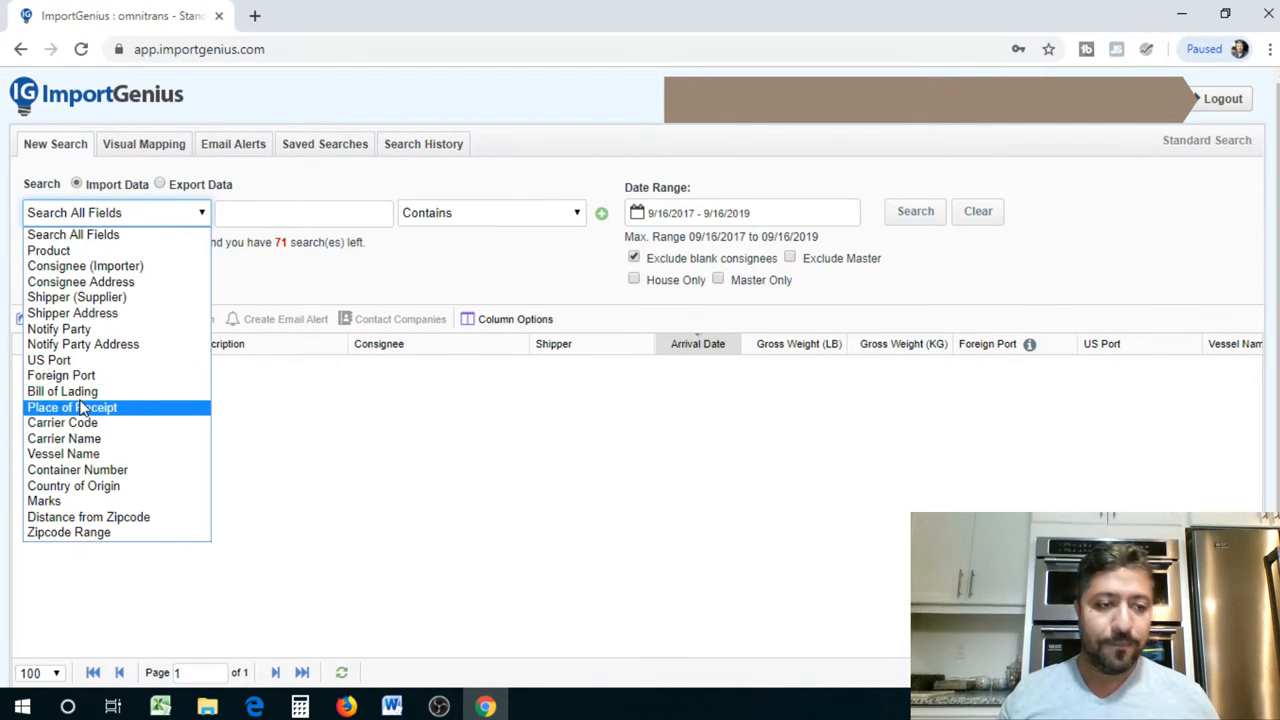
{"action": "mouse_move", "coordinate": [62, 391]}
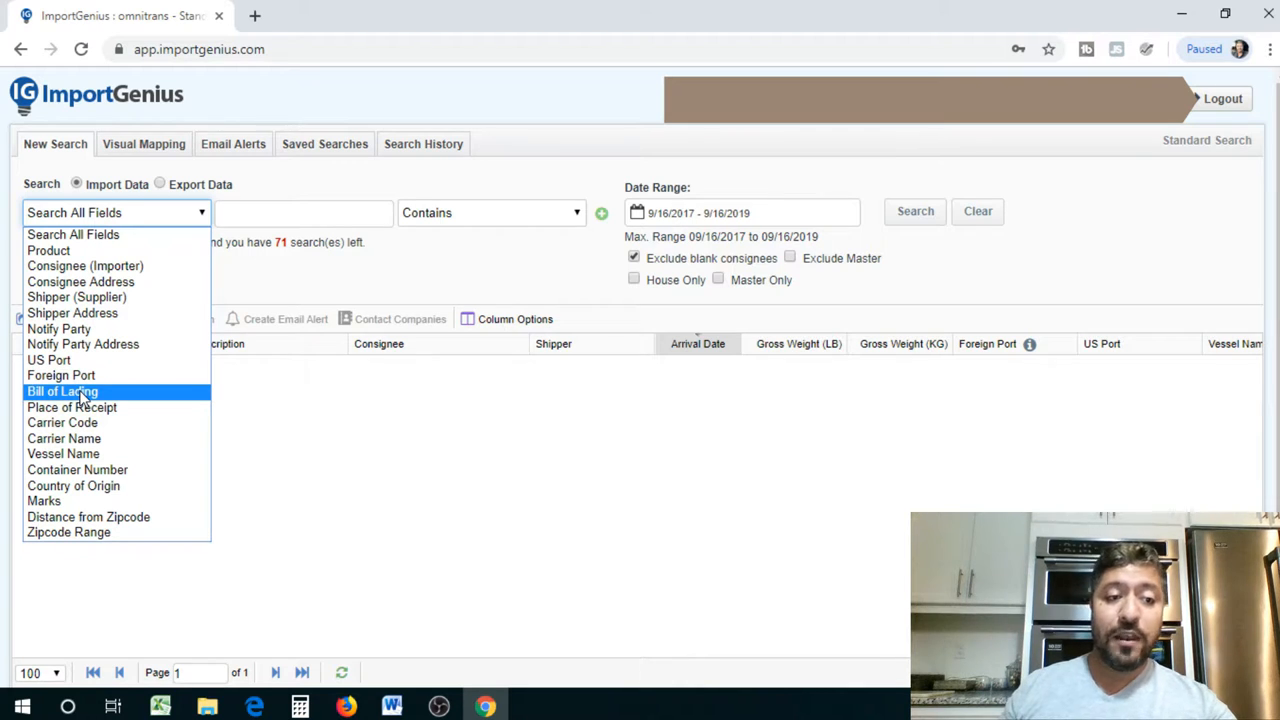
{"action": "mouse_move", "coordinate": [72, 407]}
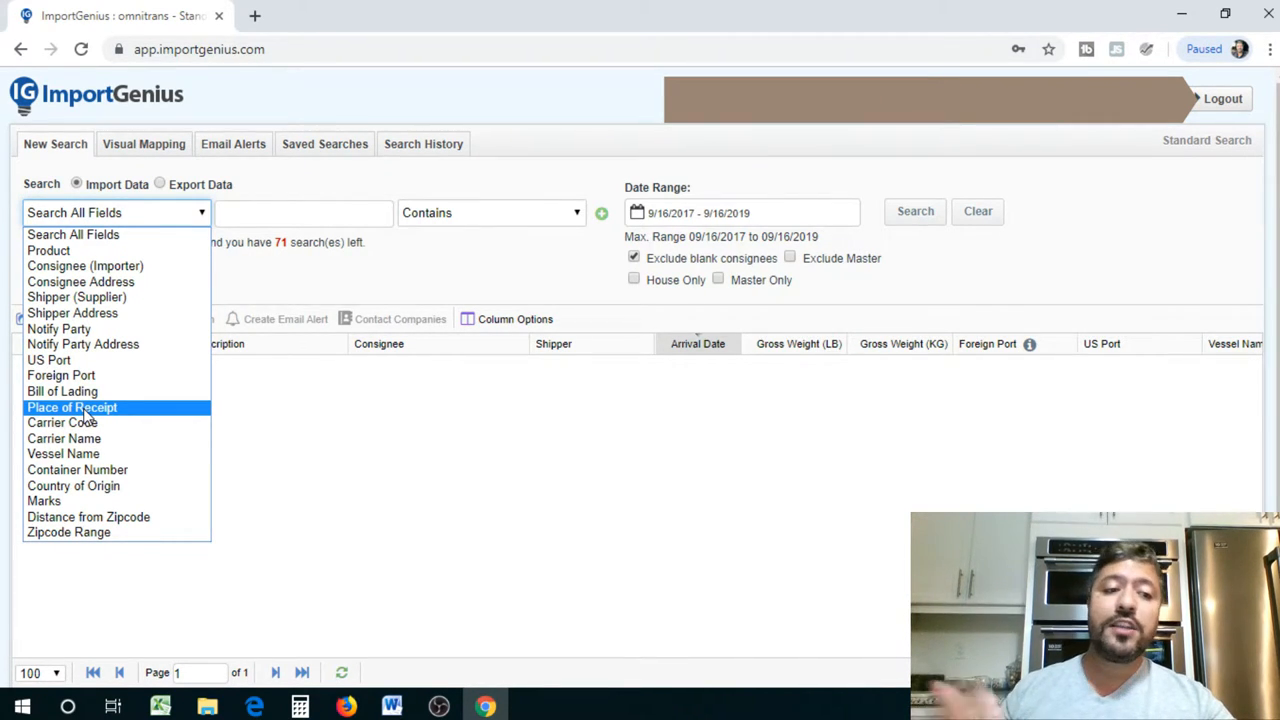
{"action": "mouse_move", "coordinate": [63, 422]}
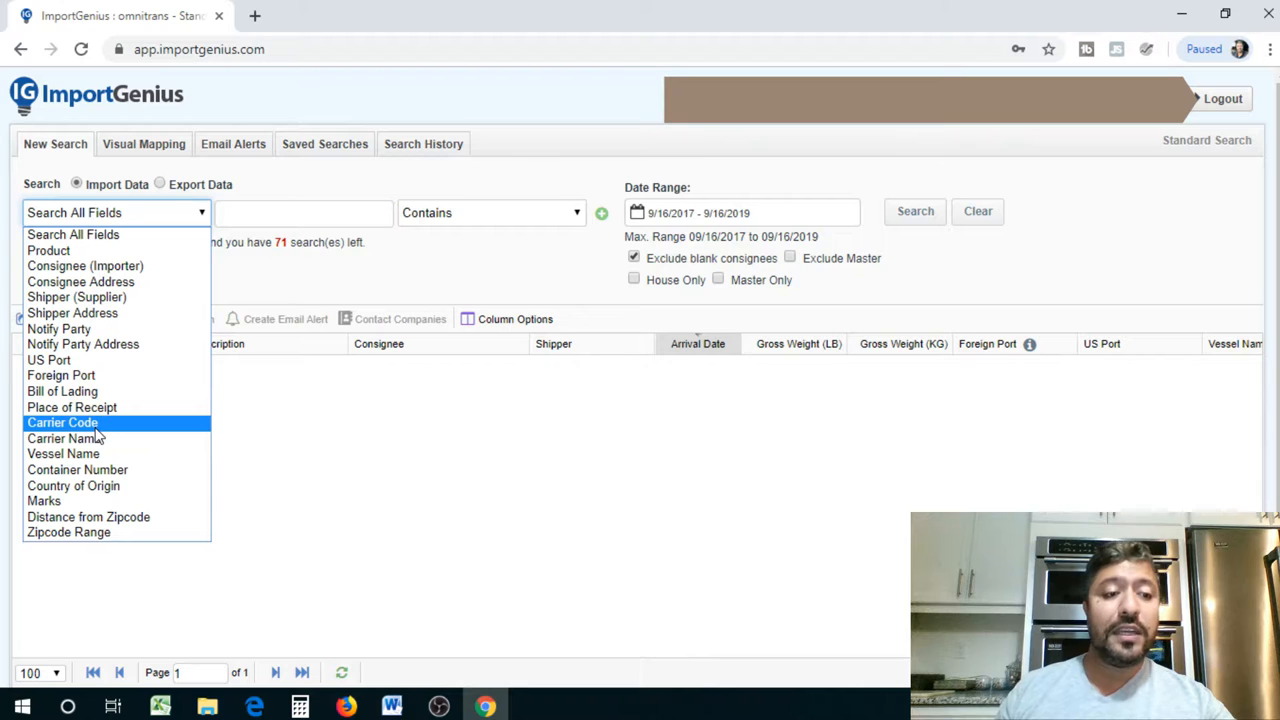
{"action": "mouse_move", "coordinate": [63, 454]}
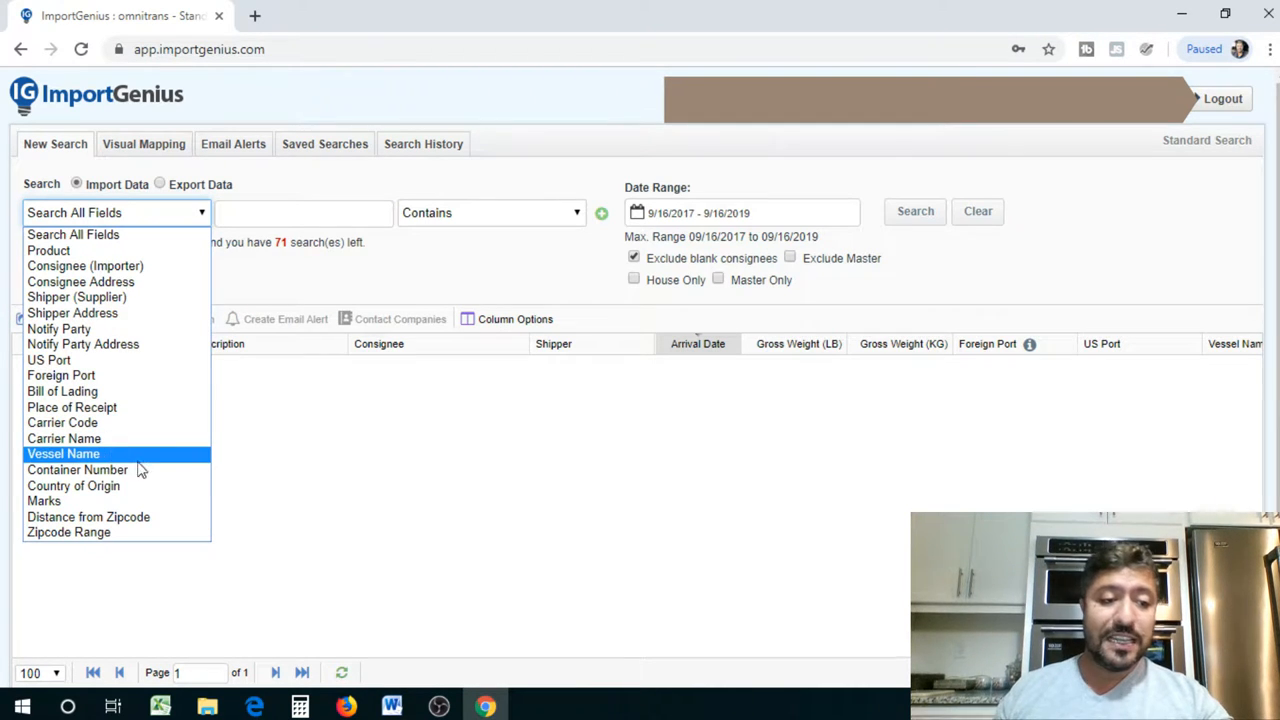
{"action": "mouse_move", "coordinate": [74, 485]}
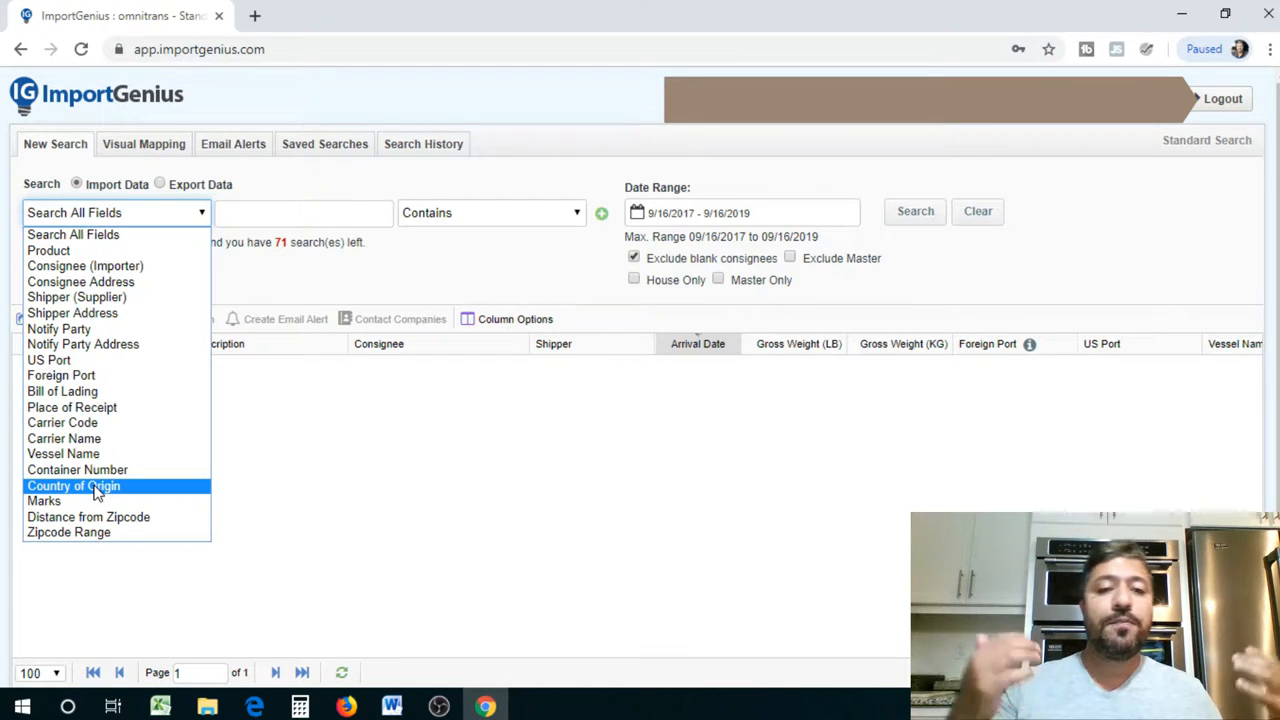
{"action": "mouse_move", "coordinate": [88, 517]}
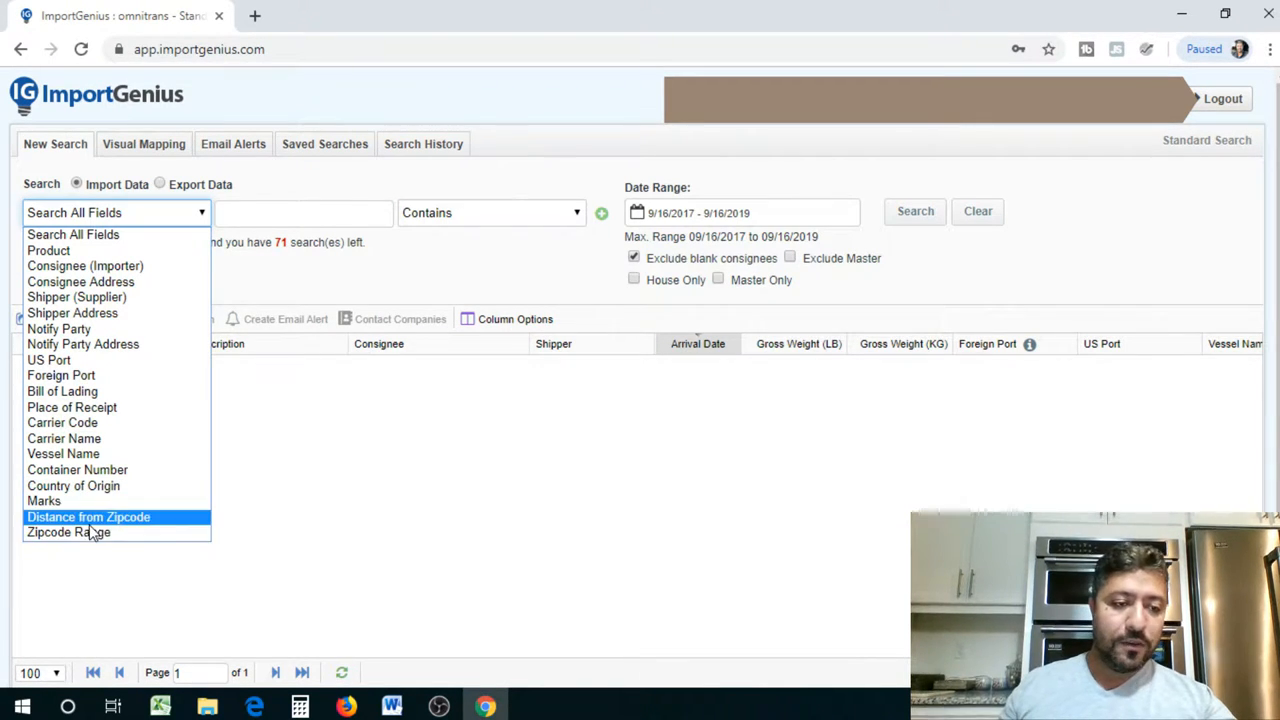
{"action": "mouse_move", "coordinate": [44, 501]}
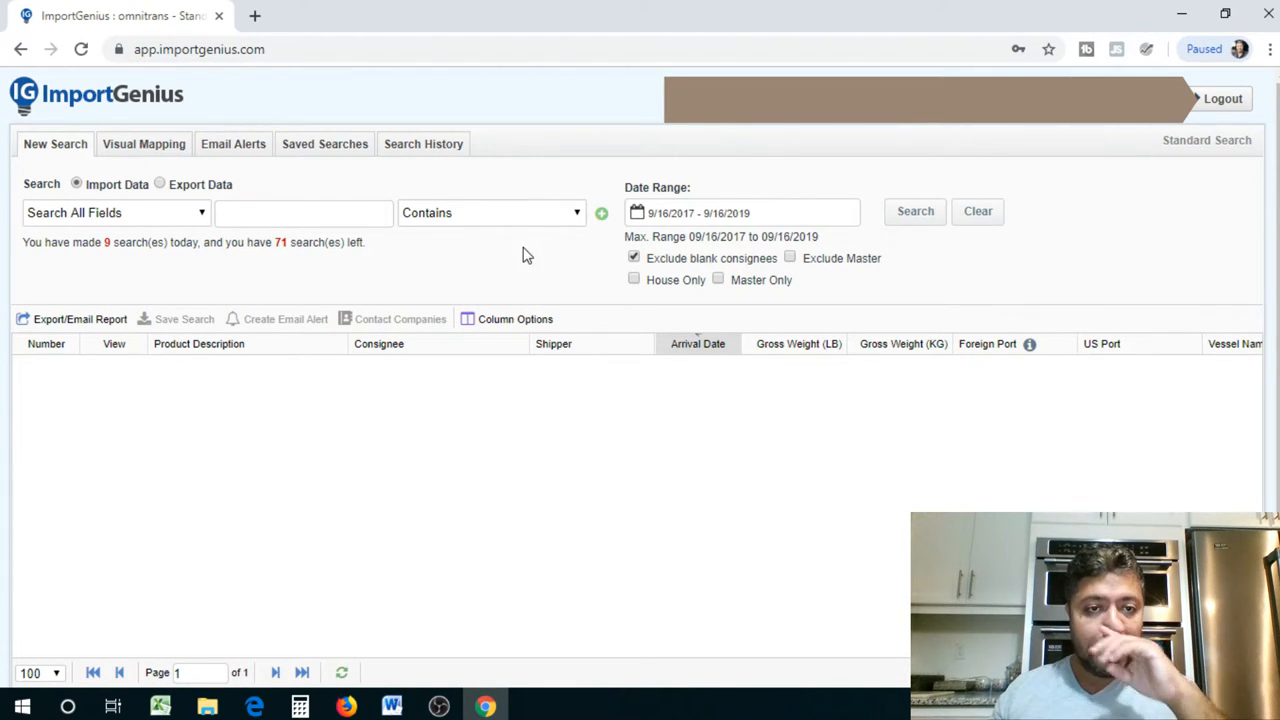
Set the first search condition to Country of Origin = China
{"action": "left_click", "coordinate": [115, 212]}
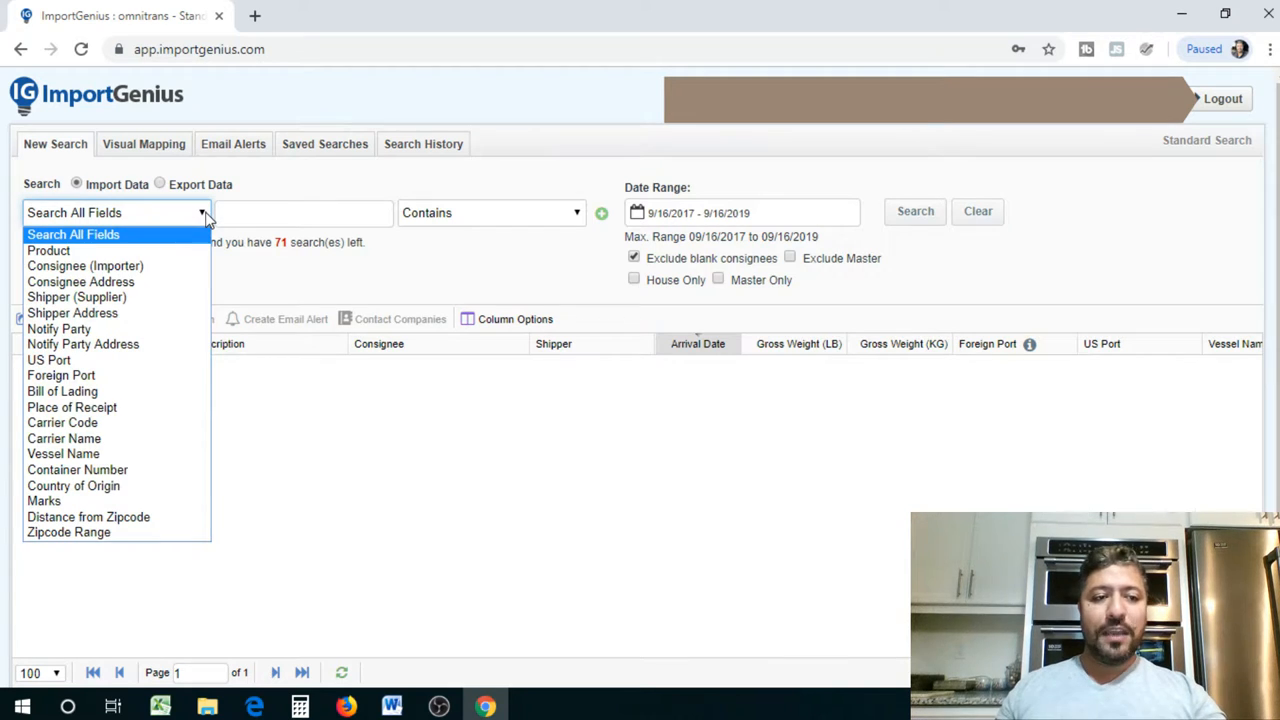
{"action": "mouse_move", "coordinate": [68, 531]}
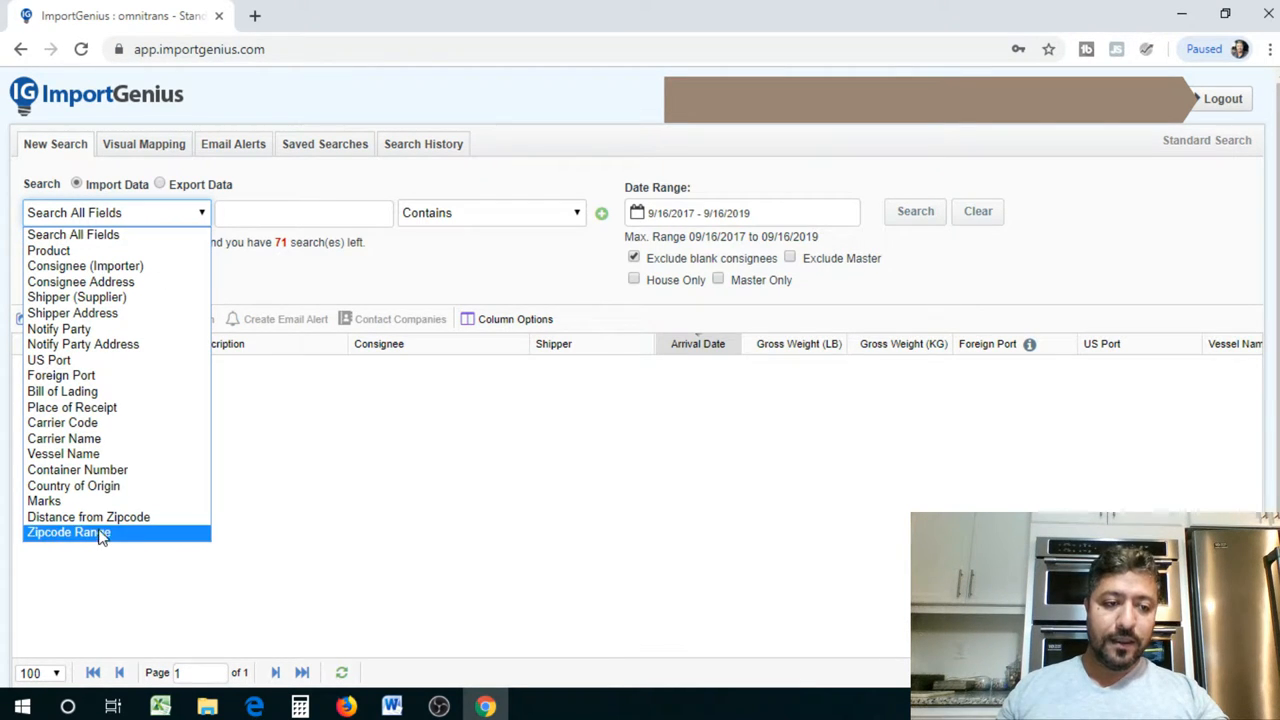
{"action": "mouse_move", "coordinate": [73, 485]}
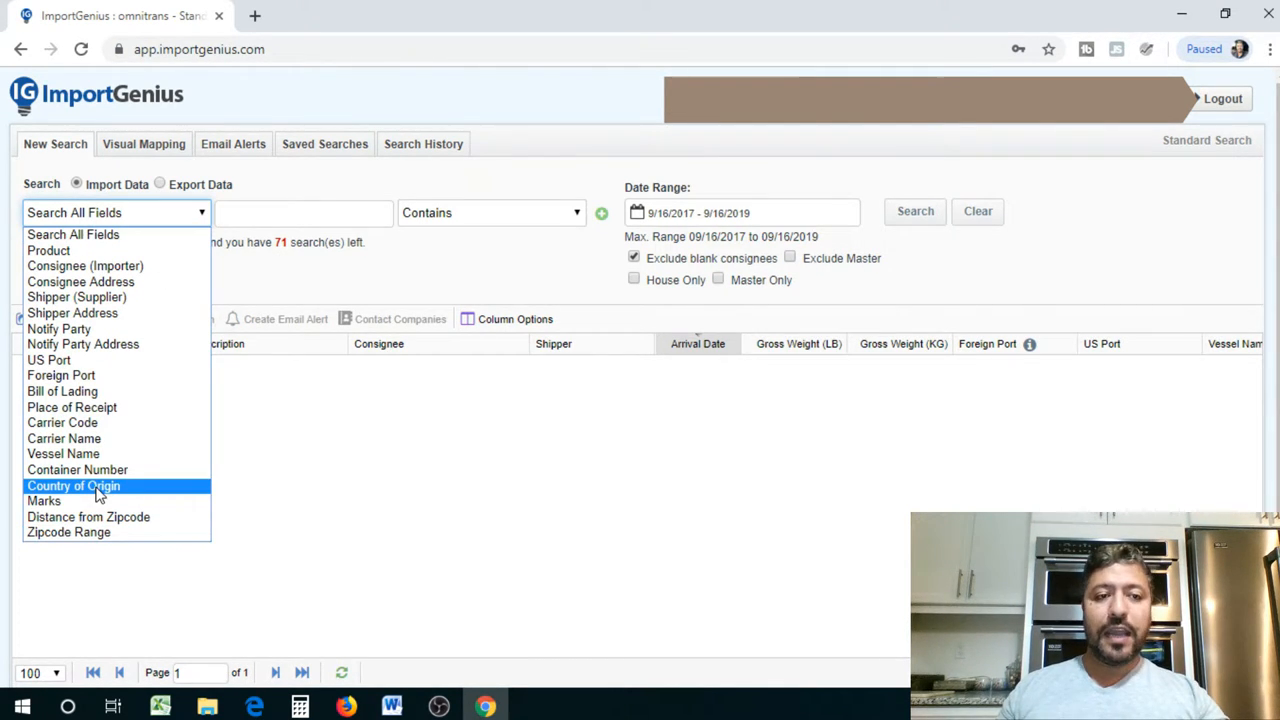
{"action": "left_click", "coordinate": [73, 485]}
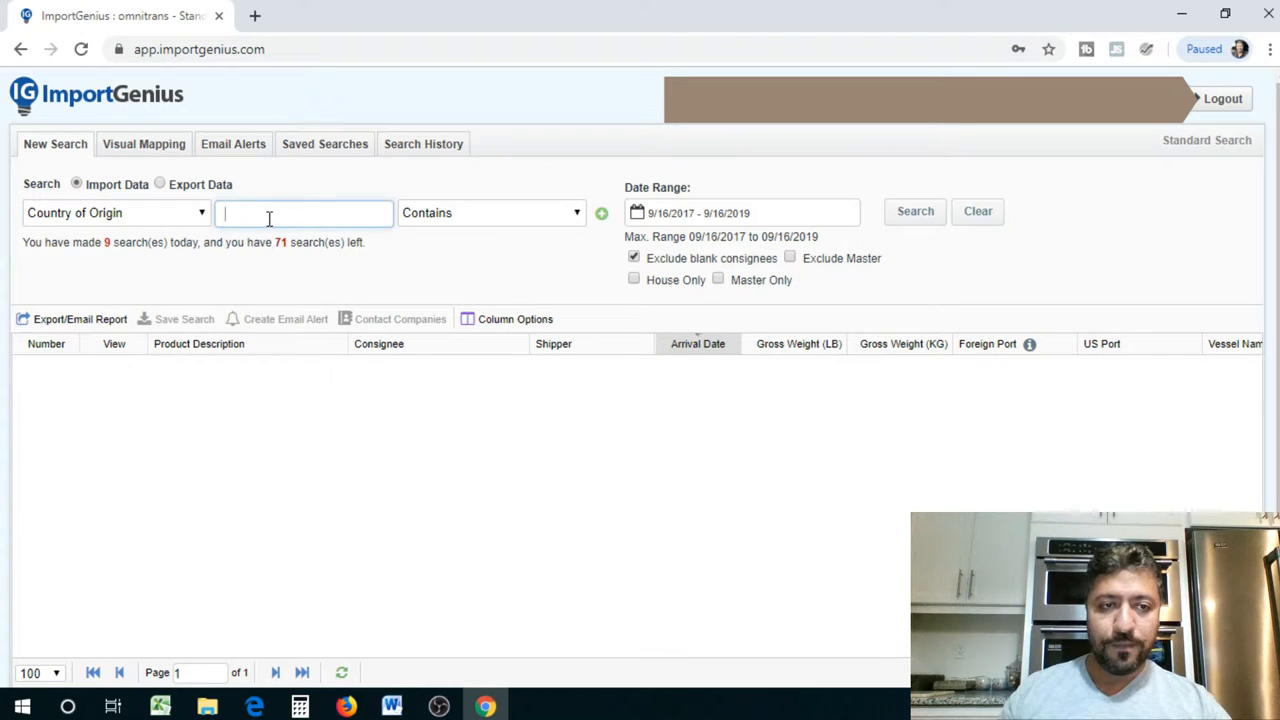
{"action": "type", "text": "China"}
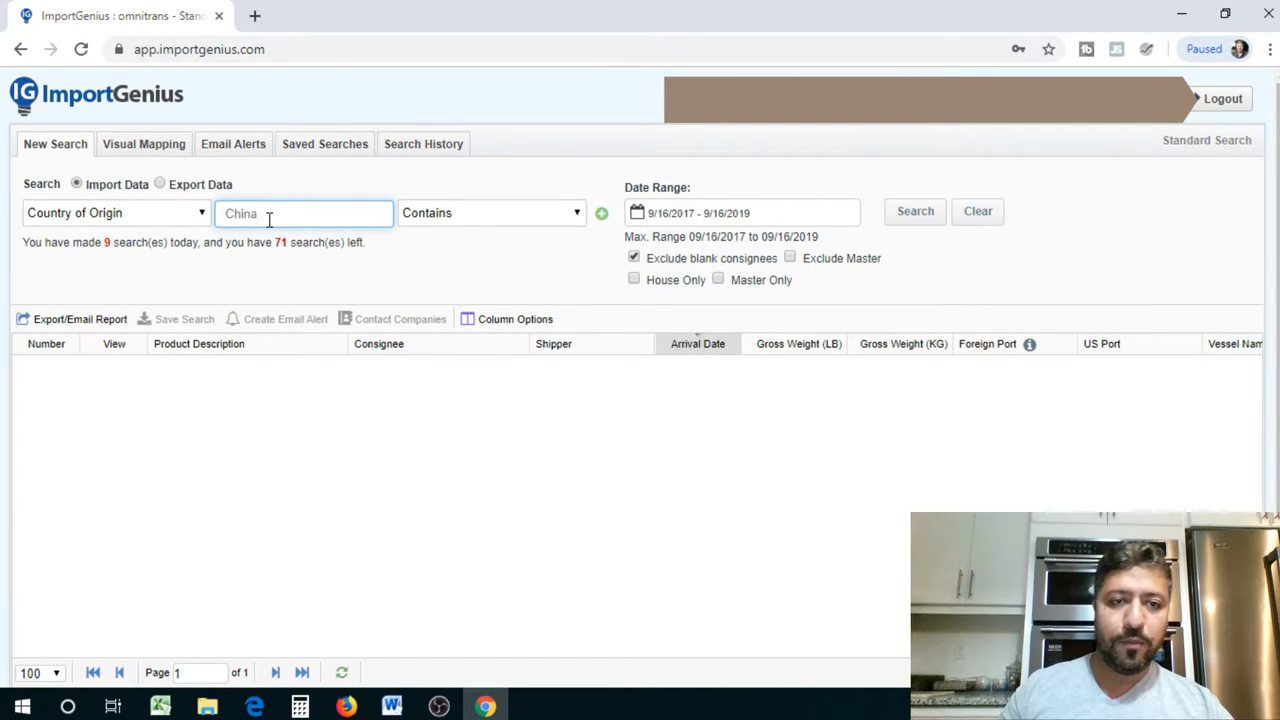
Add Consignee Address = 'san francisco', limit dates to 9/16/2018–9/16/2019, and search
{"action": "left_click", "coordinate": [601, 213]}
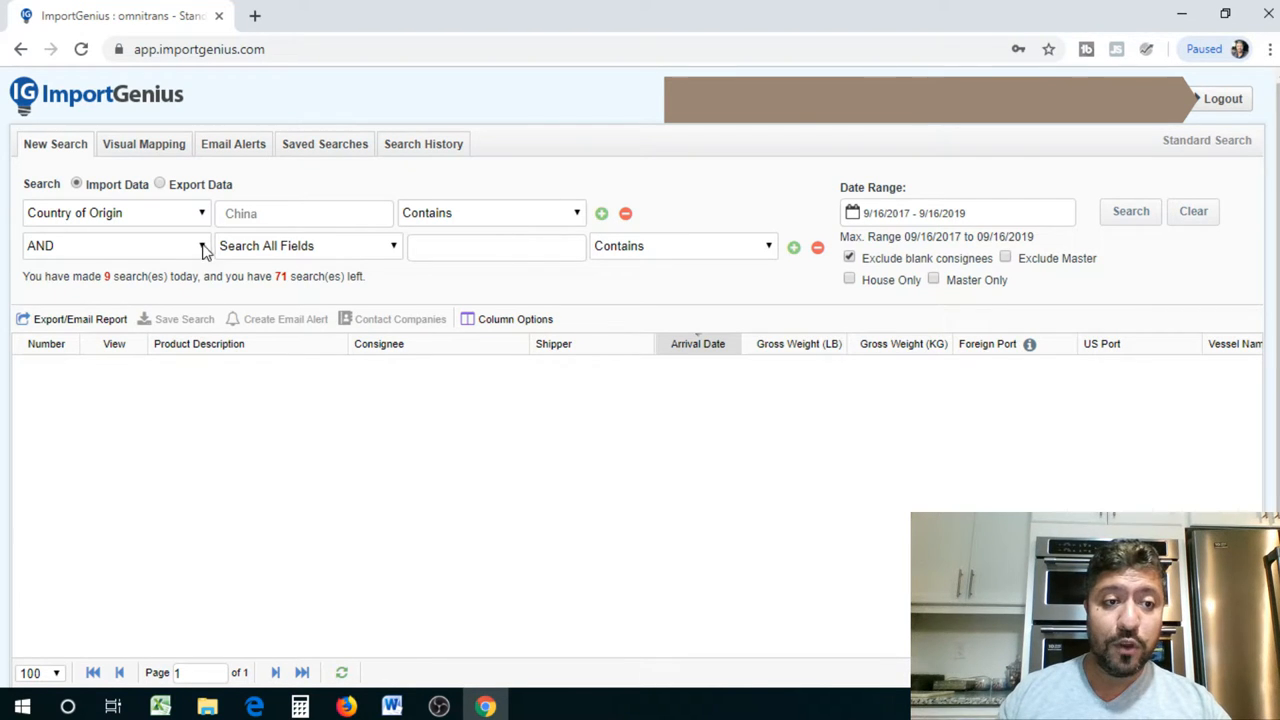
{"action": "left_click", "coordinate": [305, 245]}
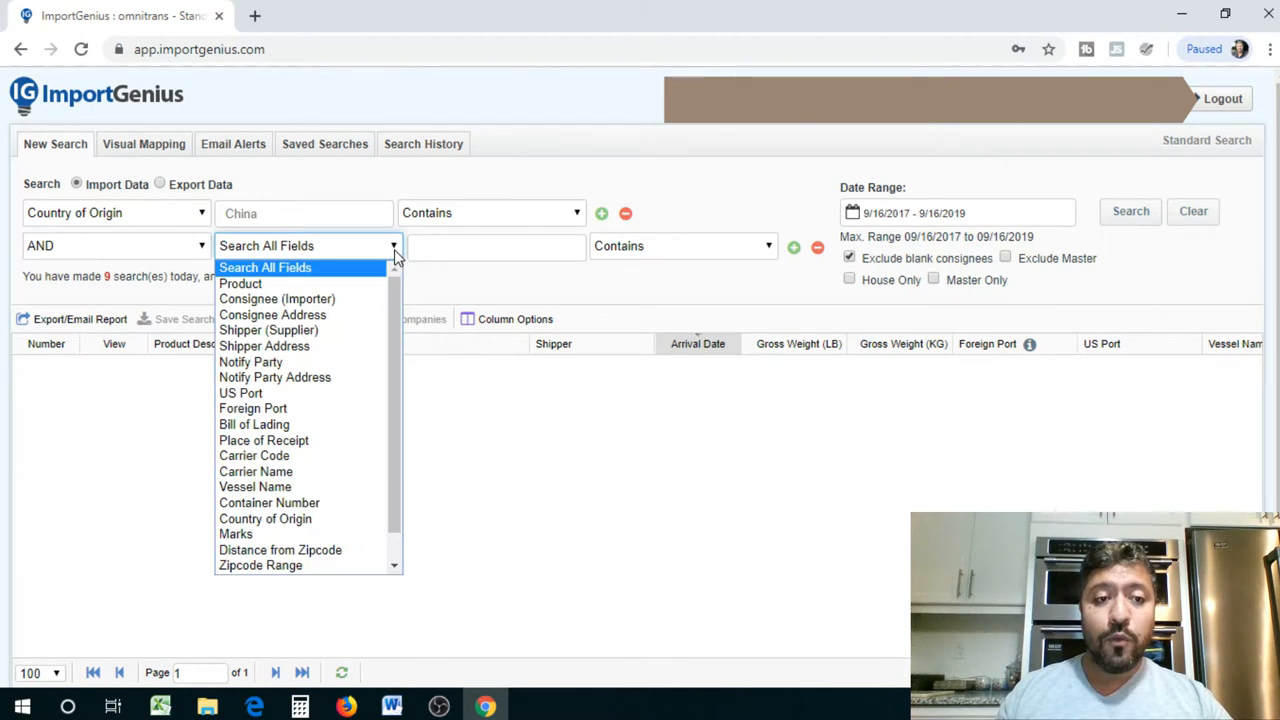
{"action": "left_click", "coordinate": [272, 314]}
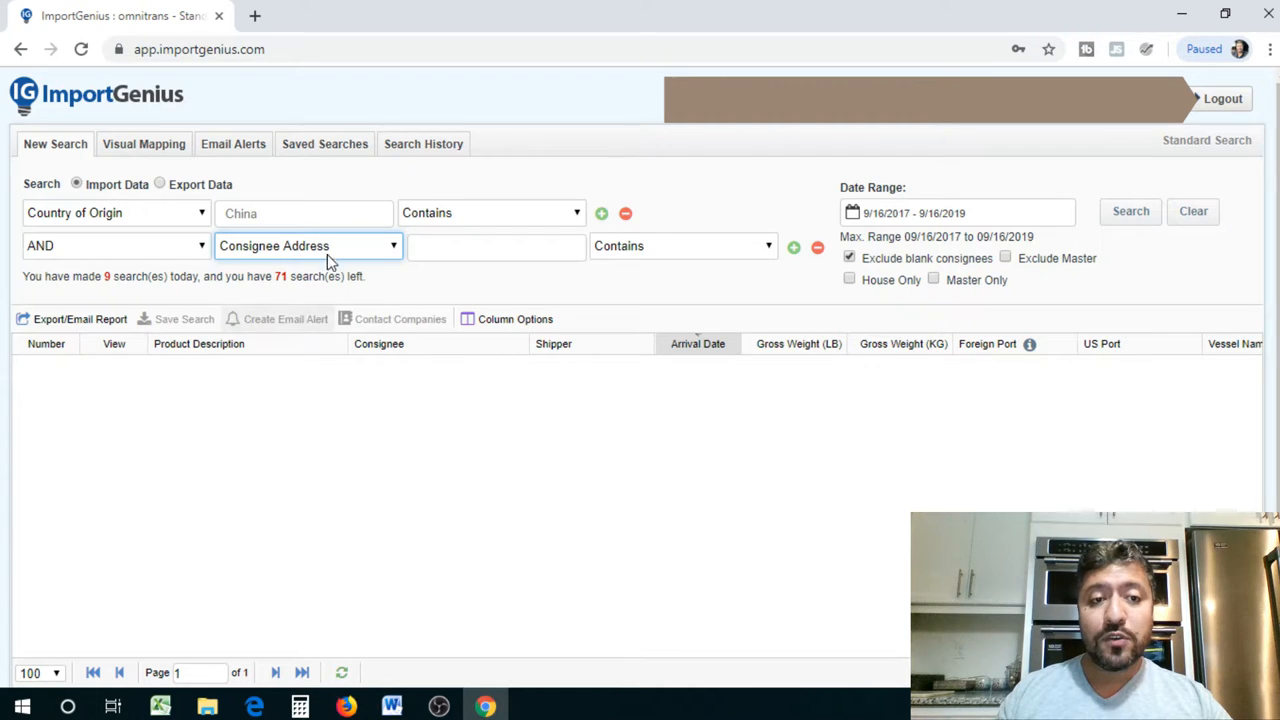
{"action": "left_click", "coordinate": [495, 246]}
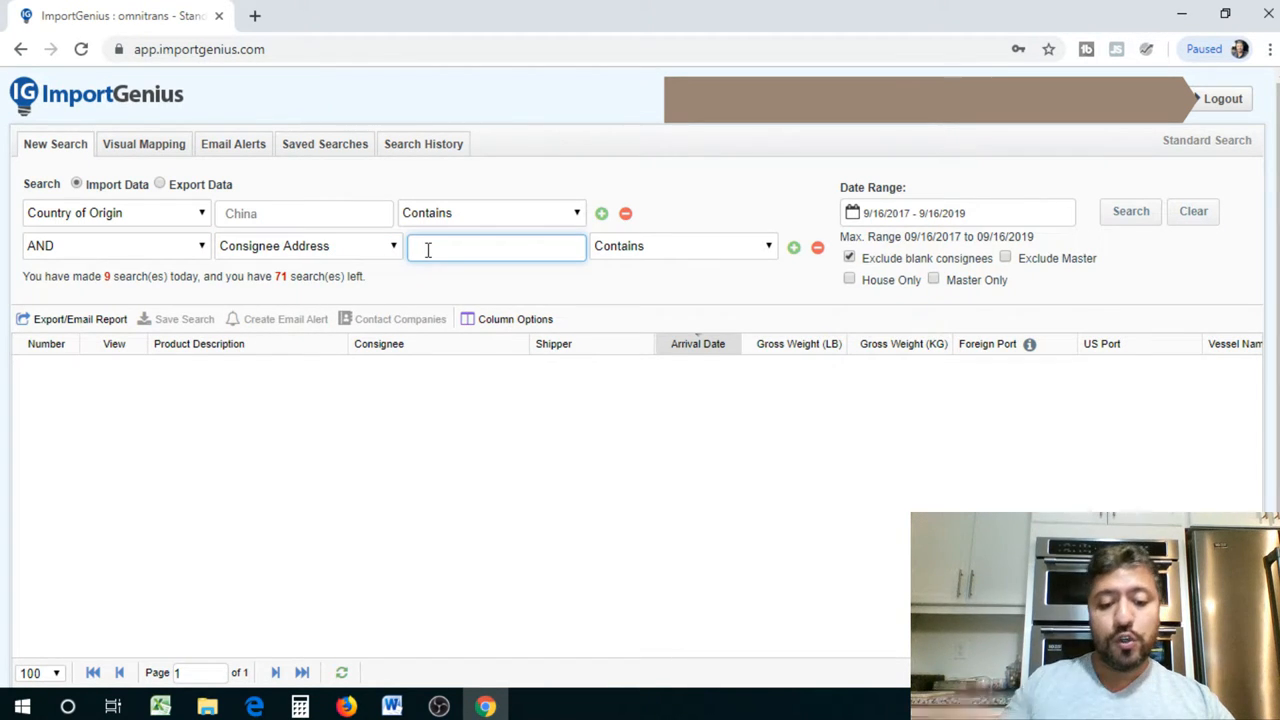
{"action": "type", "text": "san franci"}
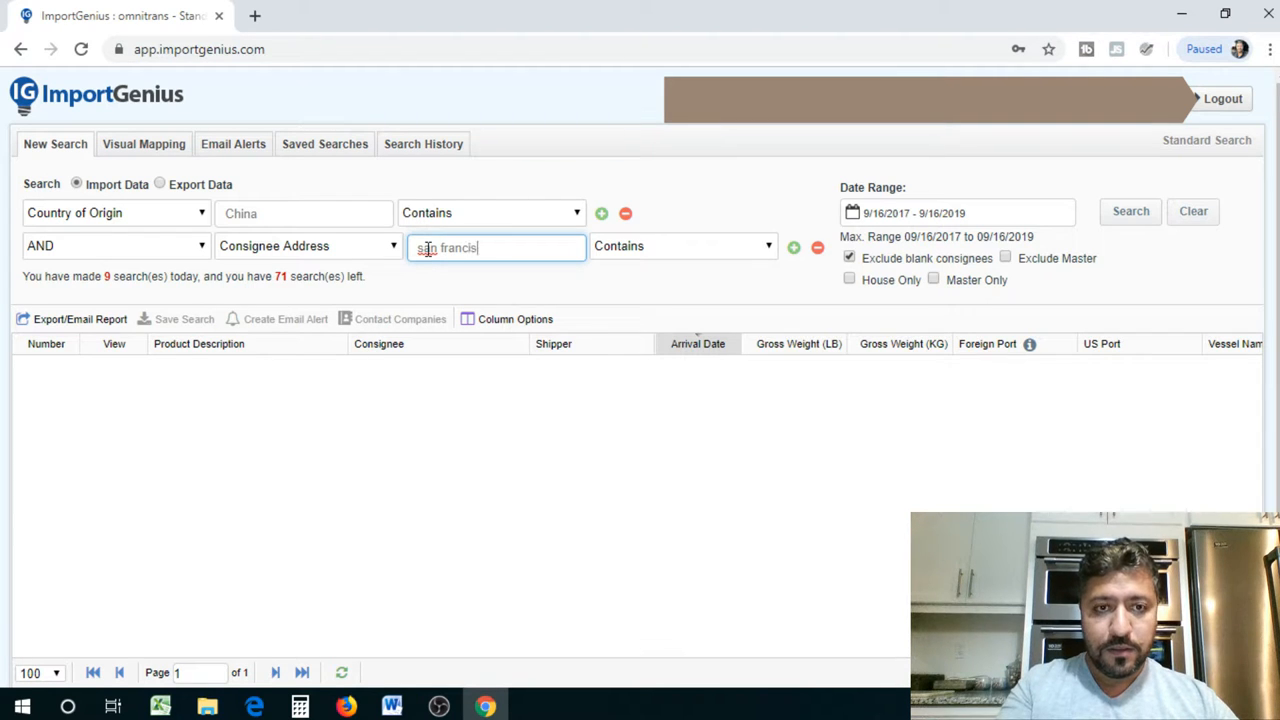
{"action": "type", "text": "san francisco"}
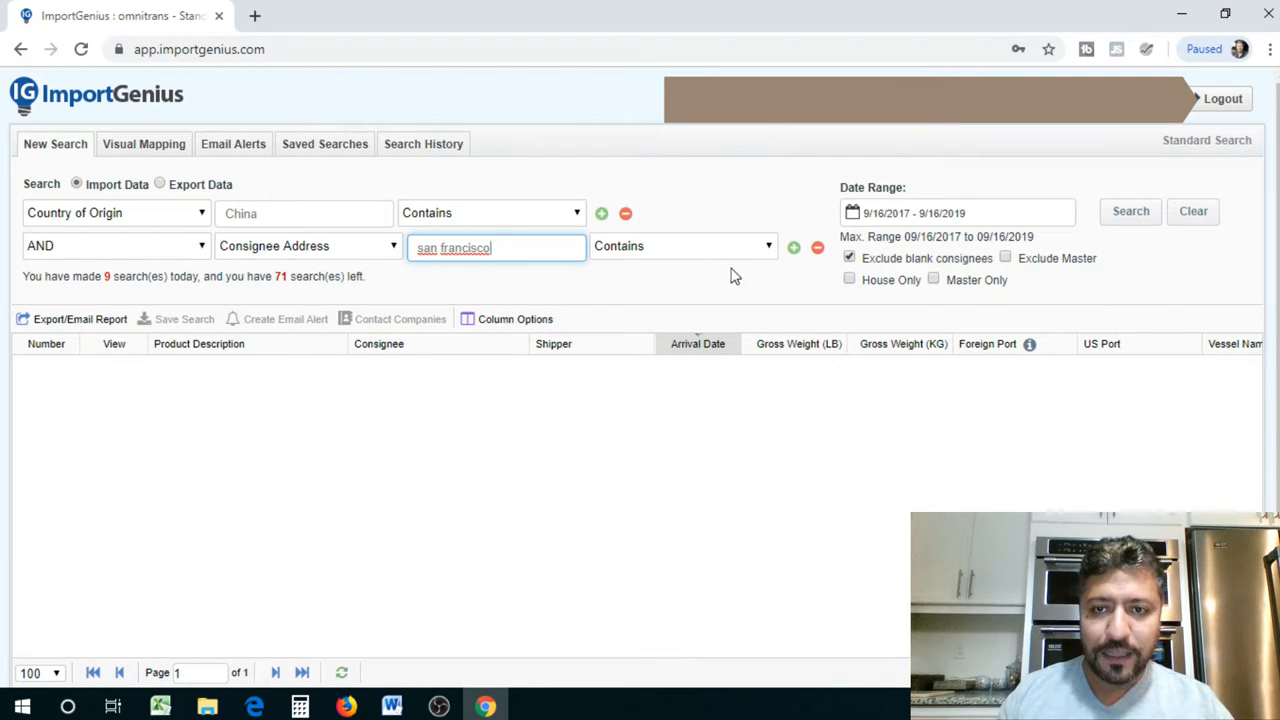
{"action": "left_click", "coordinate": [955, 212]}
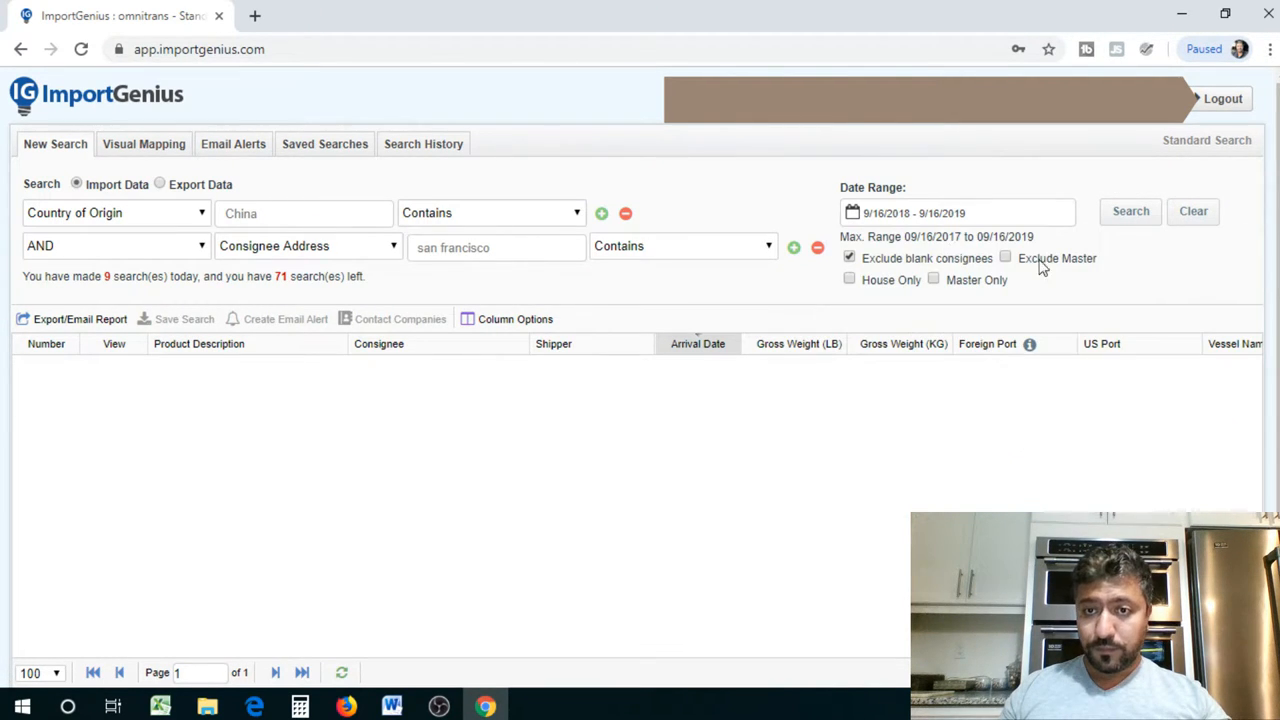
{"action": "left_click", "coordinate": [1130, 211]}
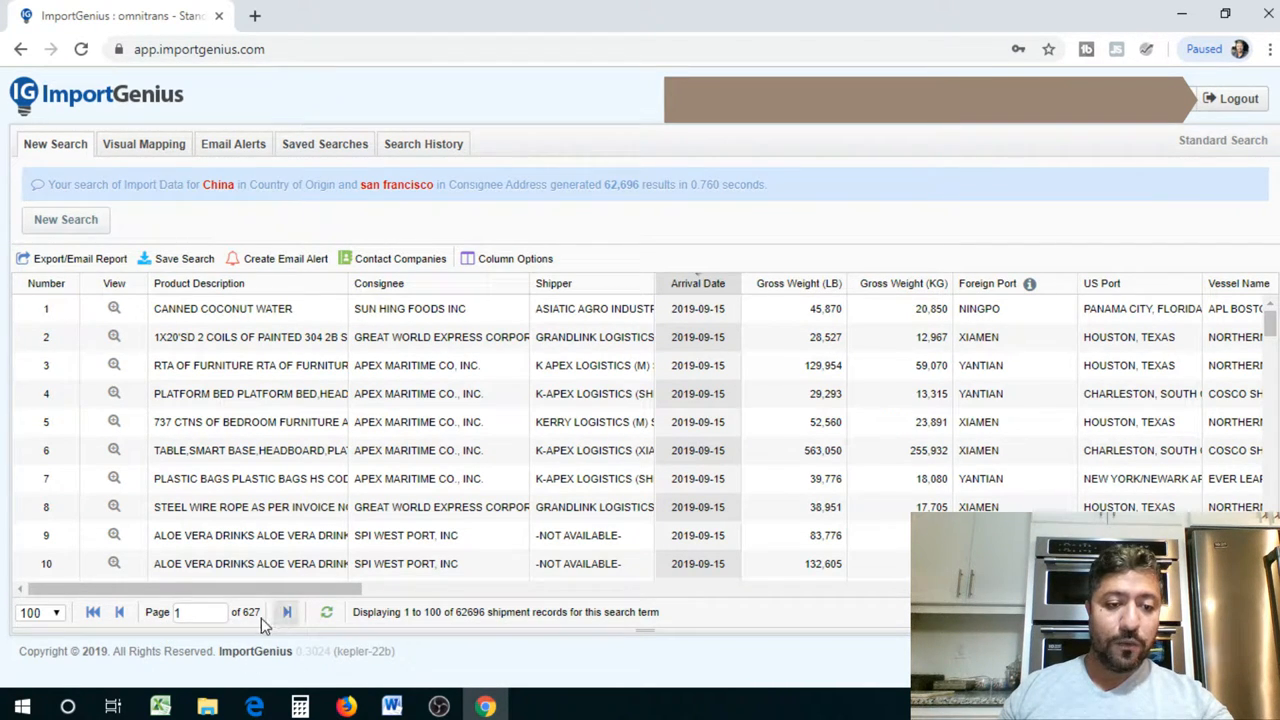
{"action": "mouse_move", "coordinate": [460, 620]}
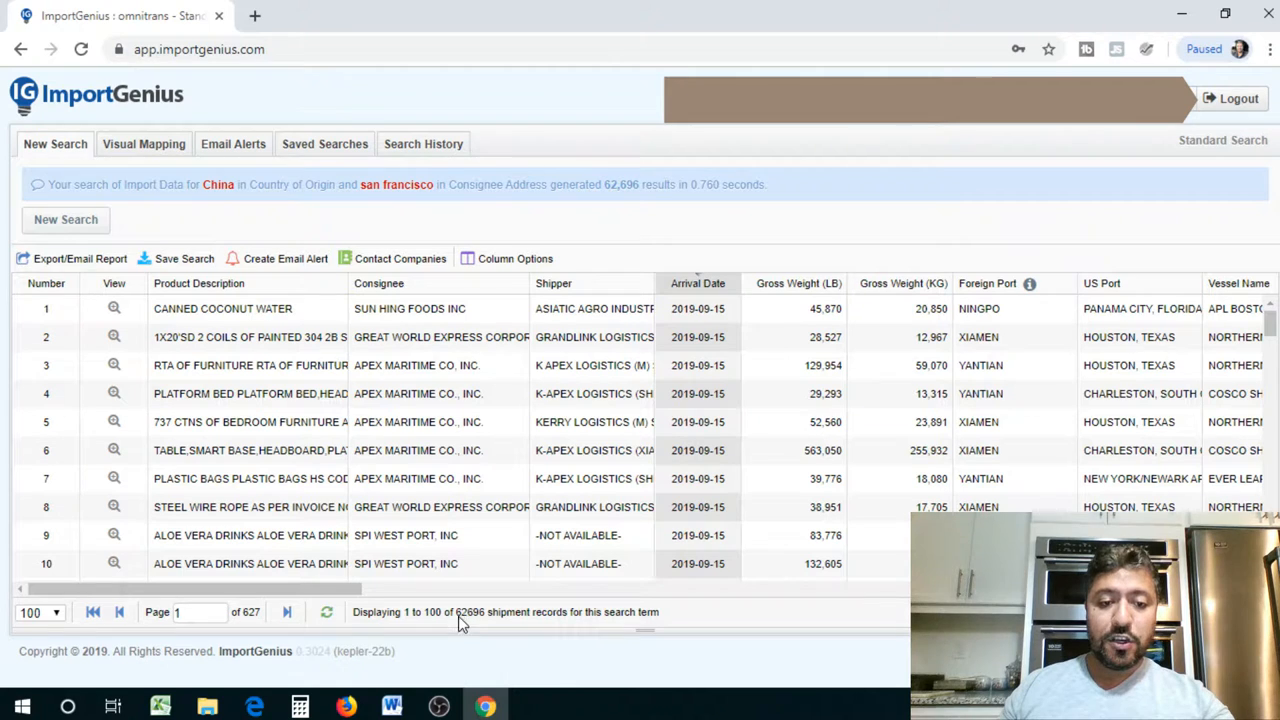
{"action": "mouse_move", "coordinate": [485, 625]}
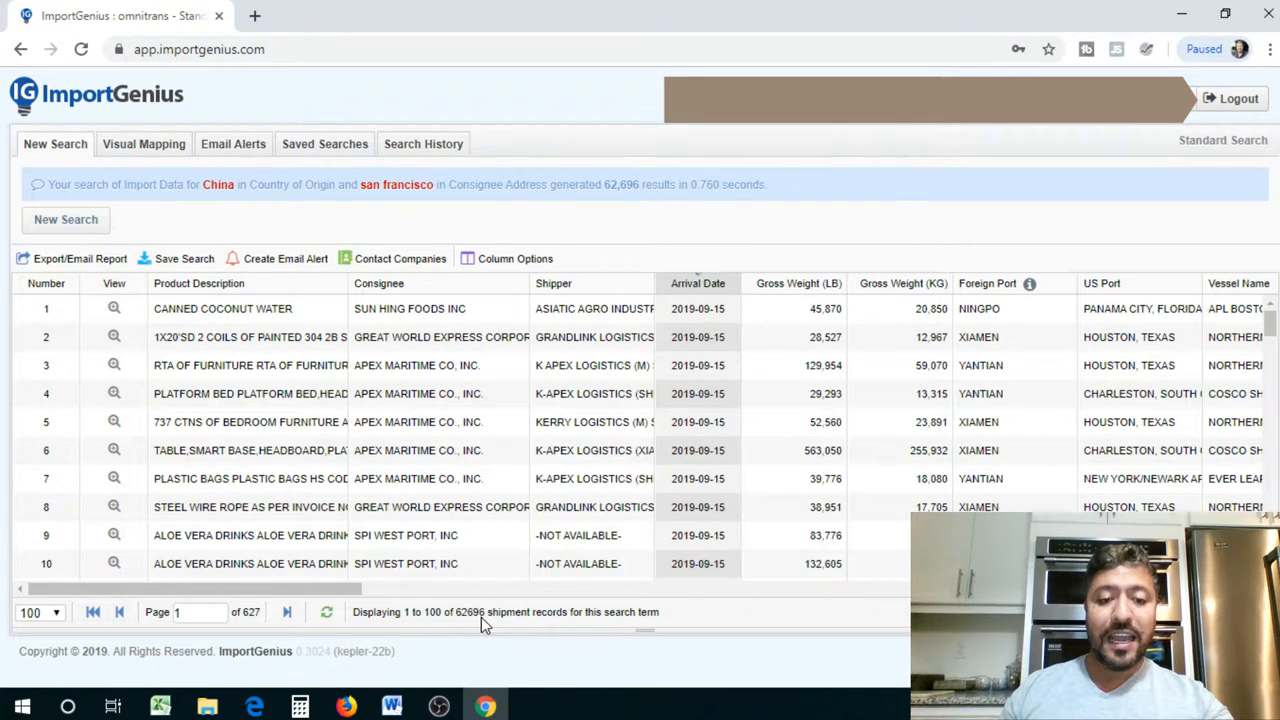
{"action": "mouse_move", "coordinate": [480, 630]}
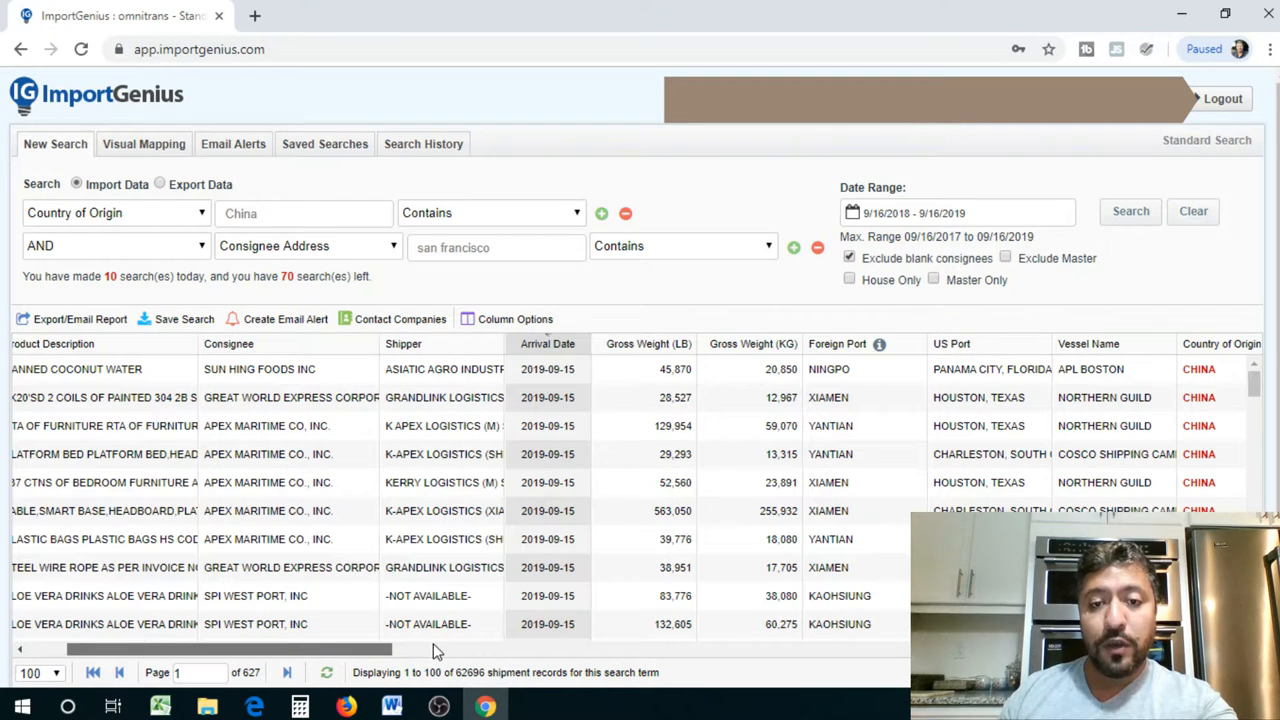
Scroll the results across the container, bill of lading, carrier and Notify Party columns
{"action": "scroll", "scroll_direction": "right", "scroll_amount": 3}
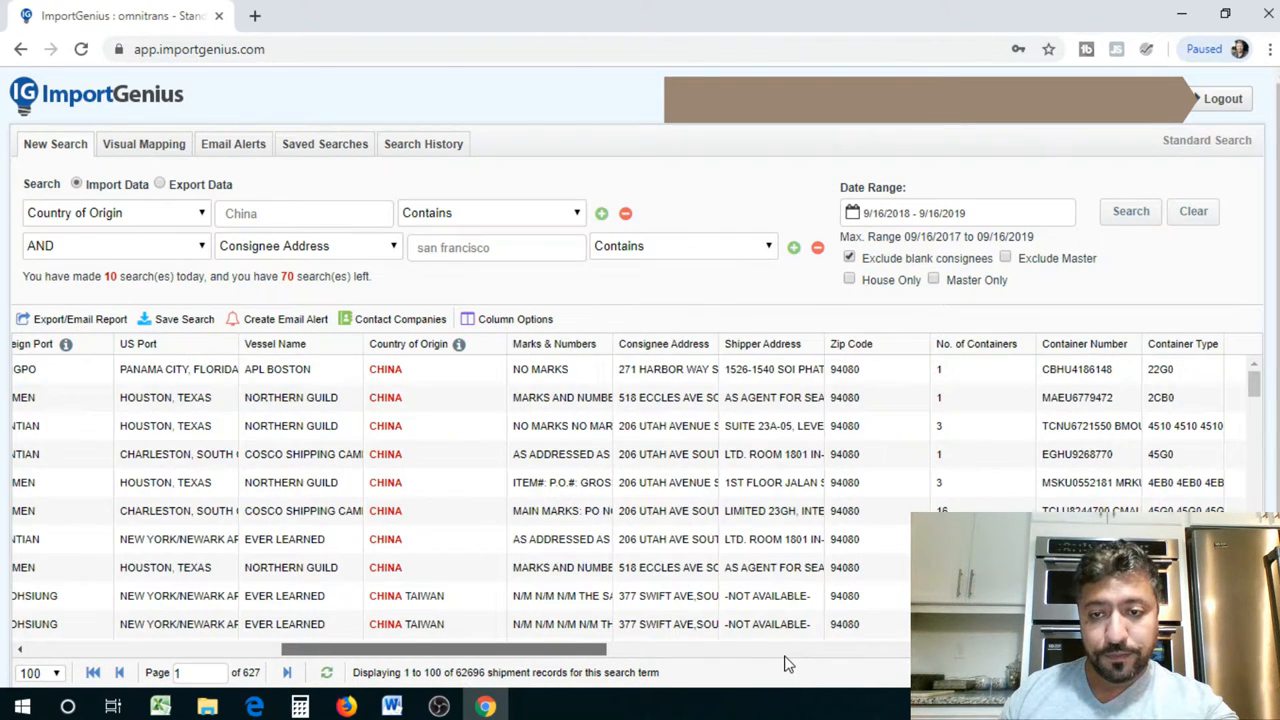
{"action": "scroll", "scroll_direction": "right", "scroll_amount": 3}
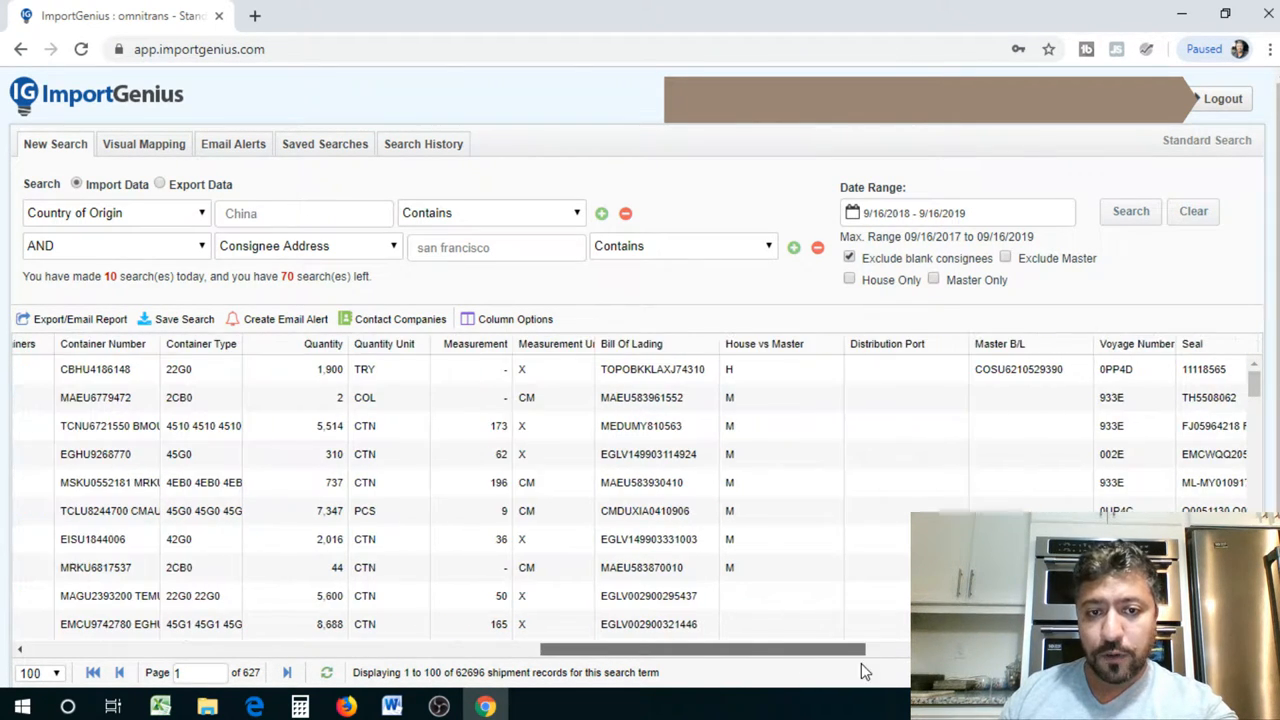
{"action": "scroll", "scroll_direction": "right", "scroll_amount": 3}
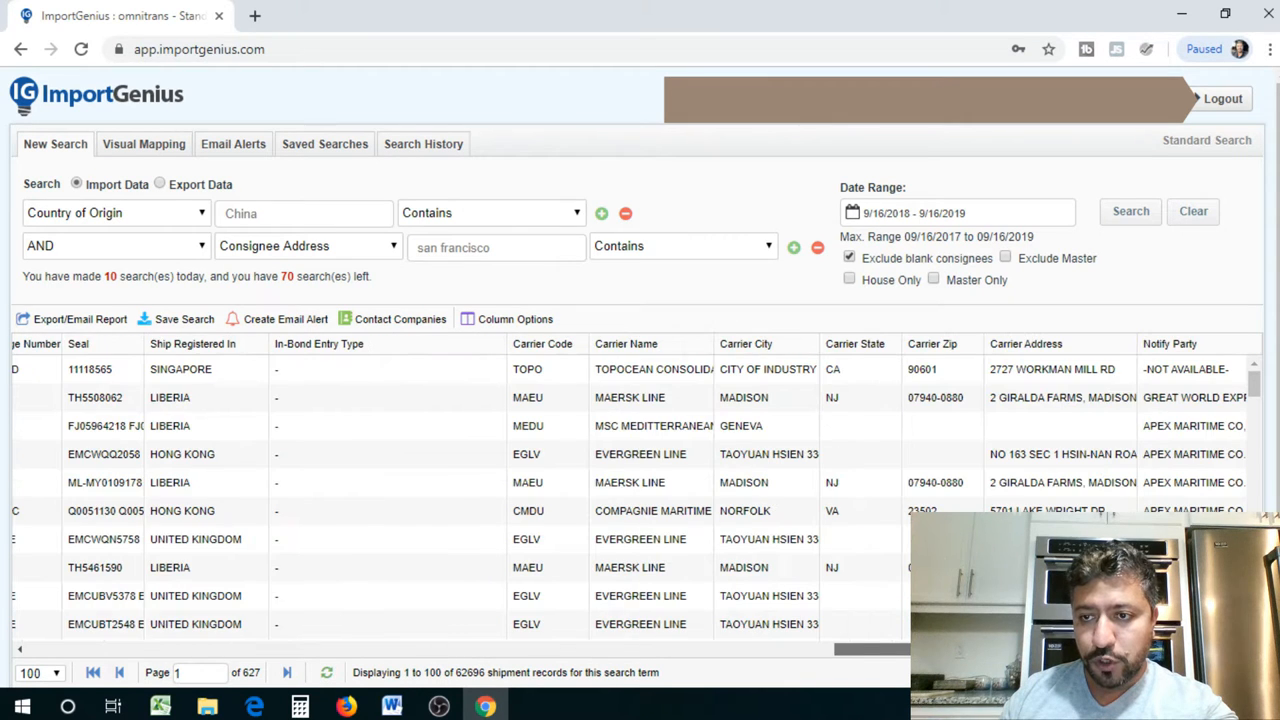
{"action": "scroll", "scroll_direction": "right", "scroll_amount": 3}
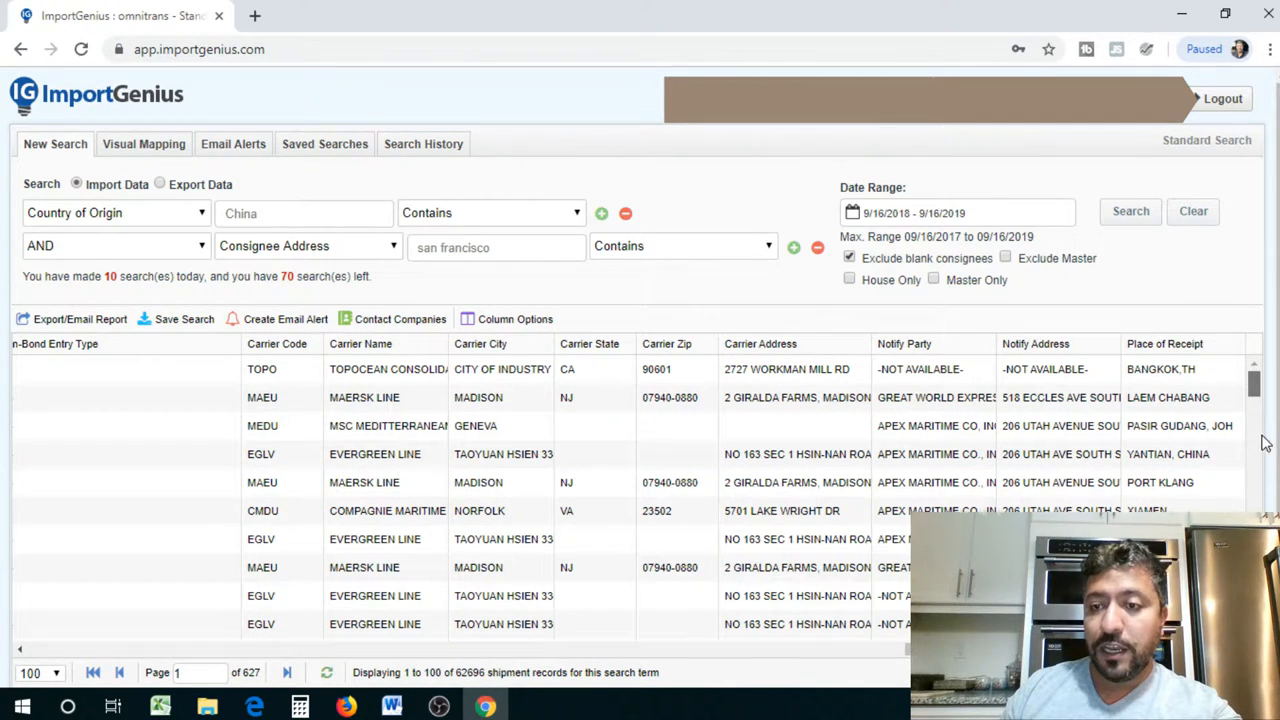
{"action": "scroll", "scroll_direction": "down", "scroll_amount": 3}
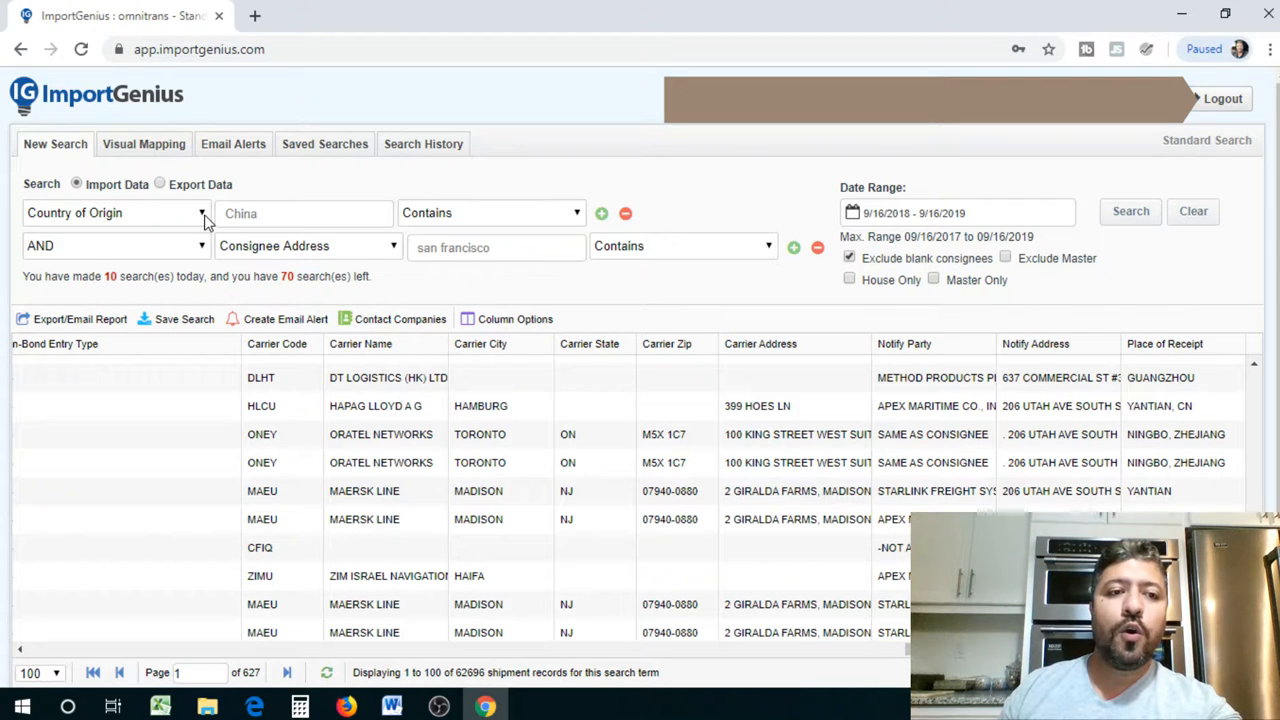
Change the second condition to Consignee (Importer) = NIKE and search, giving 790 results
{"action": "left_click", "coordinate": [113, 212]}
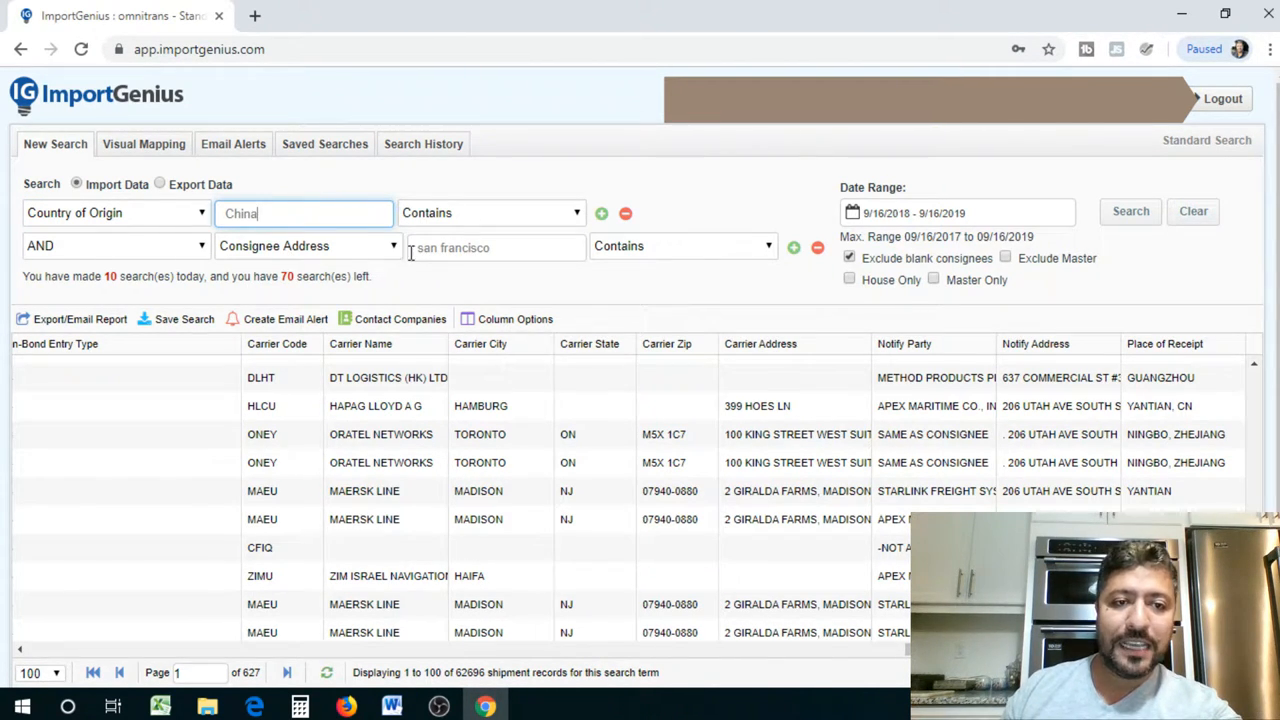
{"action": "left_click", "coordinate": [307, 246]}
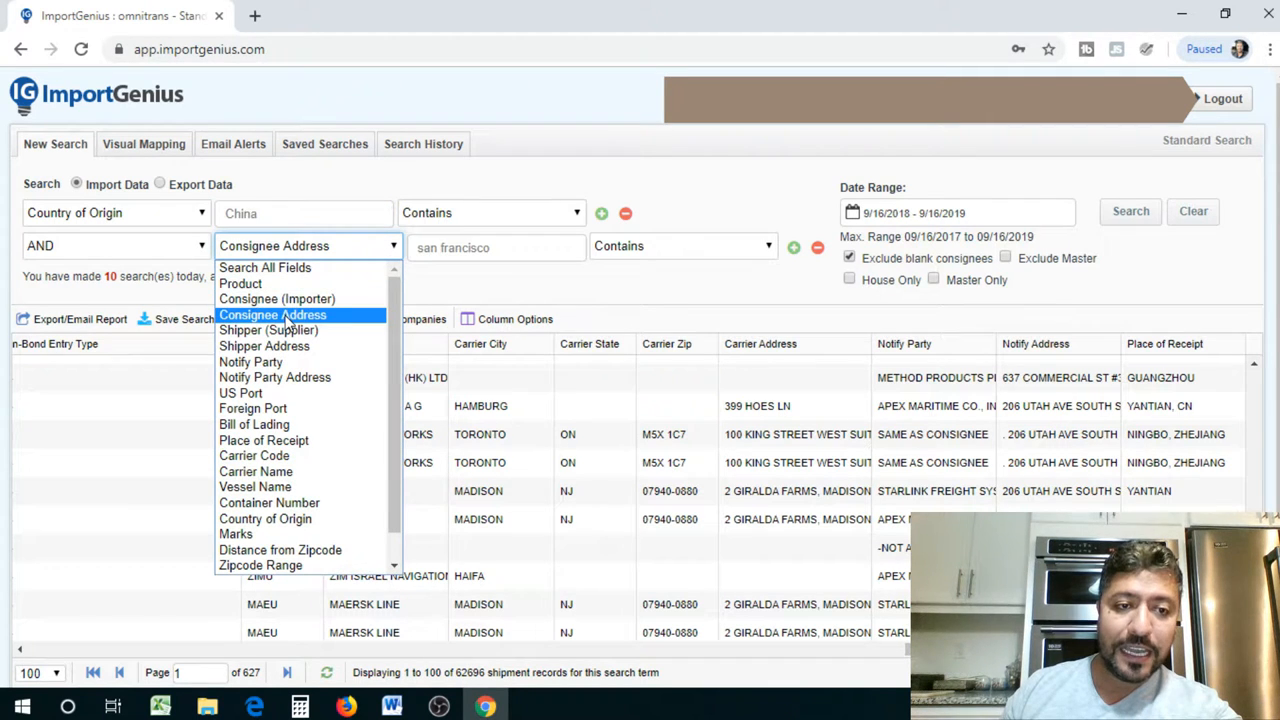
{"action": "left_click", "coordinate": [277, 298]}
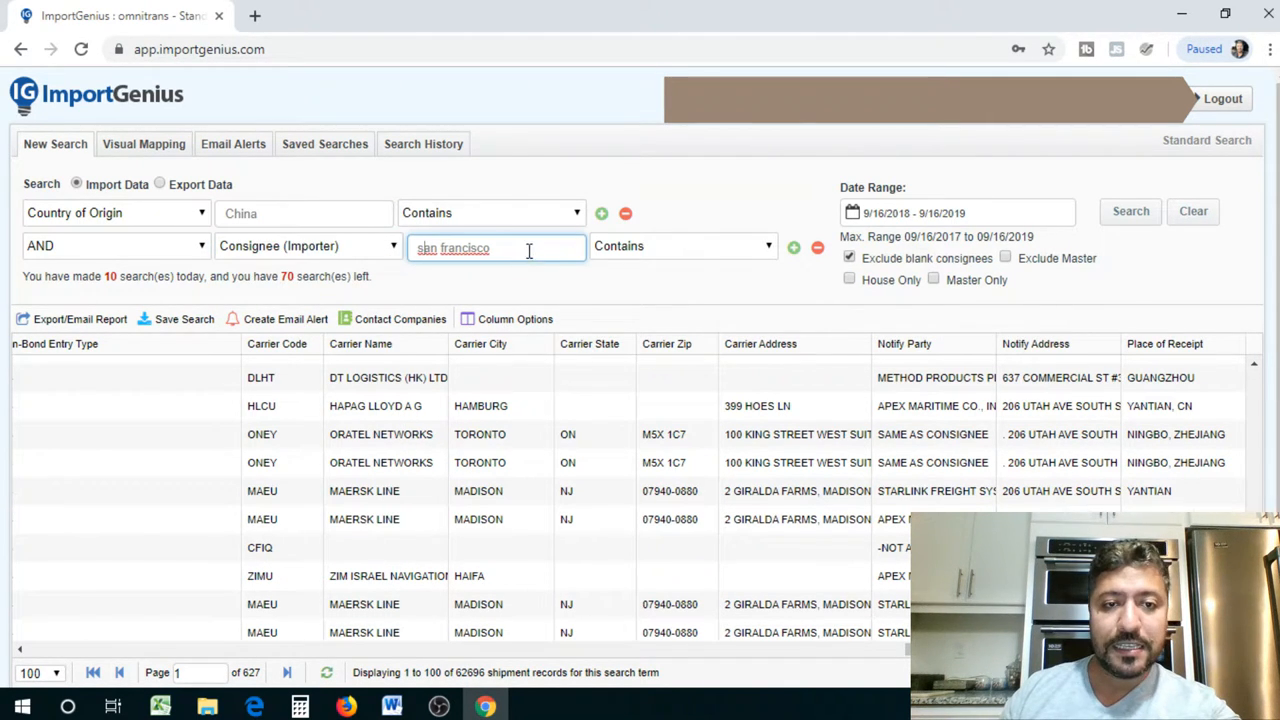
{"action": "type", "text": "NIKE"}
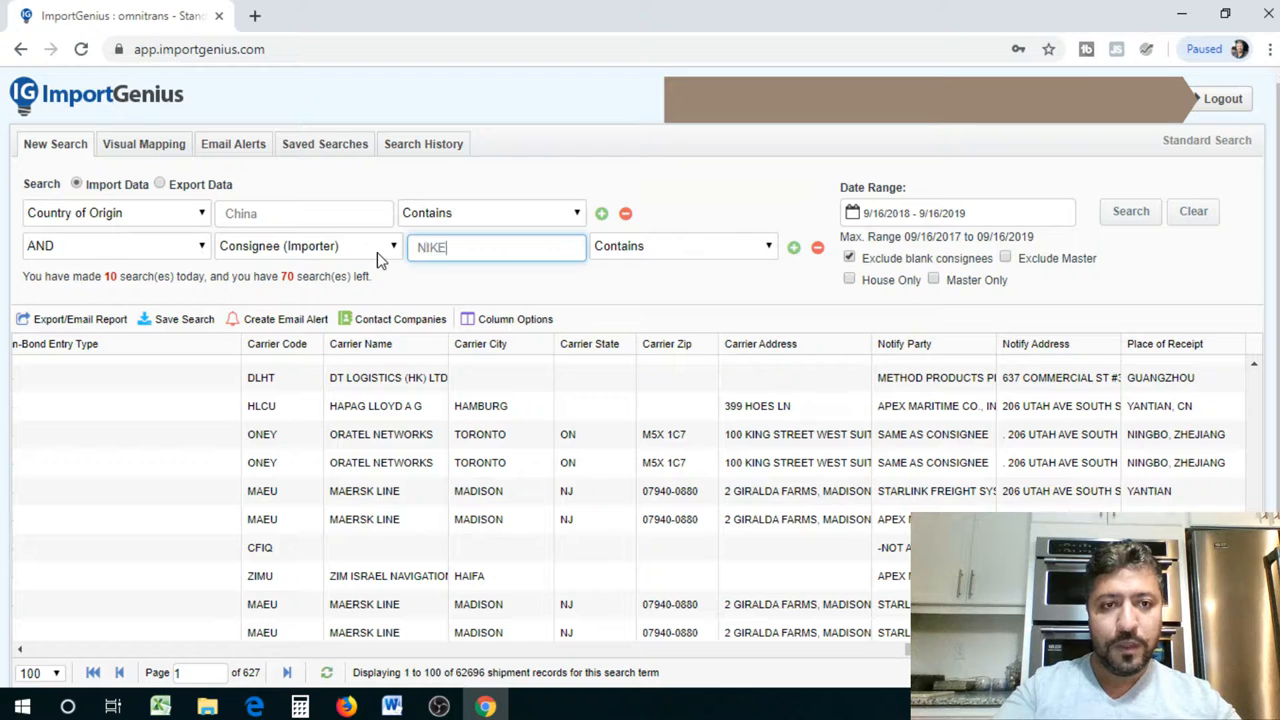
{"action": "left_click", "coordinate": [1130, 211]}
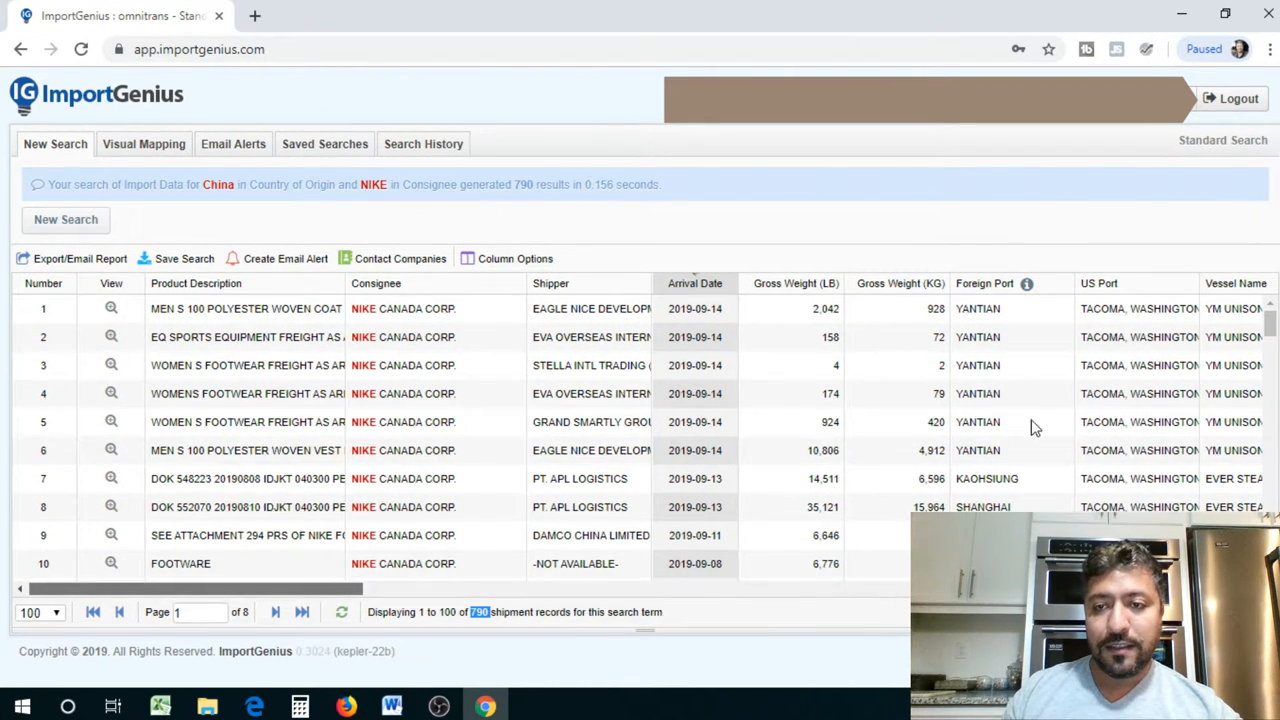
Scroll the 790 NIKE results across toward the carrier and notify party columns
{"action": "scroll", "scroll_direction": "right", "scroll_amount": 3}
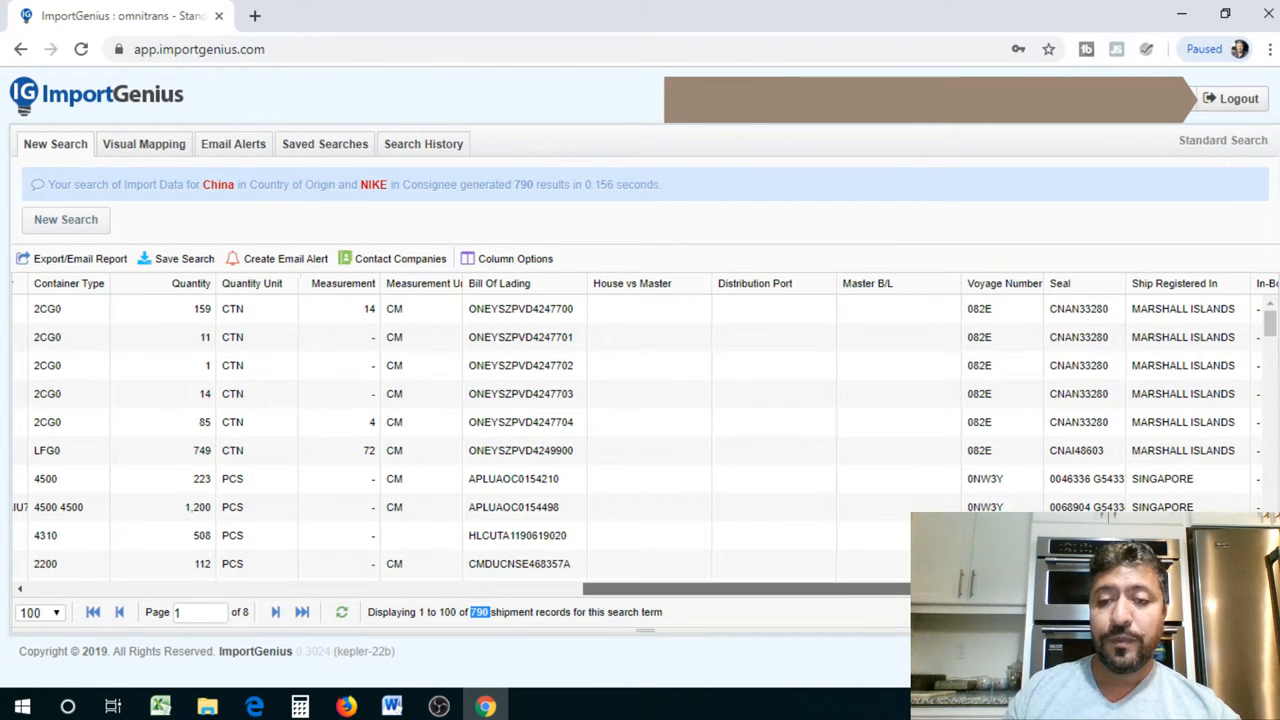
{"action": "scroll", "scroll_direction": "right", "scroll_amount": 3}
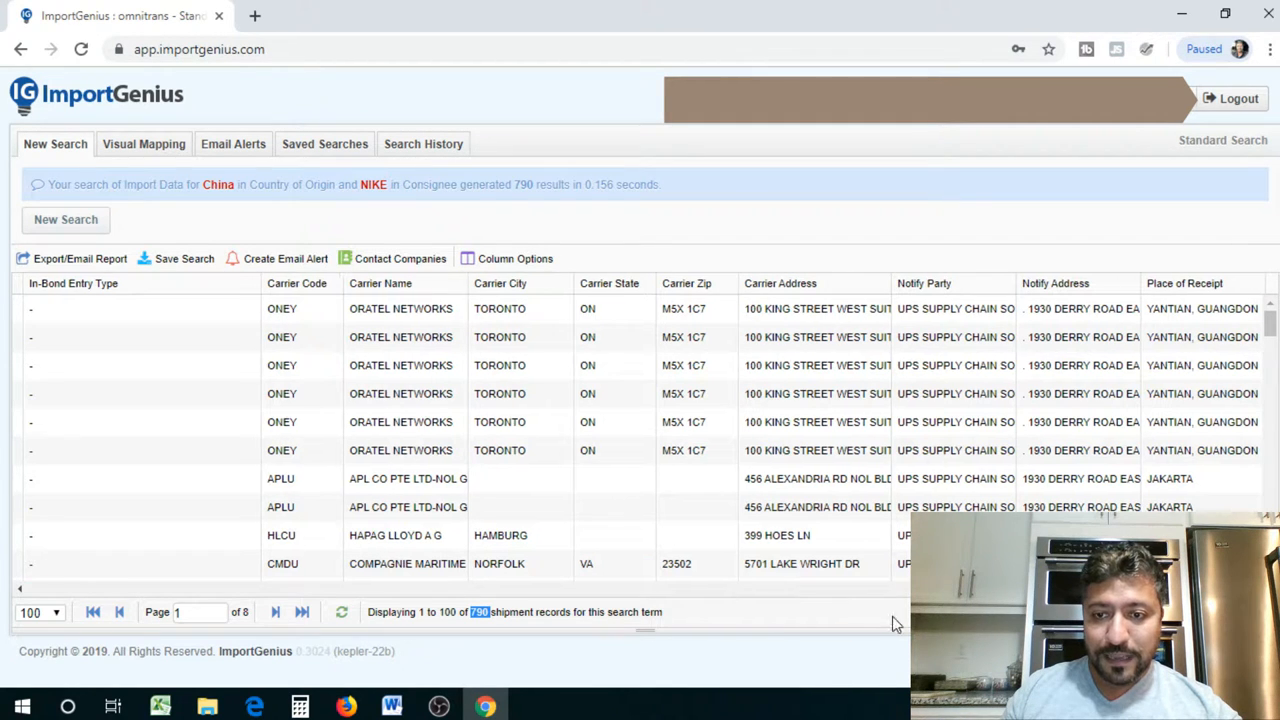
{"action": "scroll", "scroll_direction": "right", "scroll_amount": 3}
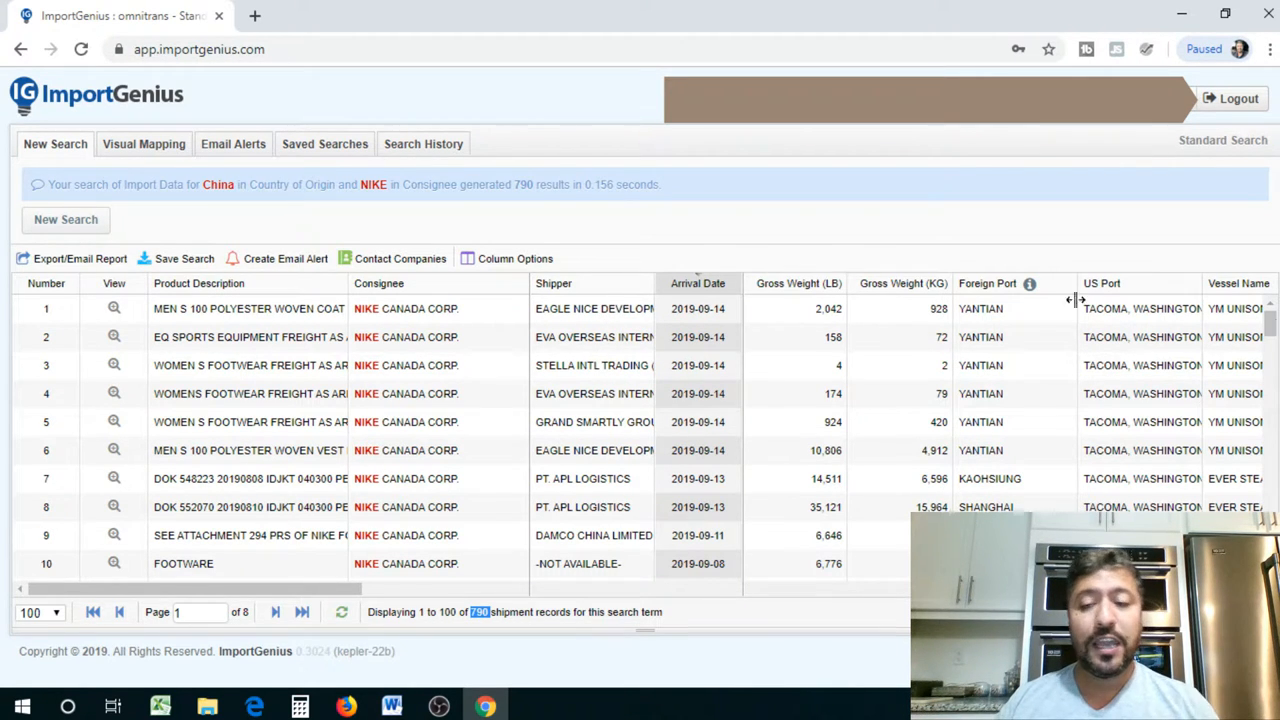
{"action": "mouse_move", "coordinate": [1195, 360]}
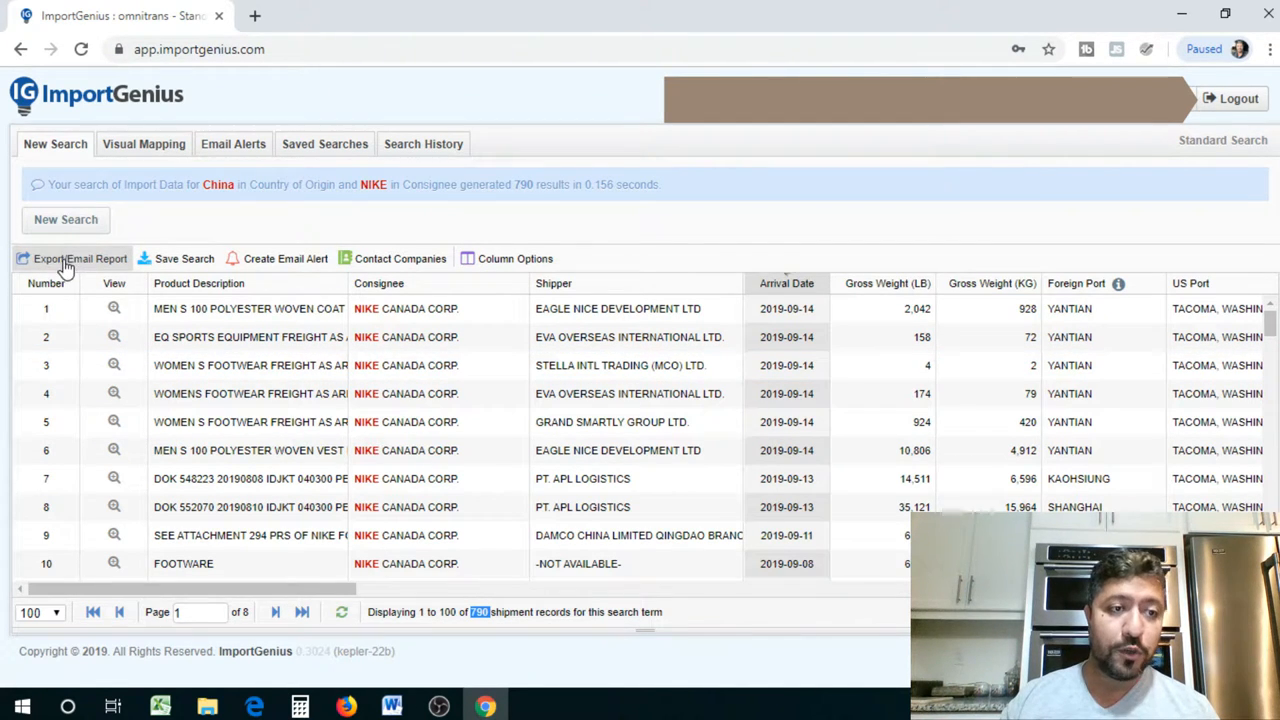
Name the export file NIKE and set a Custom Range of records 1–100
{"action": "left_click", "coordinate": [80, 258]}
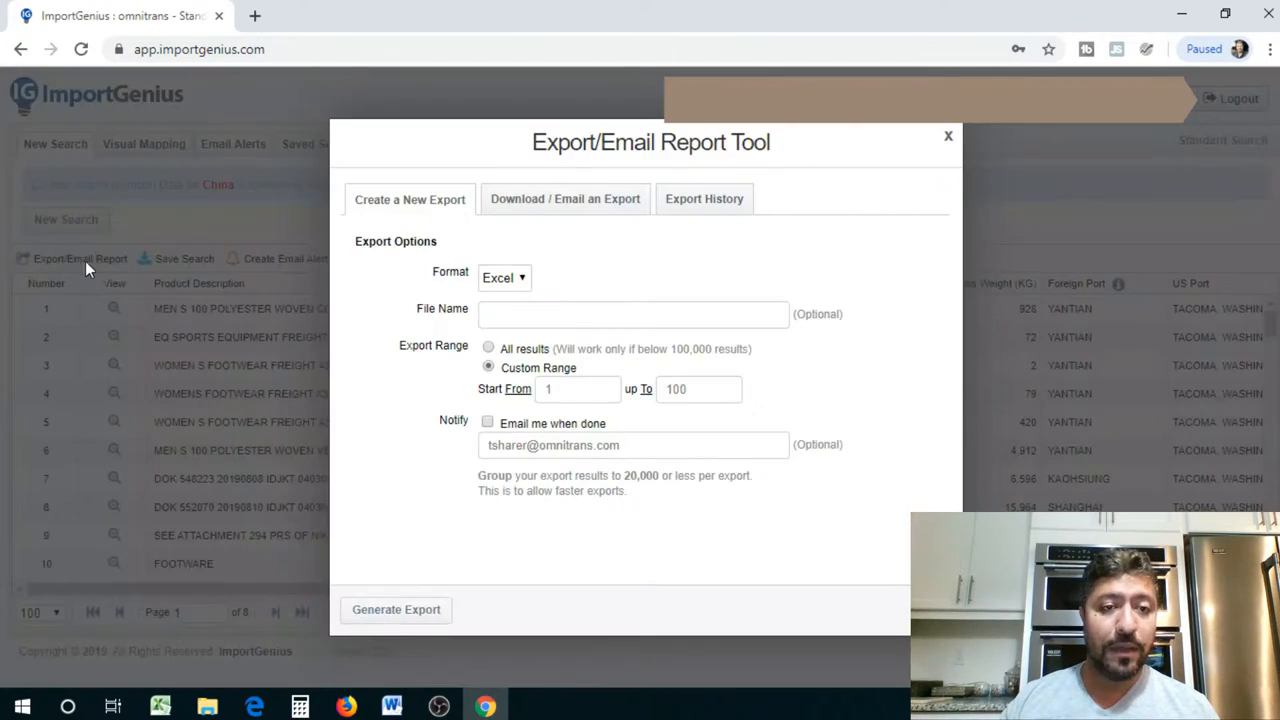
{"action": "type", "text": "NIKE"}
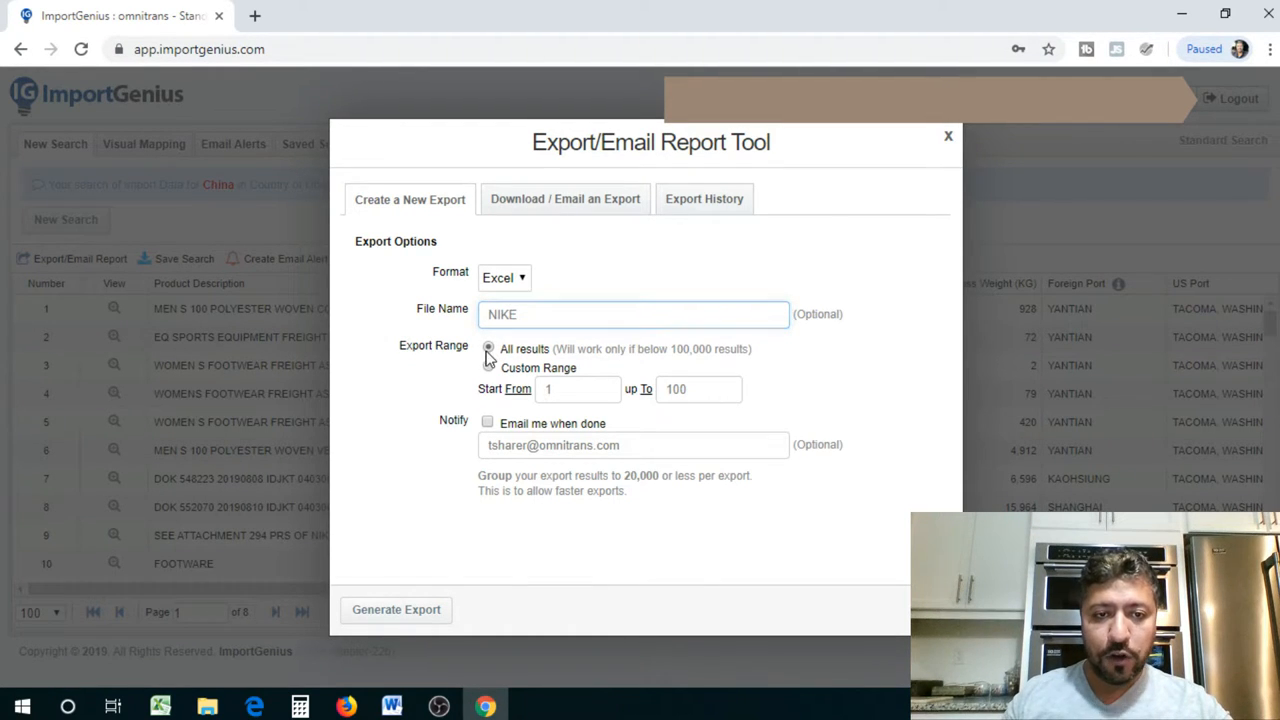
{"action": "left_click", "coordinate": [488, 348]}
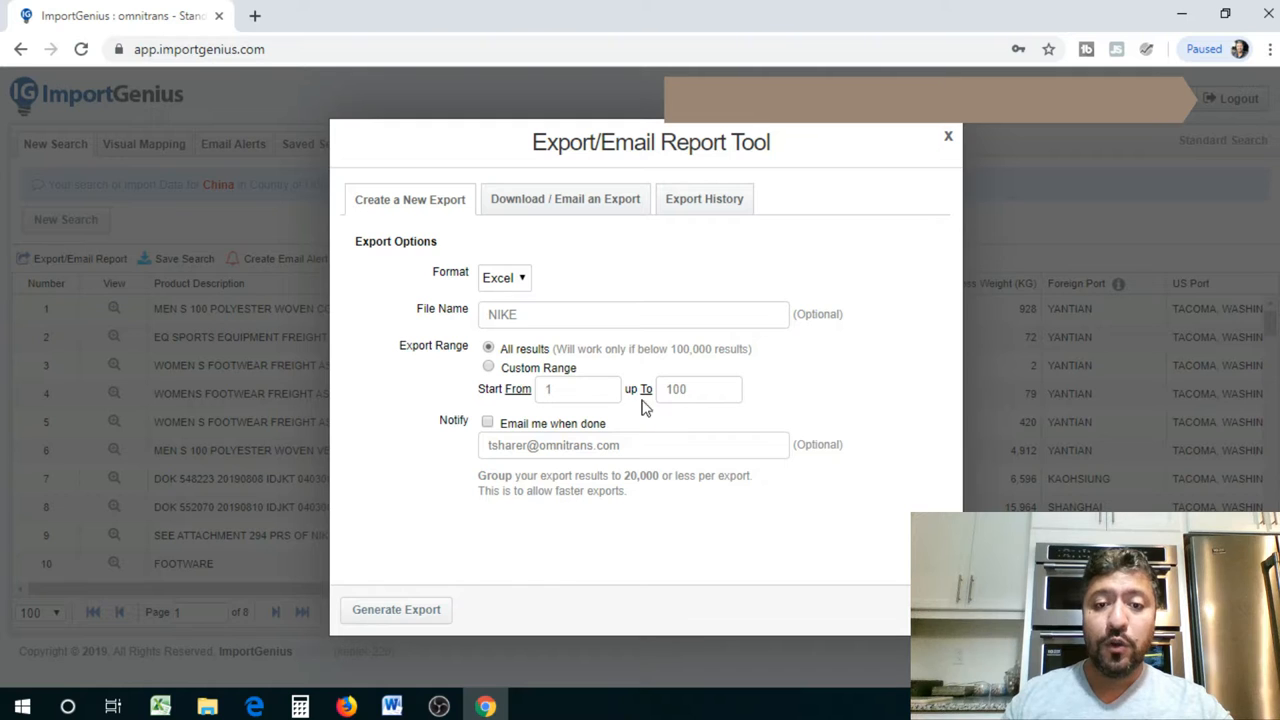
{"action": "mouse_move", "coordinate": [500, 374]}
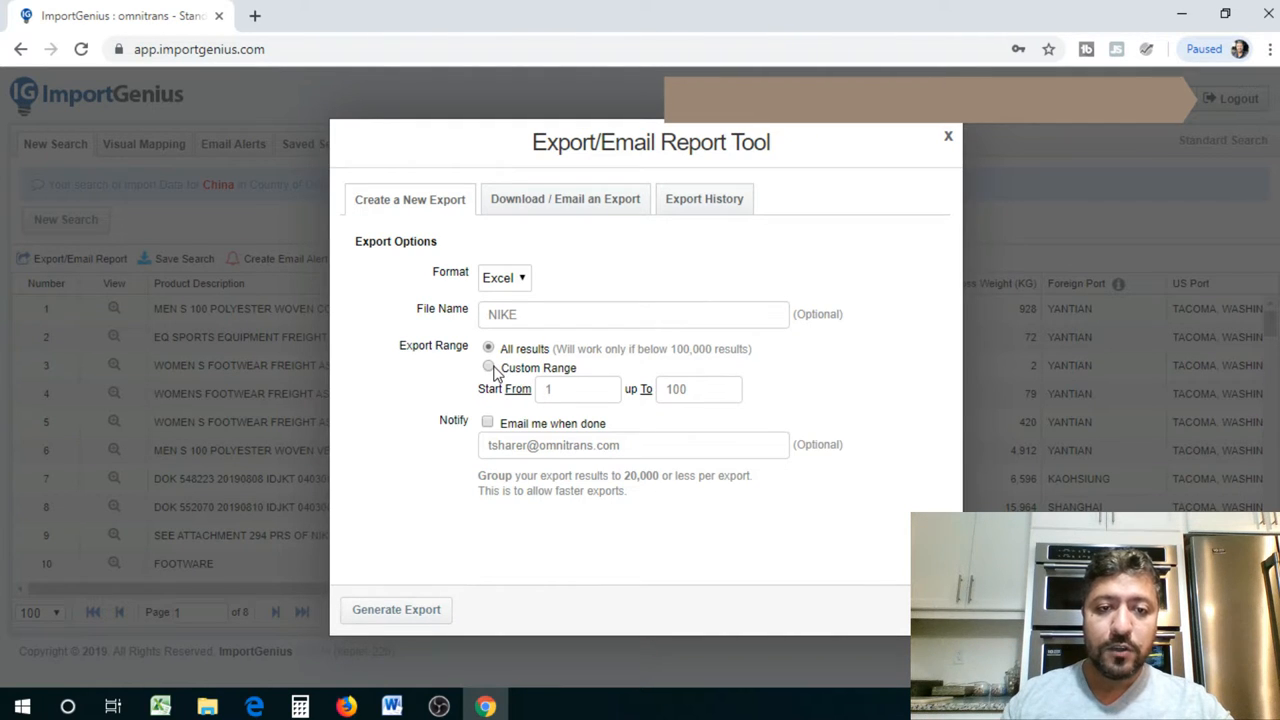
{"action": "left_click", "coordinate": [489, 367]}
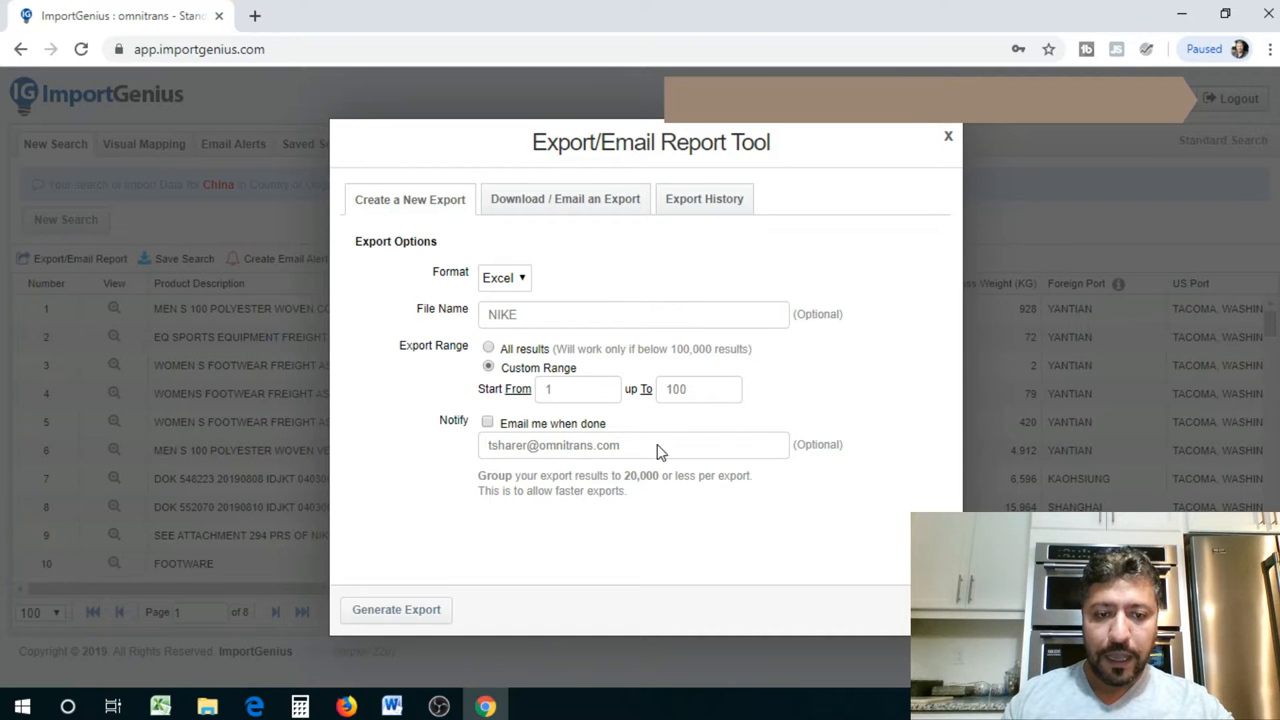
Generate the export, download NIKE.xls, and open it in Excel
{"action": "left_click", "coordinate": [396, 609]}
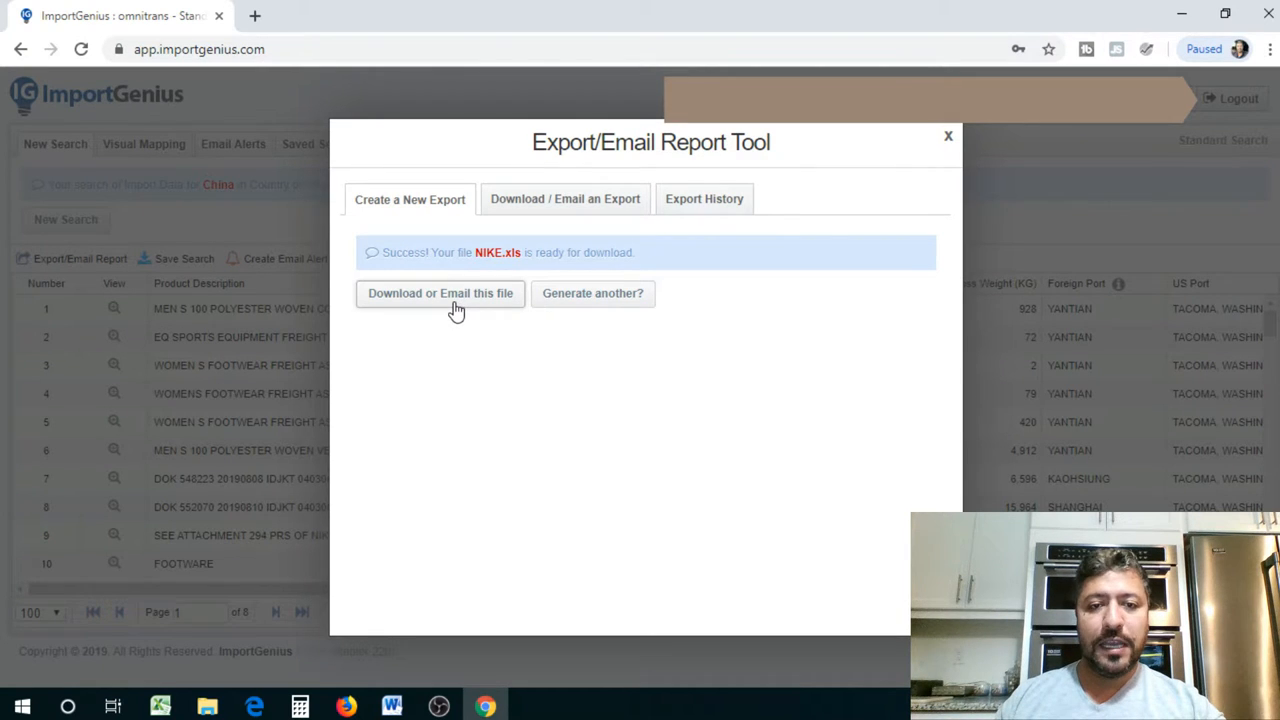
{"action": "left_click", "coordinate": [440, 293]}
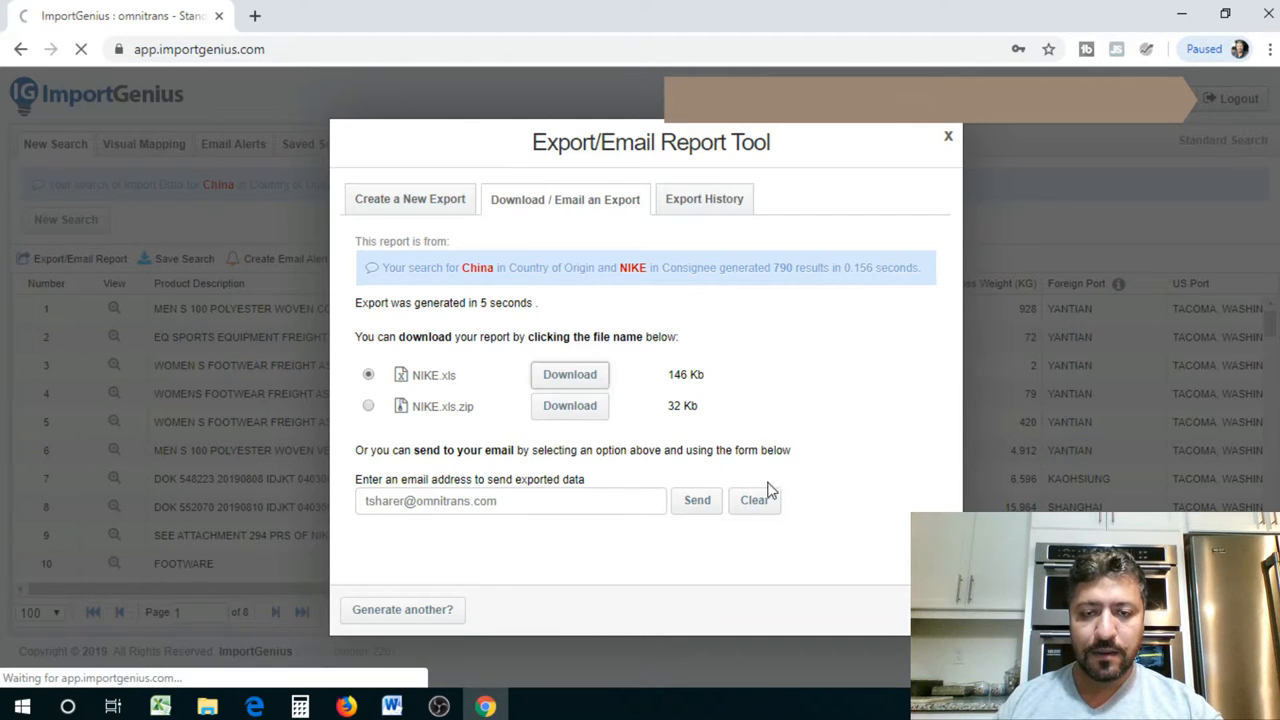
{"action": "left_click", "coordinate": [569, 374]}
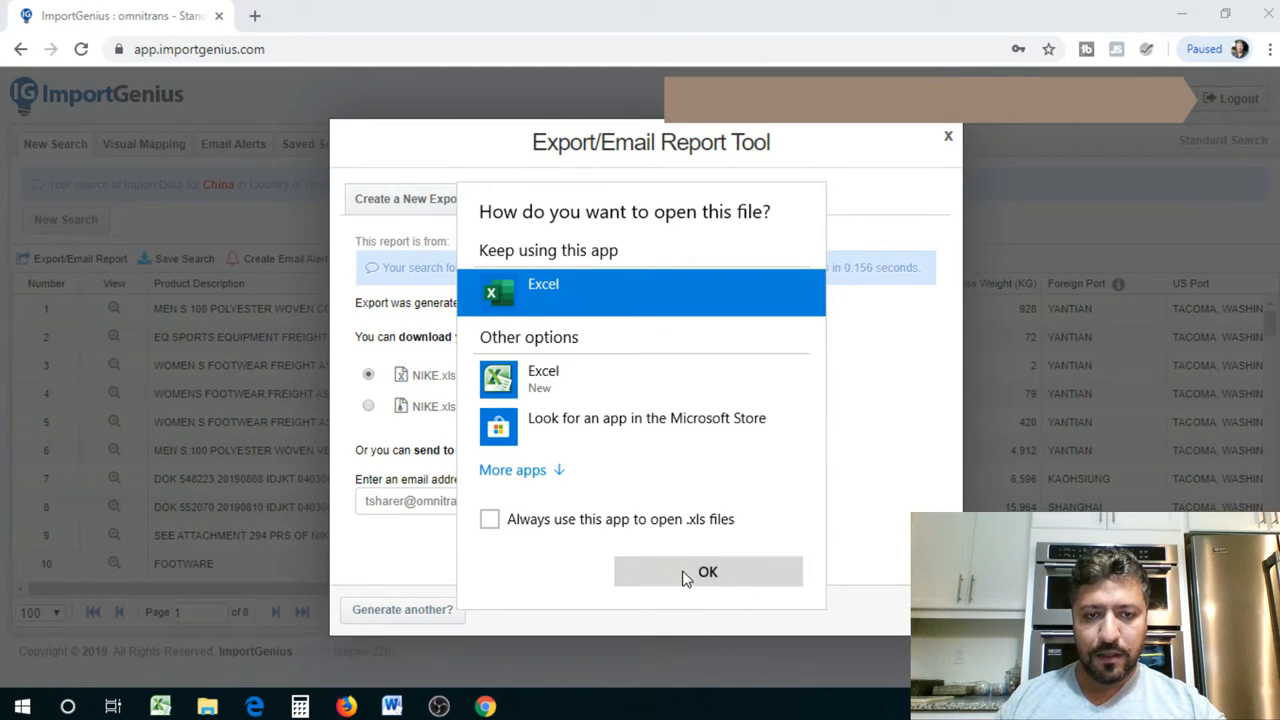
{"action": "left_click", "coordinate": [707, 571]}
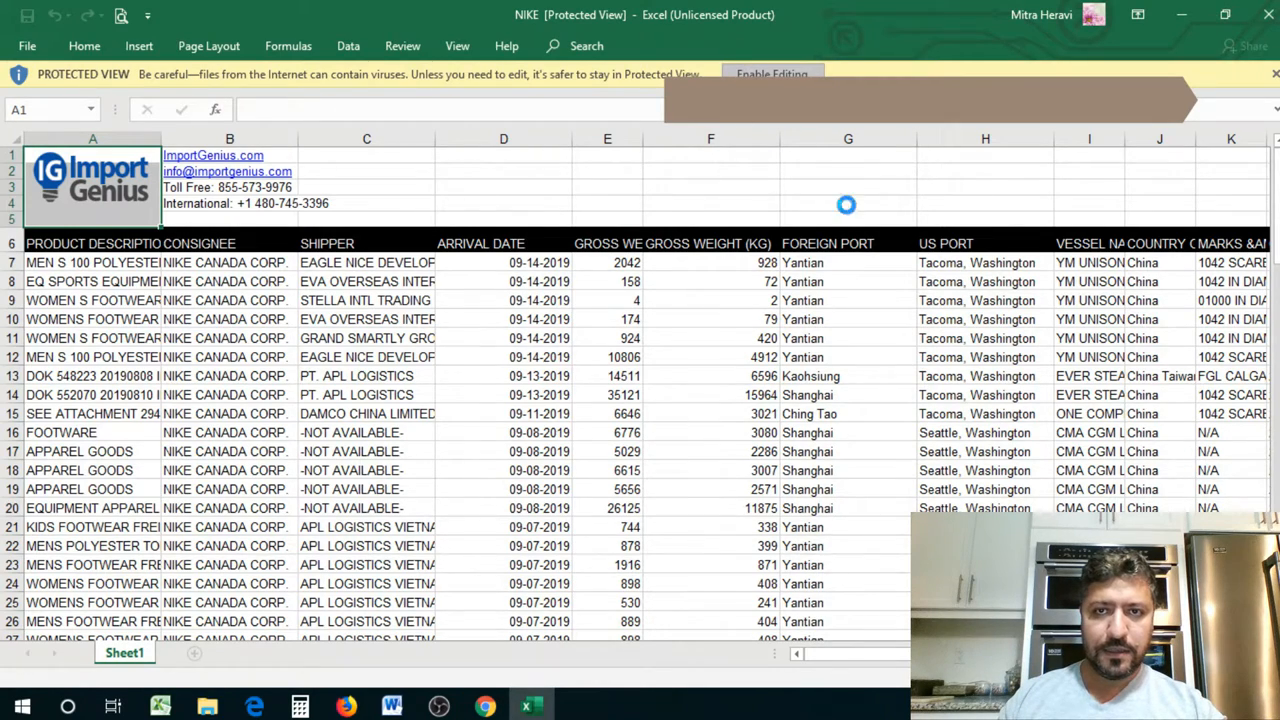
Scroll through the NIKE shipment rows in Excel's Protected View
{"action": "scroll", "scroll_direction": "down", "scroll_amount": 3}
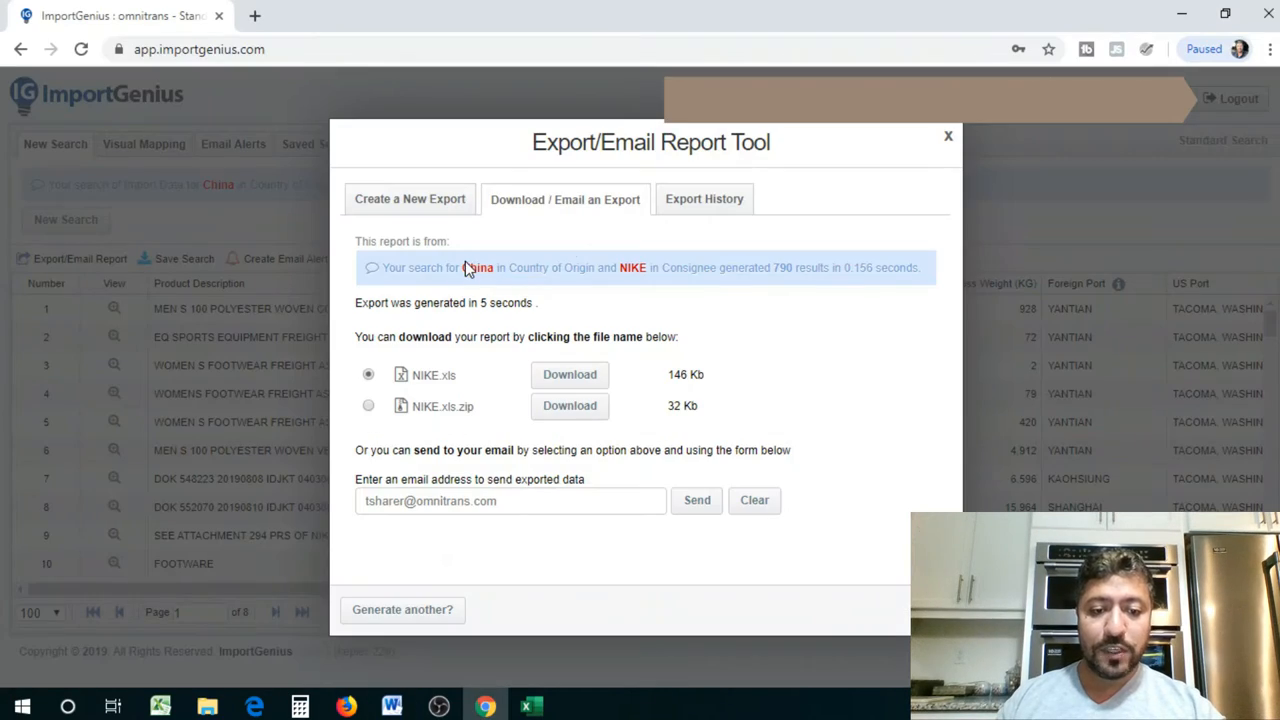
Close the Export/Email Report Tool dialog to return to the 790 NIKE results
{"action": "left_click", "coordinate": [947, 135]}
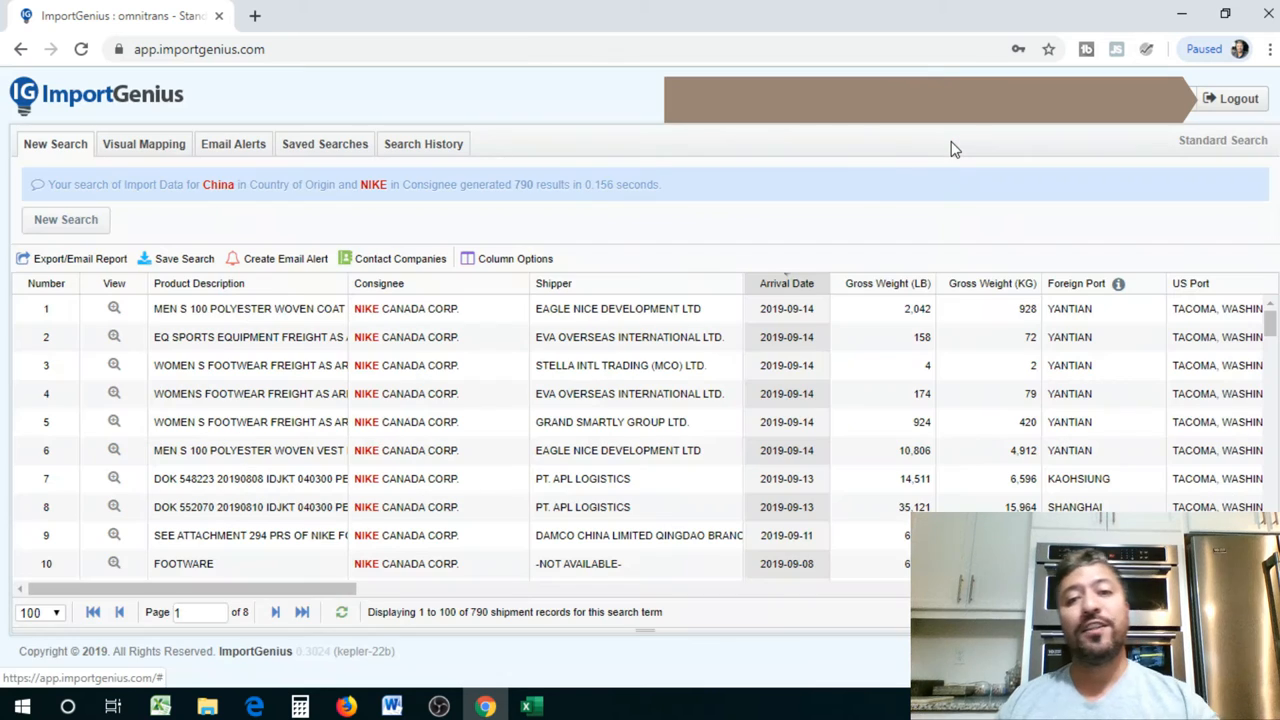
{"action": "mouse_move", "coordinate": [475, 237]}
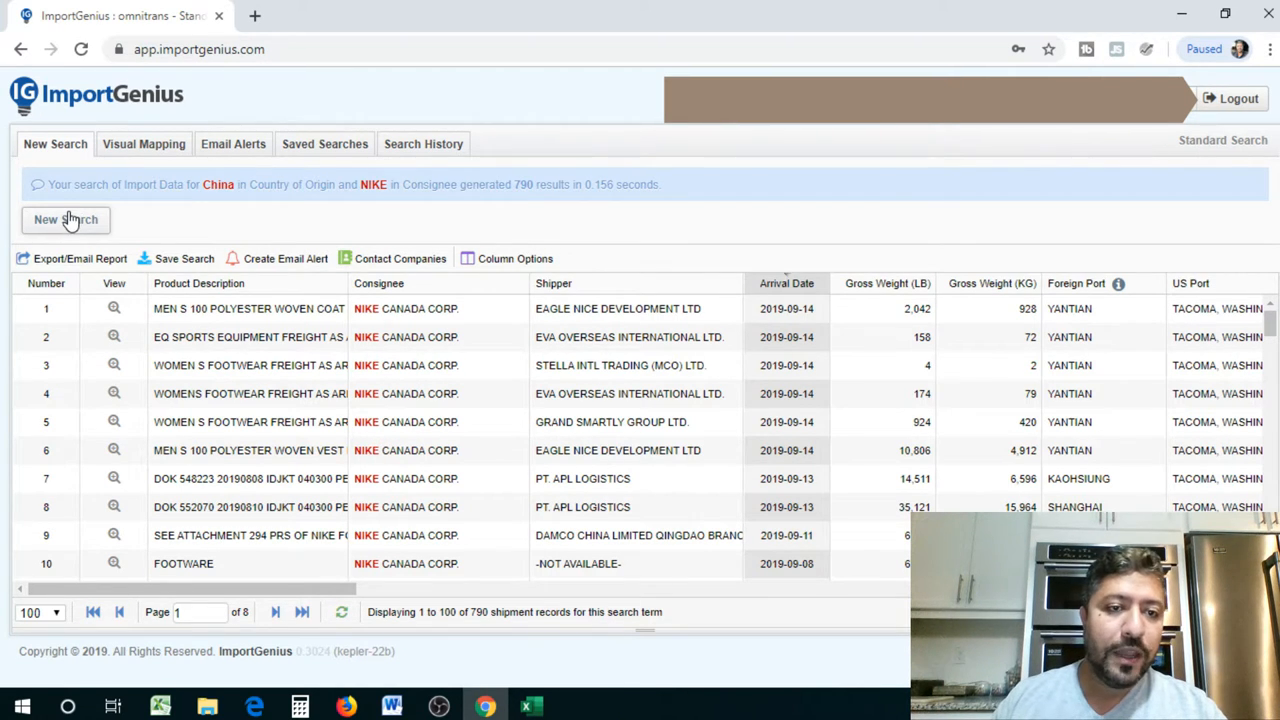
Start a new search with the first criterion set to Product 'CELL PHONE CASE'
{"action": "left_click", "coordinate": [65, 219]}
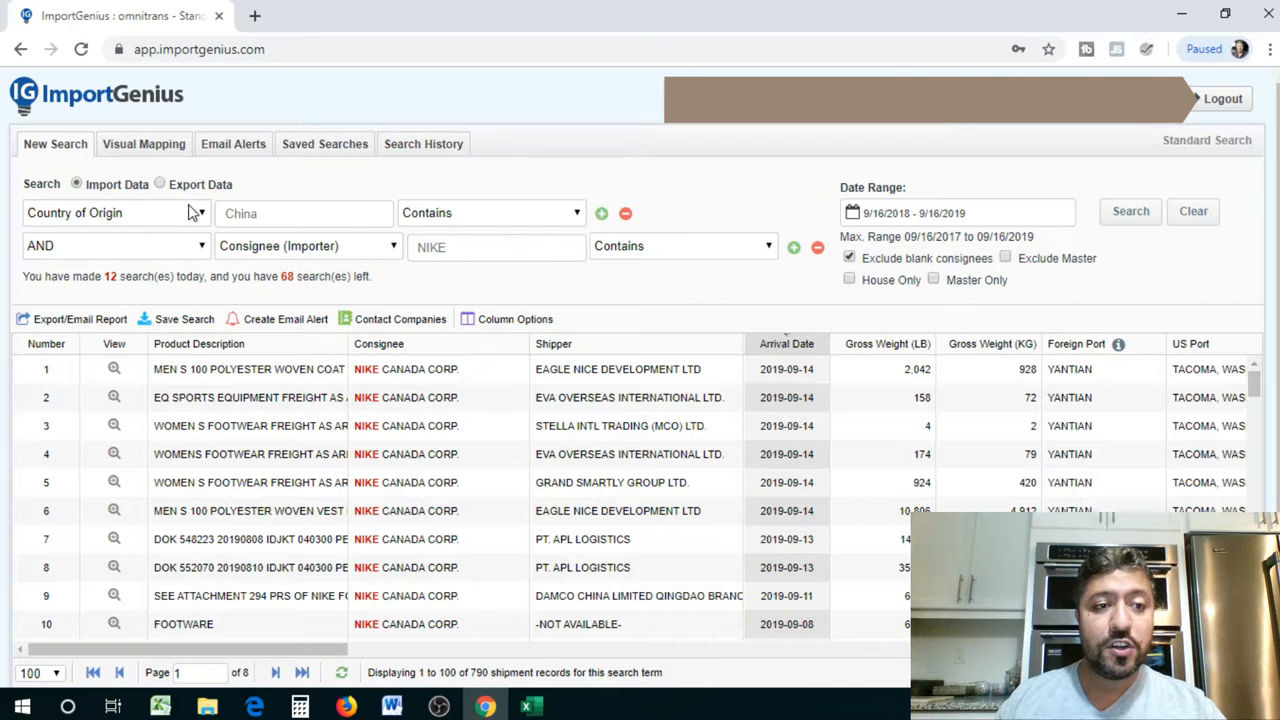
{"action": "left_click", "coordinate": [115, 212]}
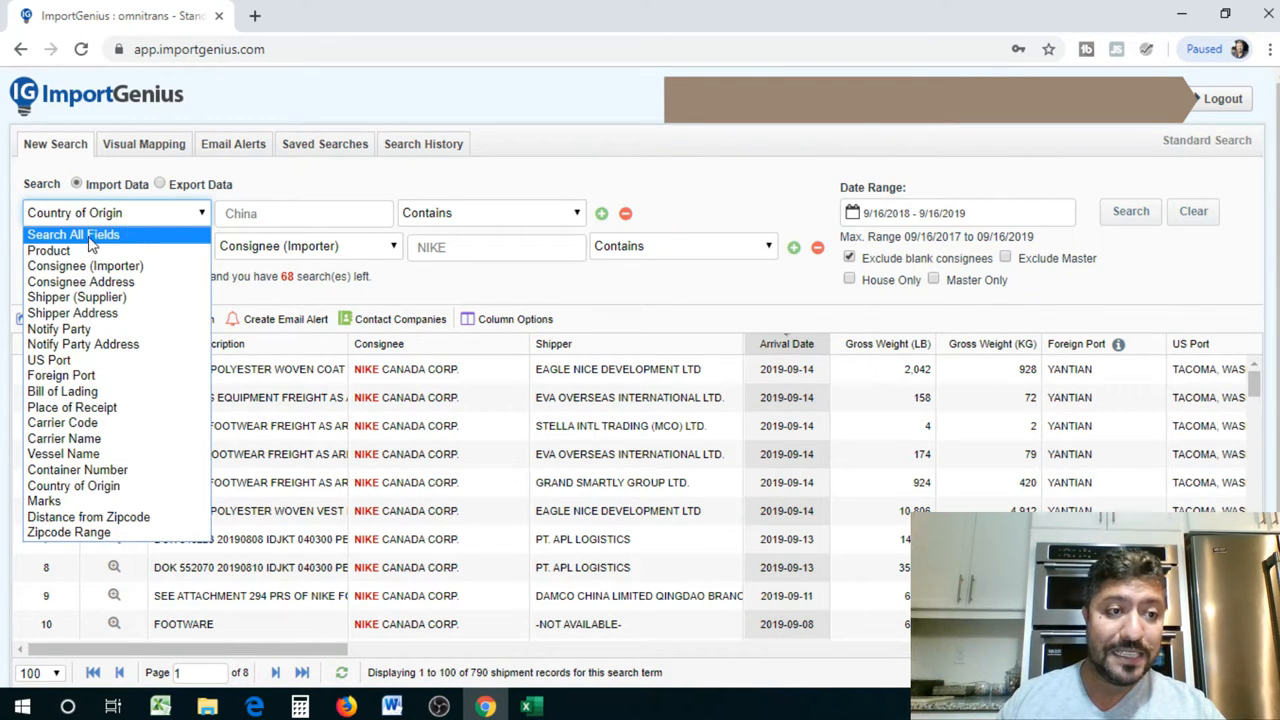
{"action": "left_click", "coordinate": [49, 250]}
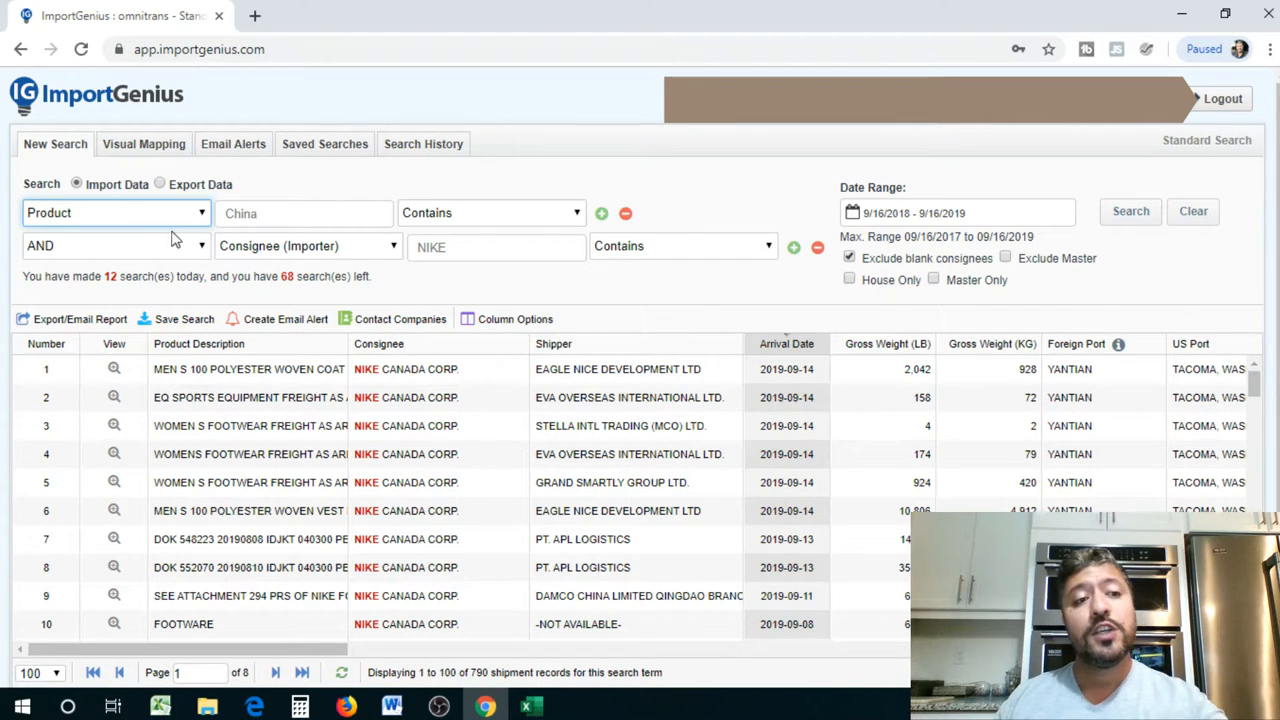
{"action": "left_click", "coordinate": [300, 213]}
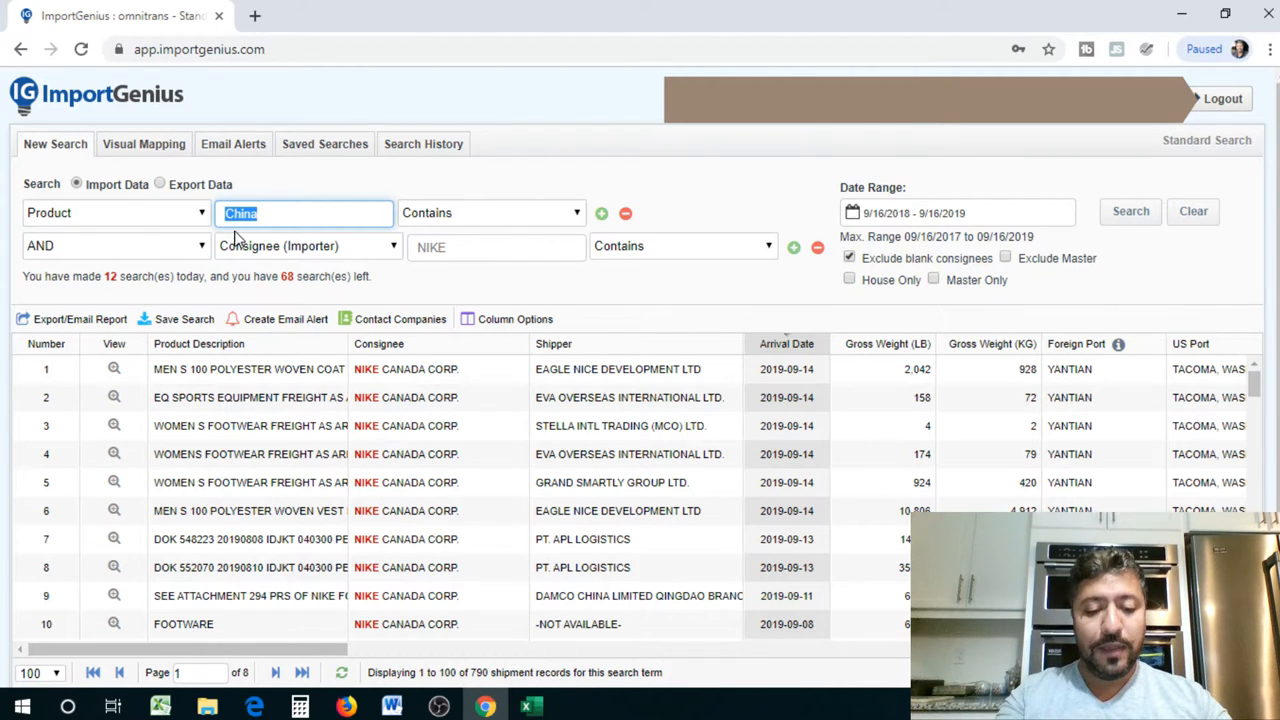
{"action": "type", "text": "CELL"}
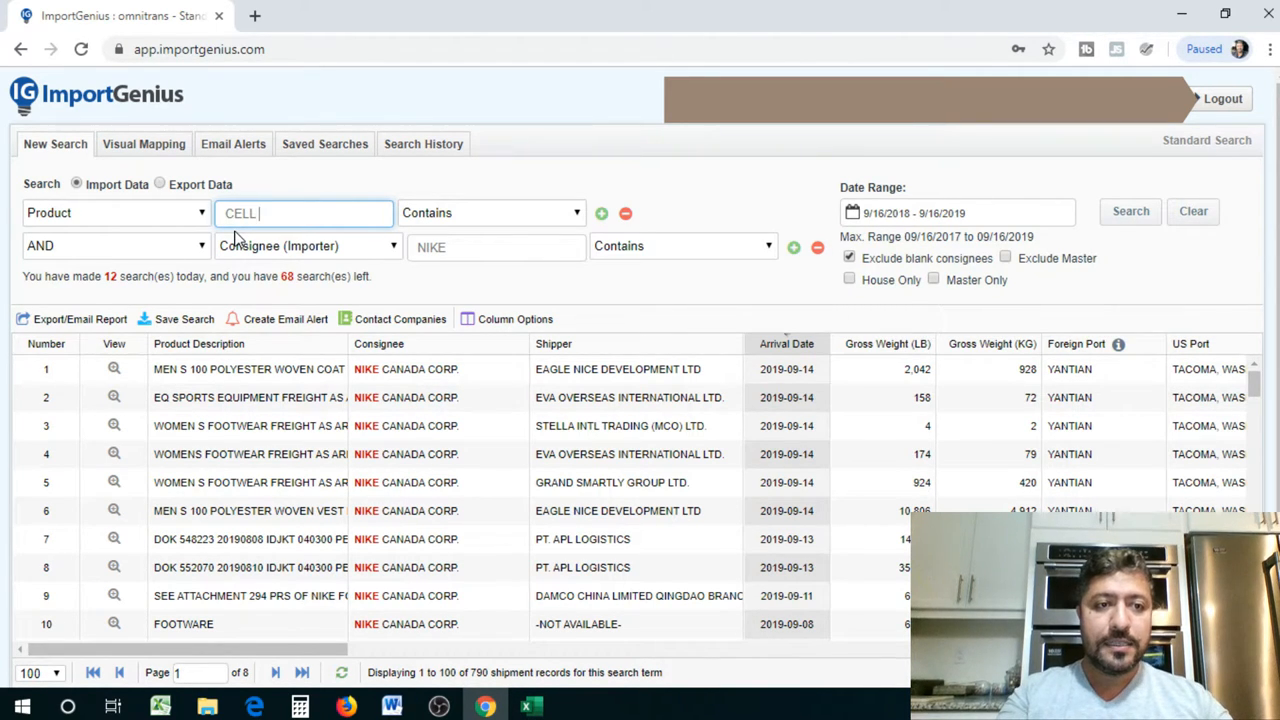
{"action": "type", "text": "PHONE CASE"}
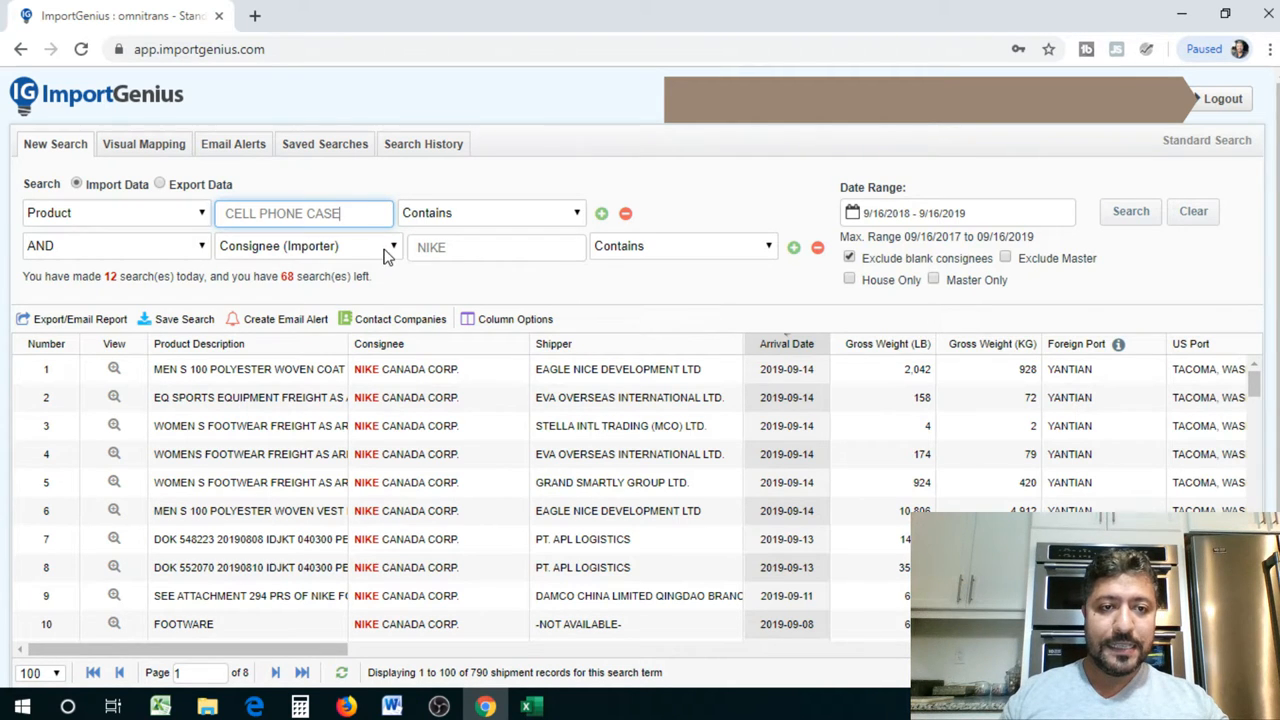
Set the second criterion to Country of Origin China and run the search
{"action": "left_click", "coordinate": [307, 246]}
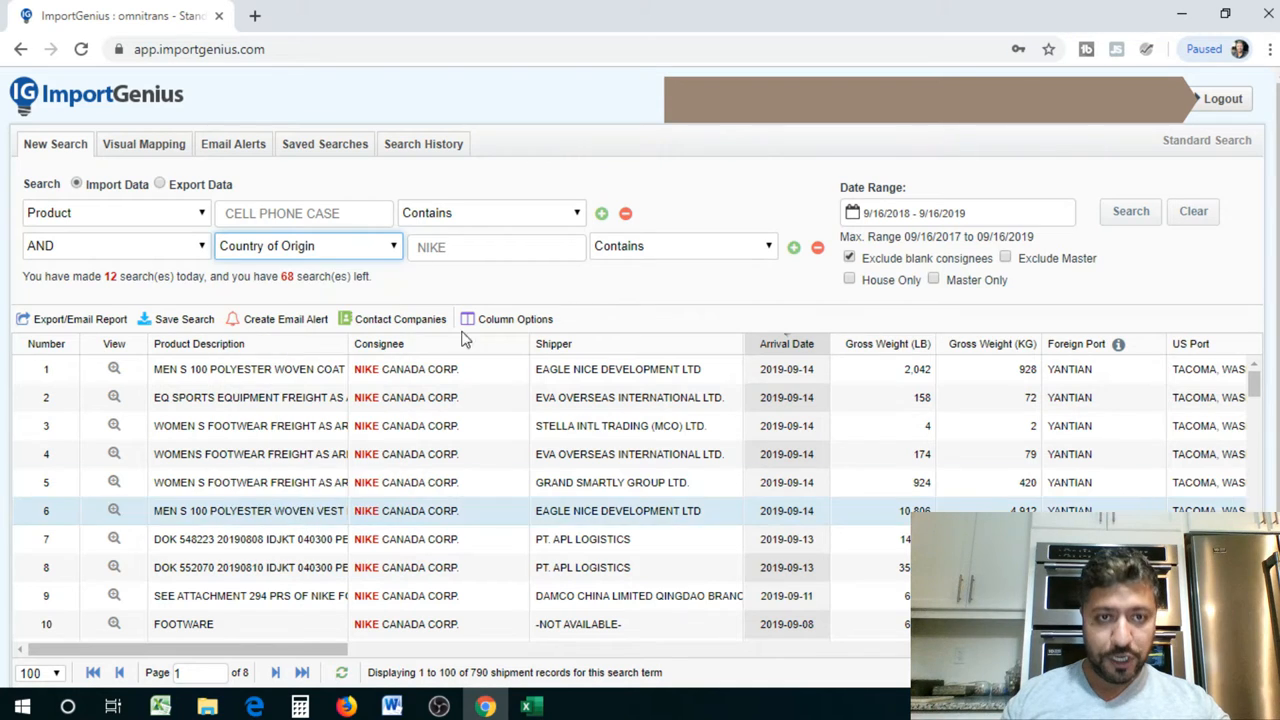
{"action": "type", "text": "CH"}
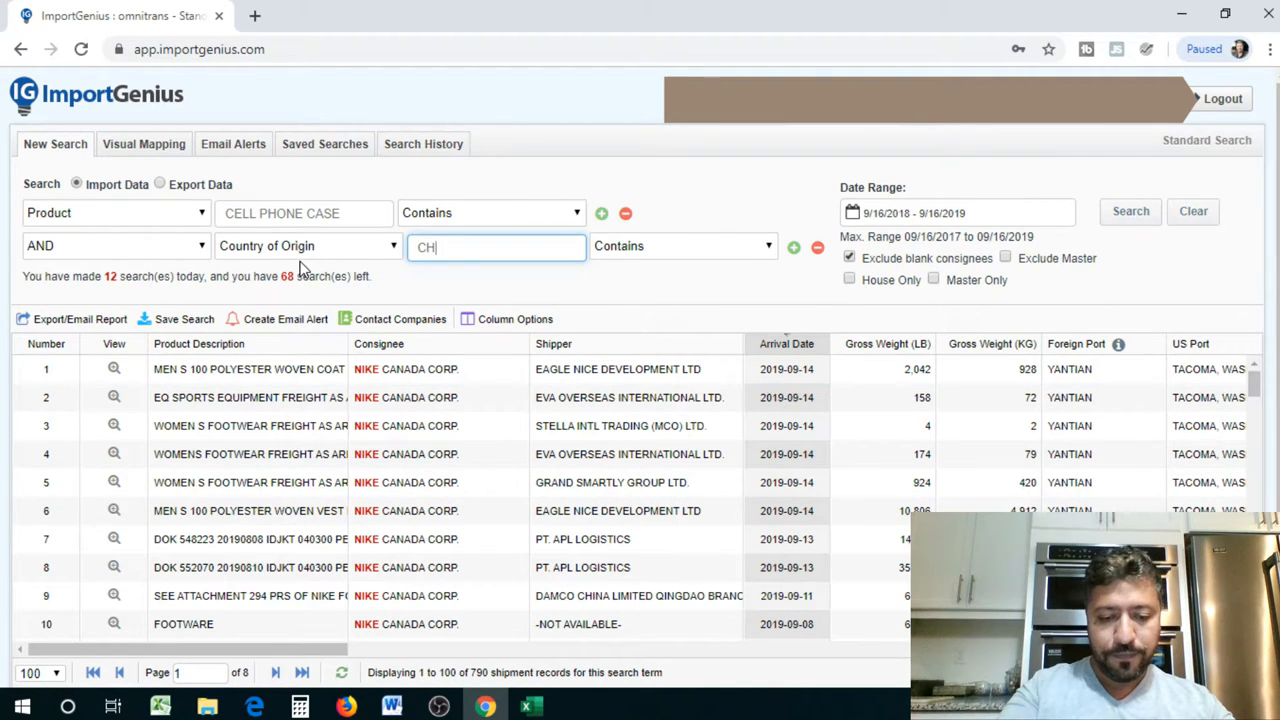
{"action": "left_click", "coordinate": [1130, 211]}
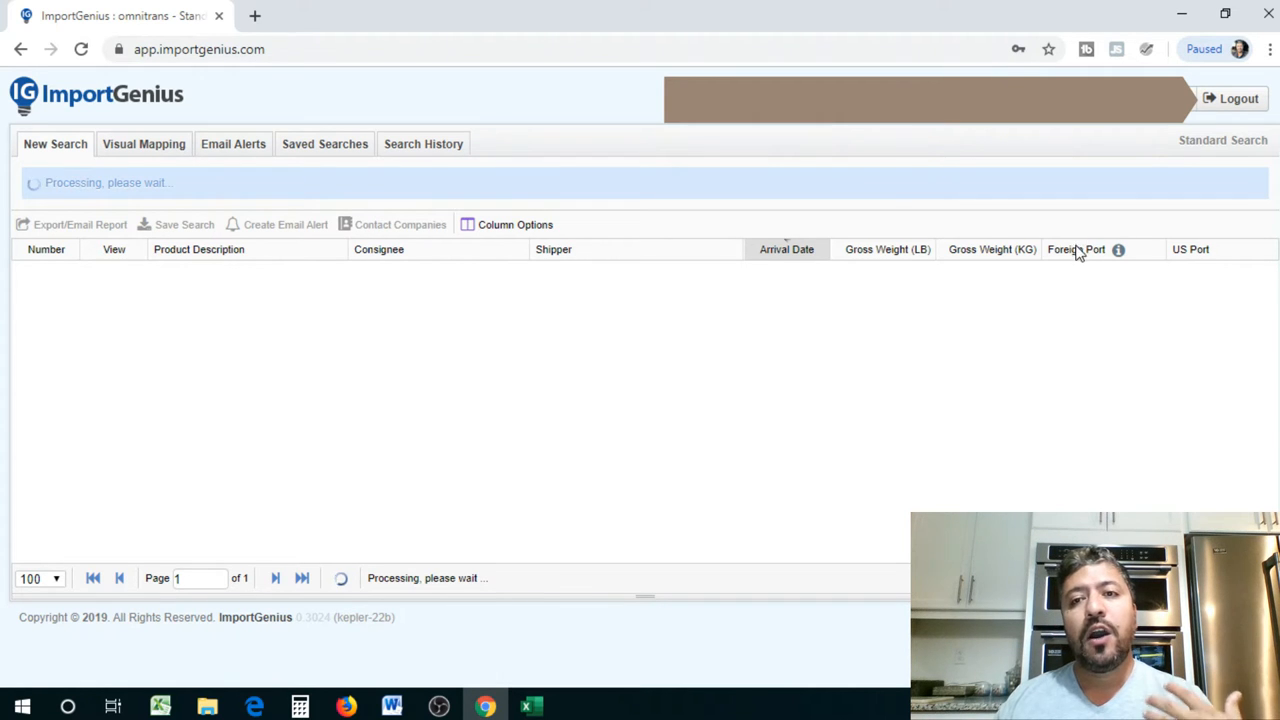
{"action": "mouse_move", "coordinate": [1049, 314]}
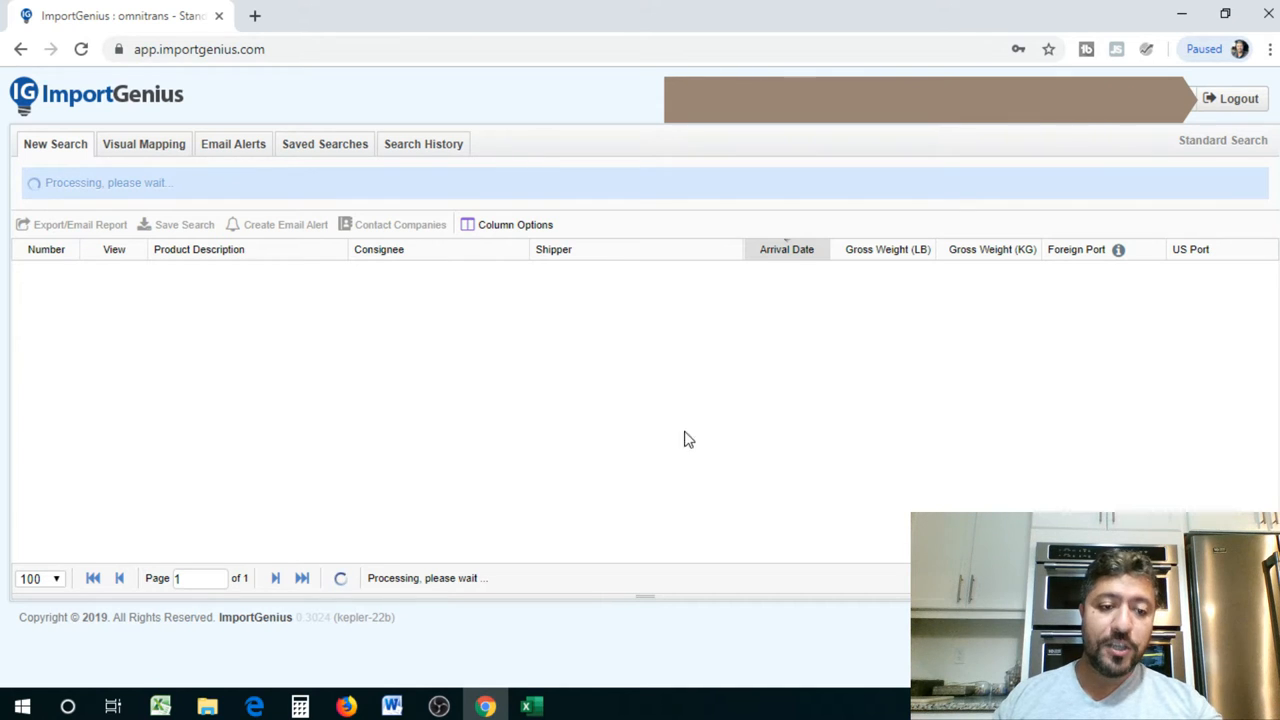
{"action": "mouse_move", "coordinate": [489, 477]}
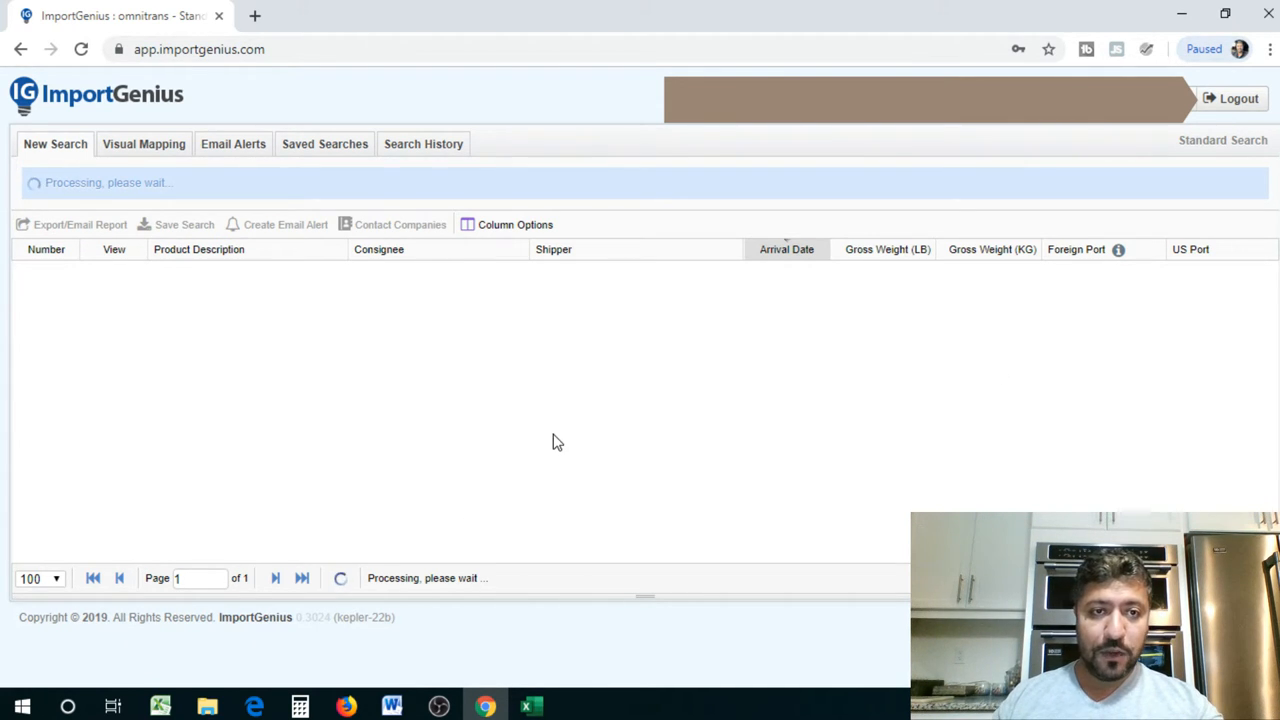
{"action": "mouse_move", "coordinate": [755, 537]}
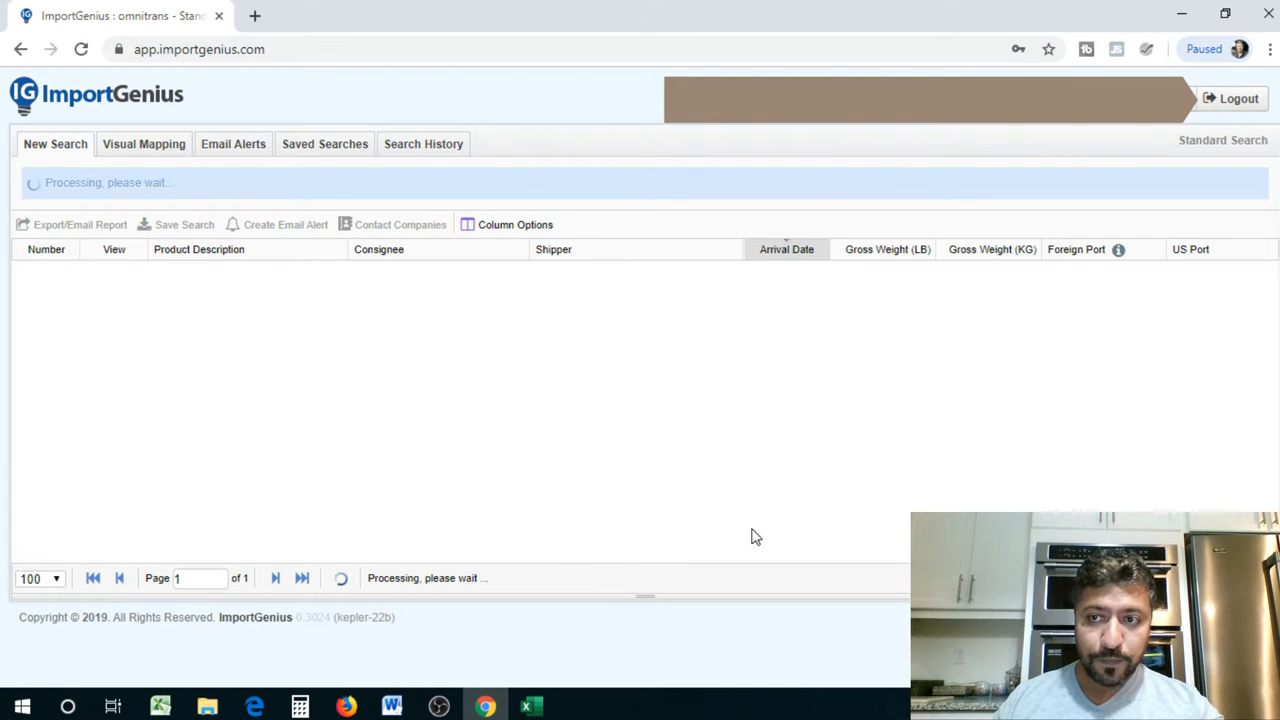
{"action": "mouse_move", "coordinate": [530, 496]}
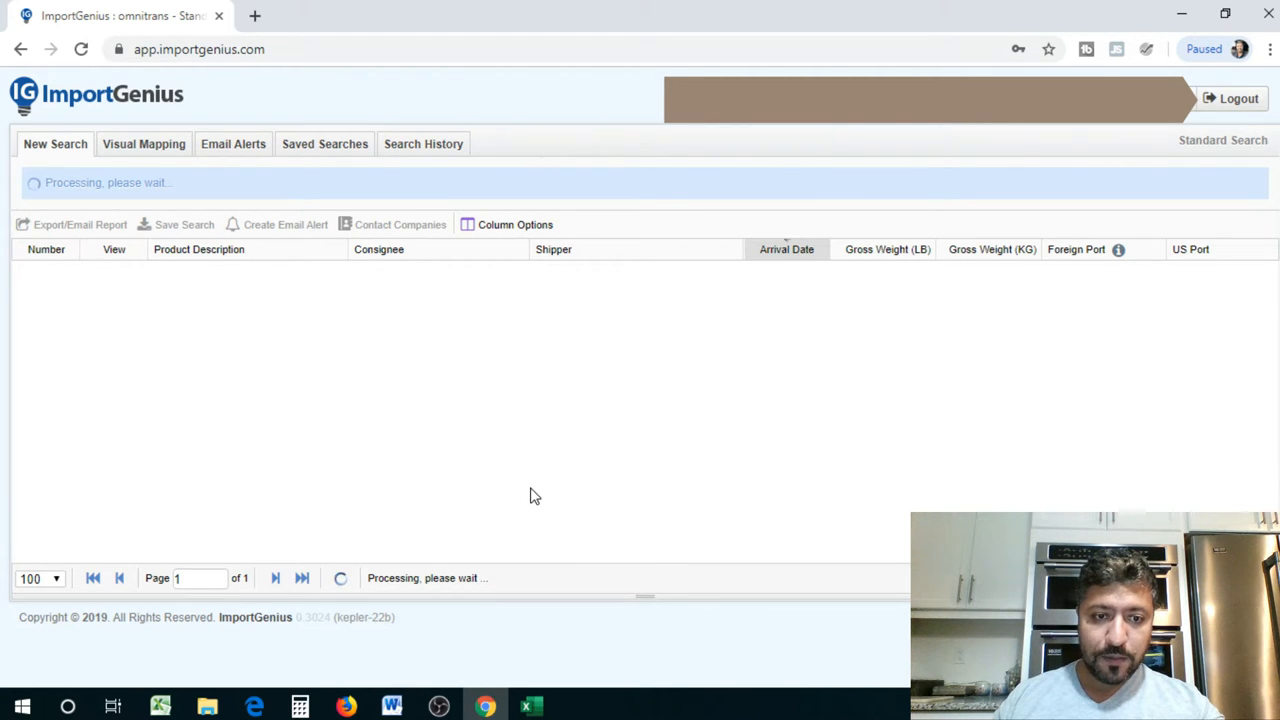
{"action": "mouse_move", "coordinate": [515, 622]}
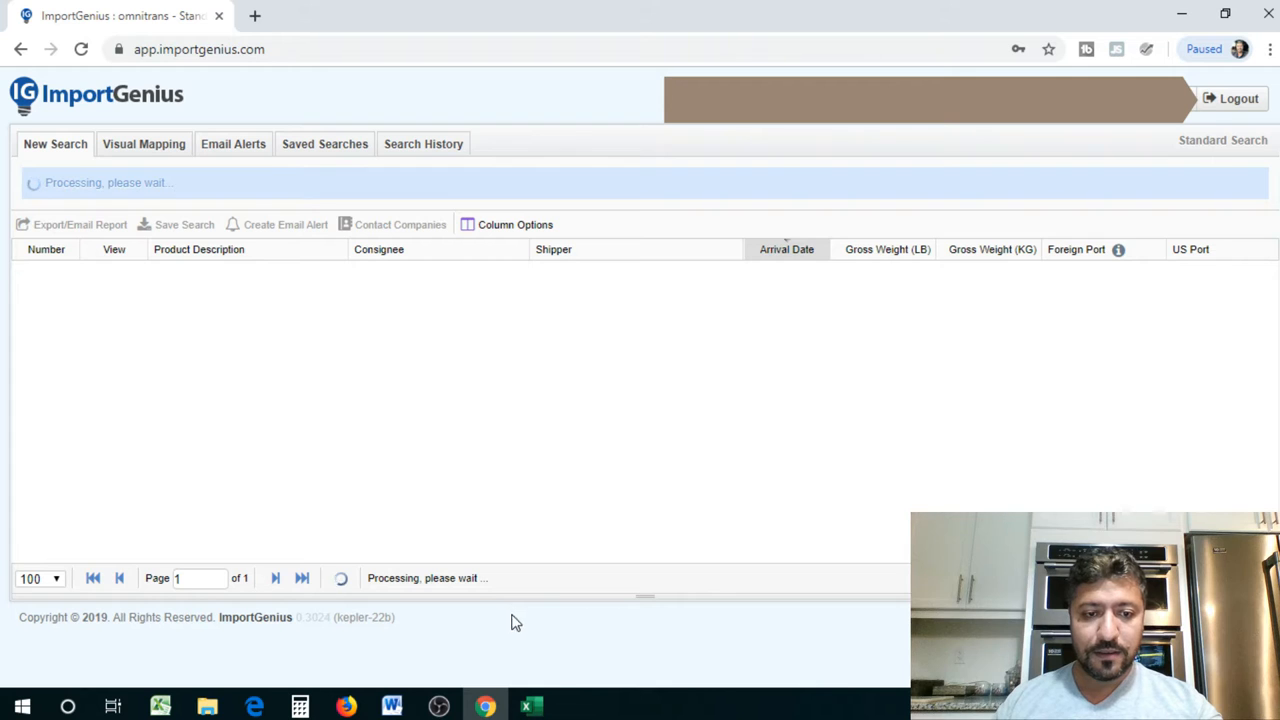
{"action": "mouse_move", "coordinate": [531, 706]}
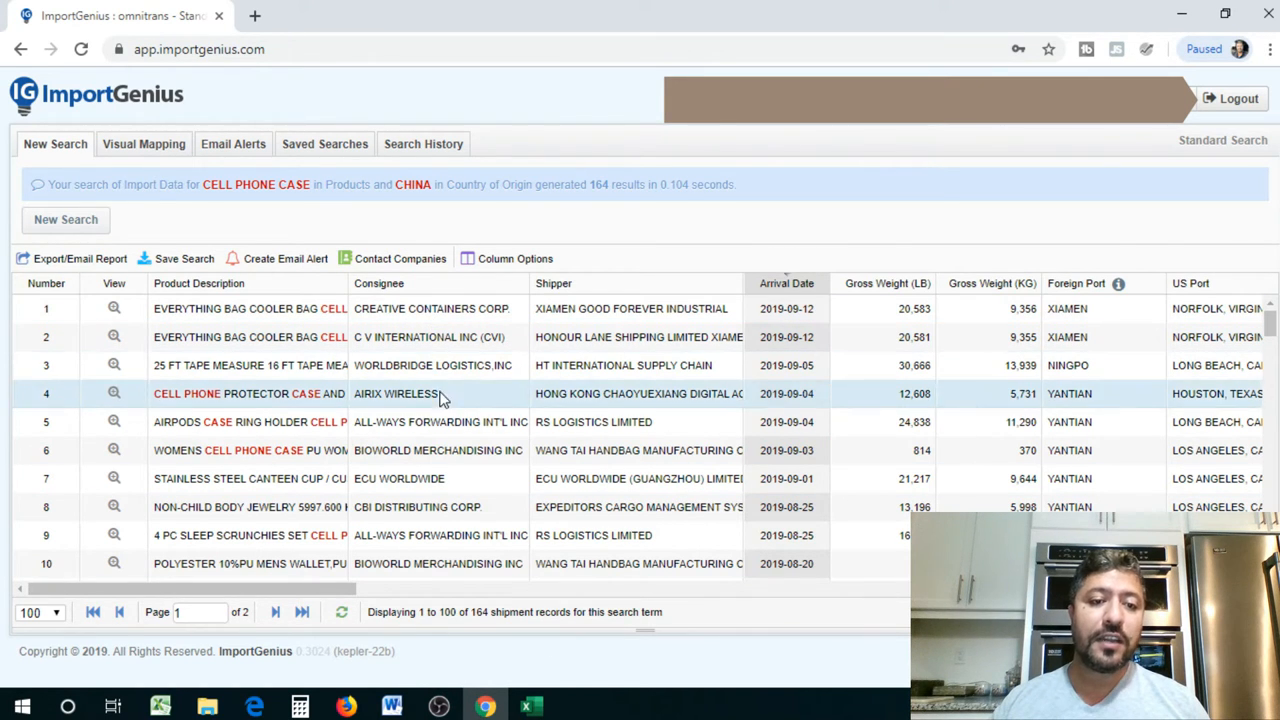
{"action": "mouse_move", "coordinate": [1035, 445]}
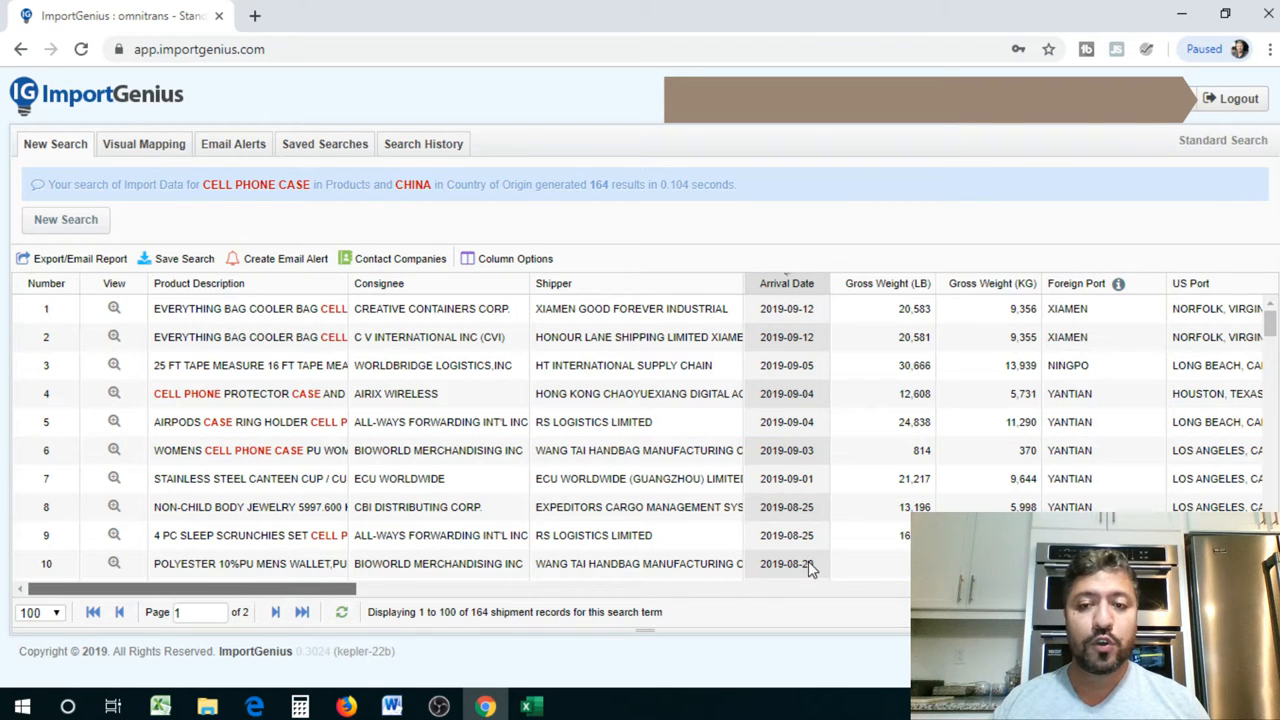
Scroll the 164 results right to the bill of lading, voyage, seal and carrier code columns
{"action": "scroll", "scroll_direction": "right", "scroll_amount": 3}
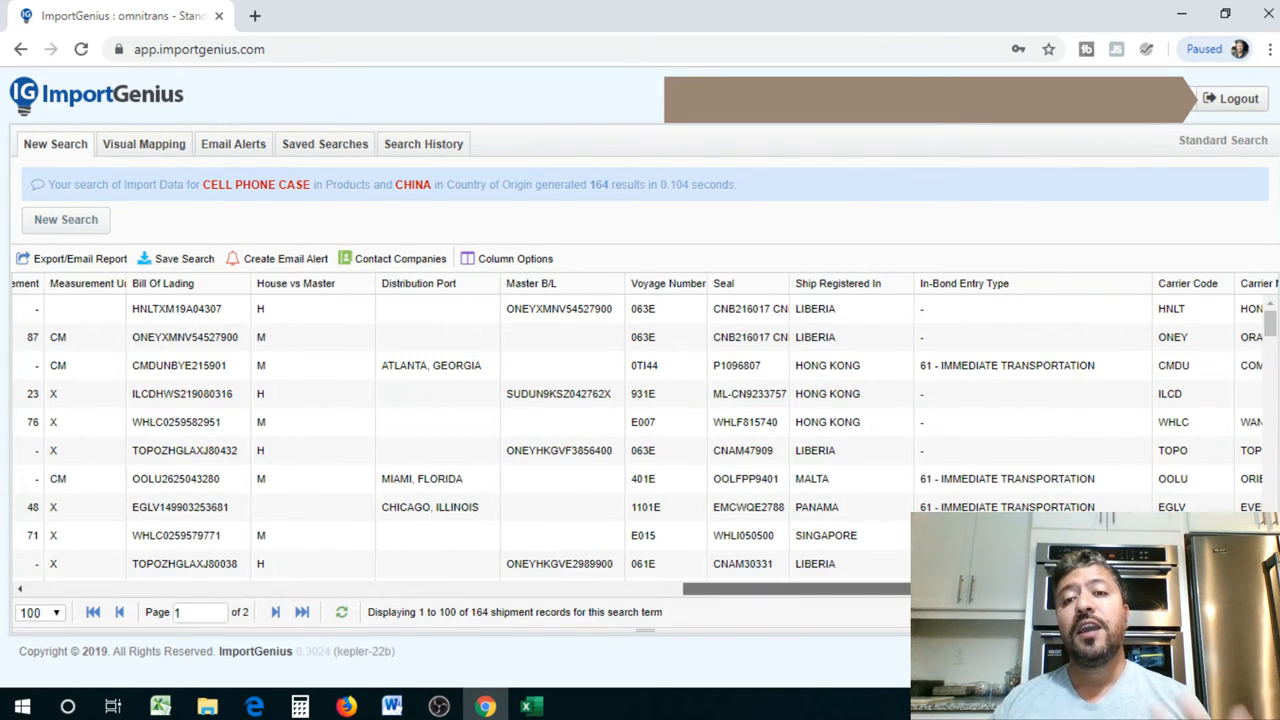